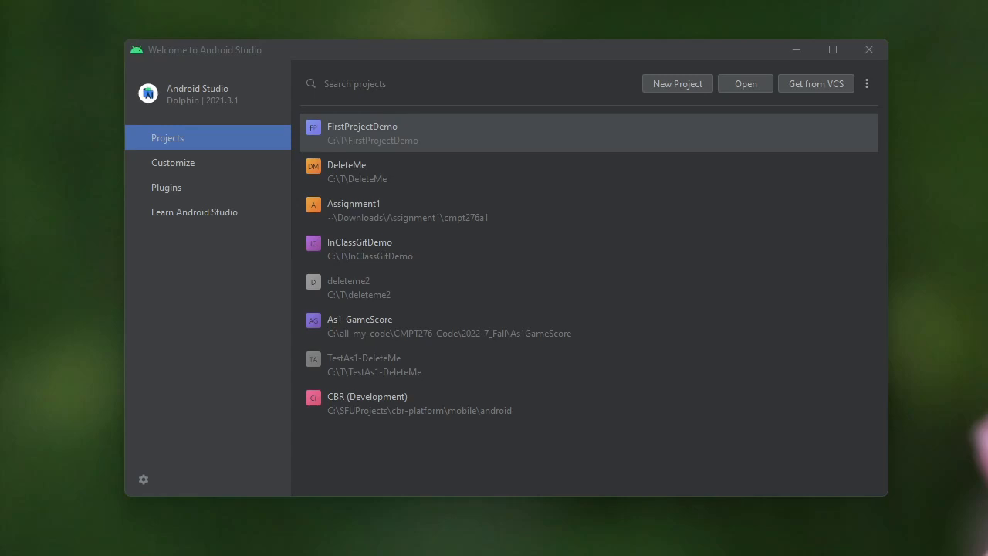
Create a new Java project named DemoTextViews from the Empty Activity template
click(677, 83)
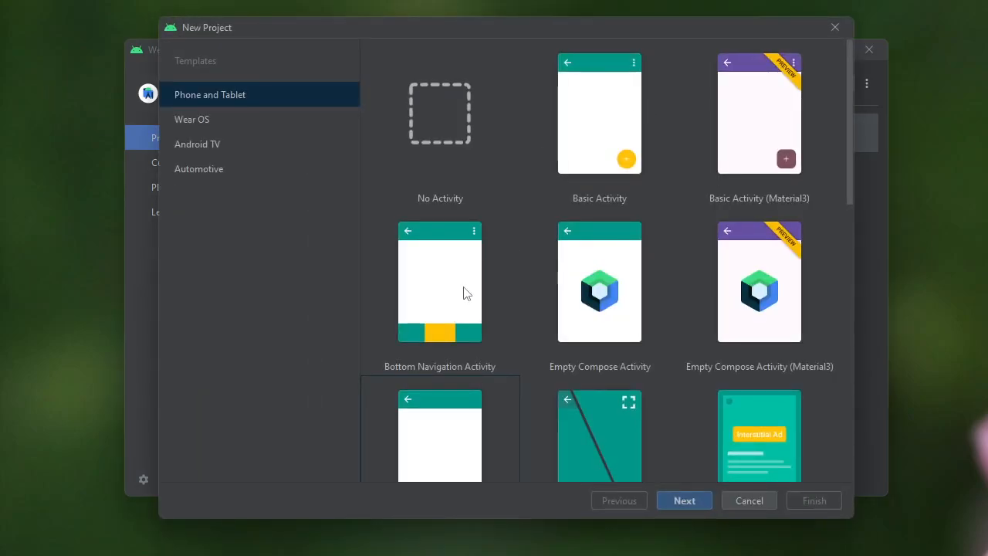
scroll(down, 3)
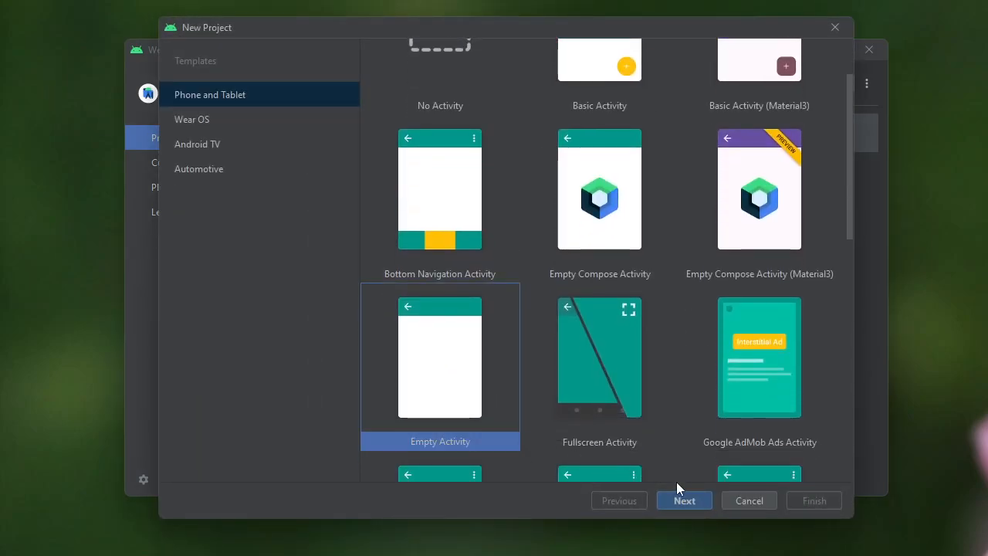
click(684, 501)
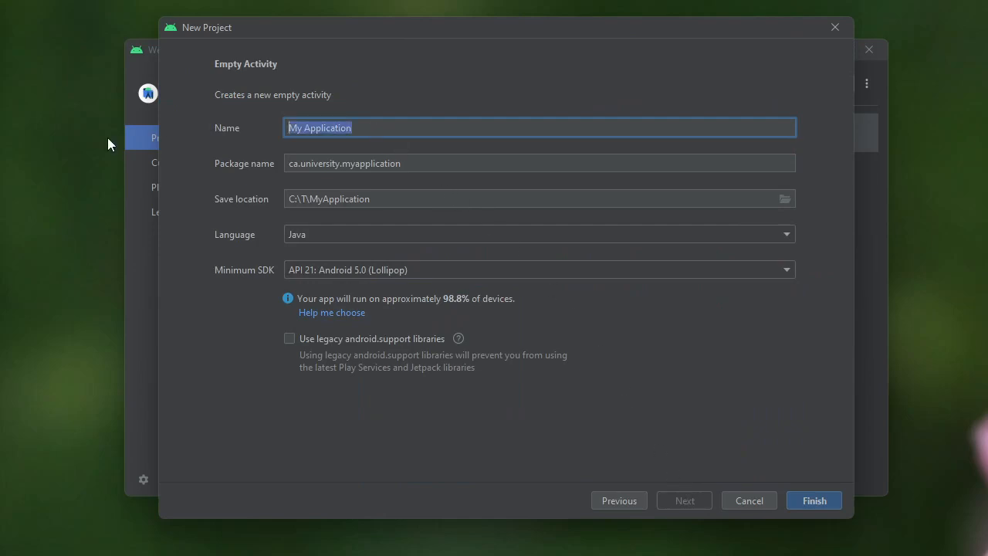
text(DemoTextView)
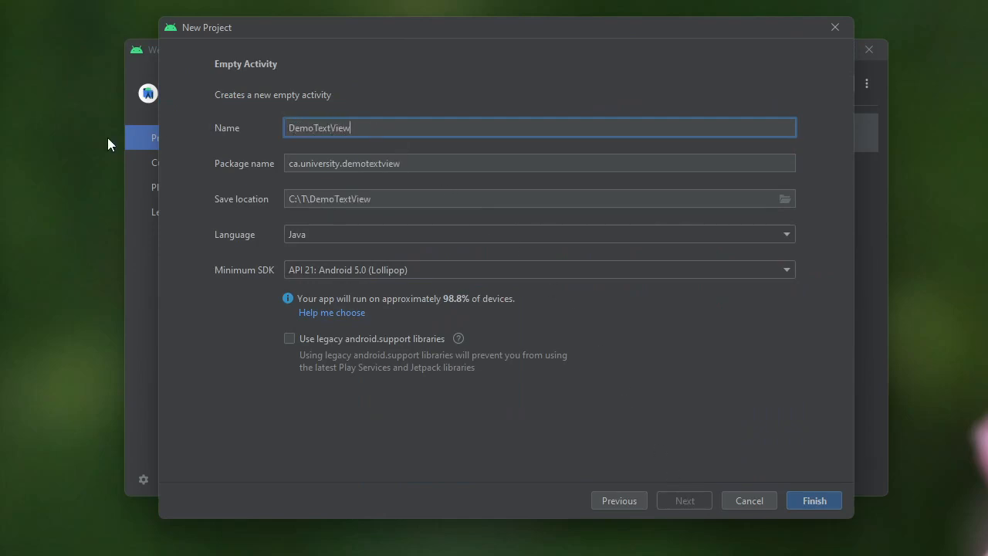
text(s)
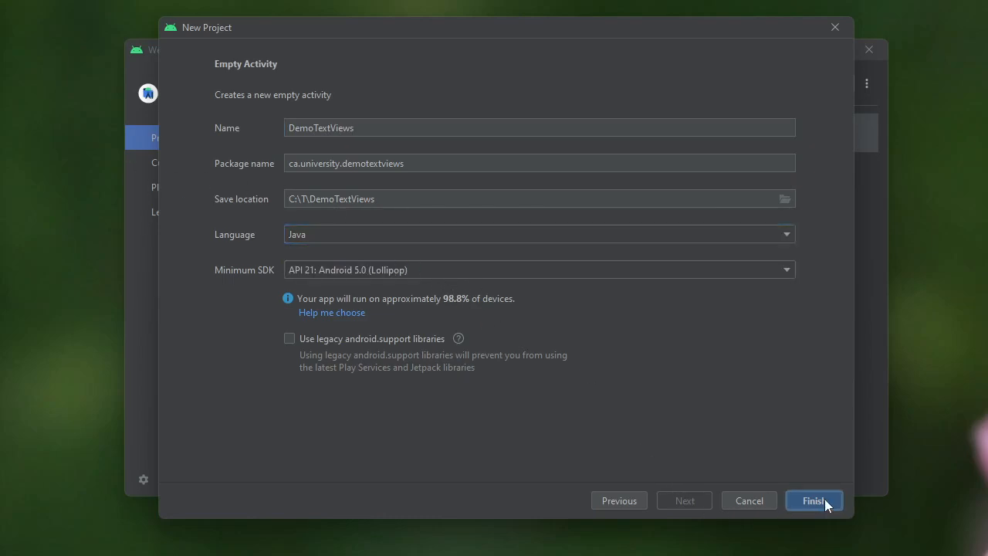
click(813, 500)
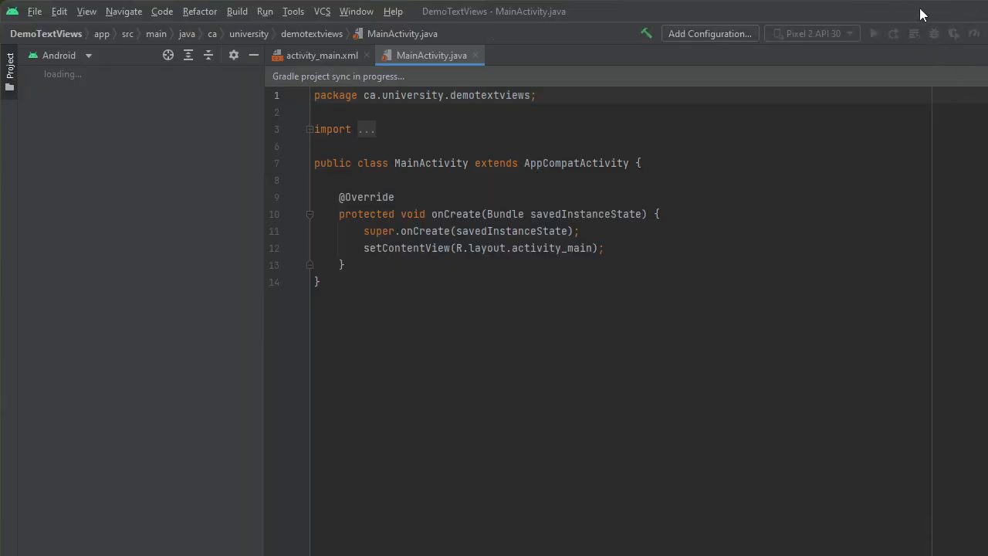
mouse_move(970, 72)
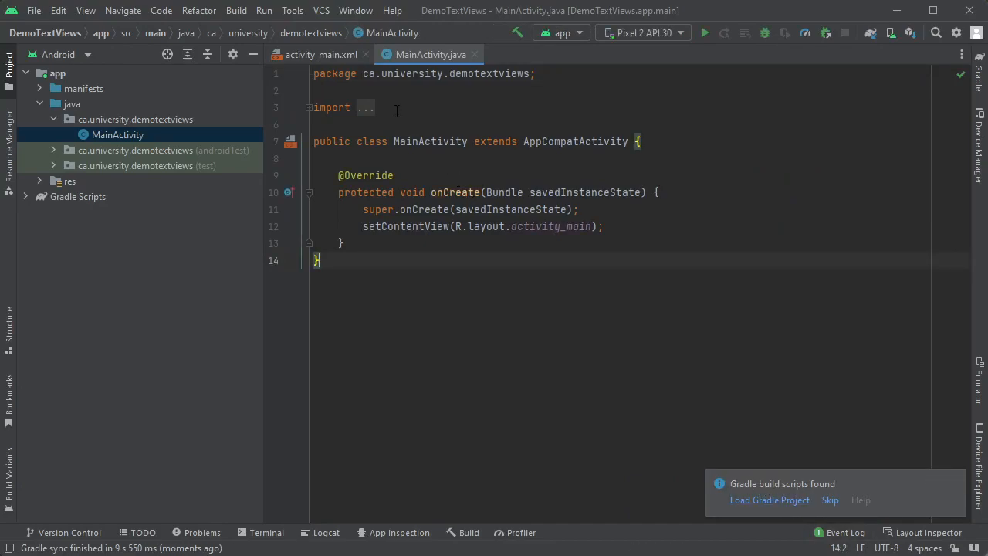
Open activity_main.xml in the Design view after Gradle sync completes
click(321, 54)
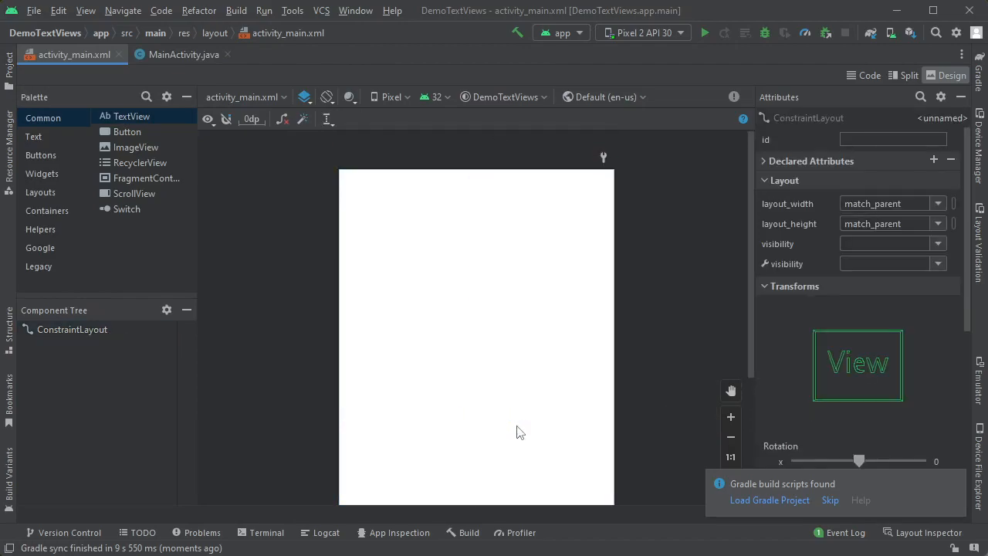
Drop a TextView at the layout's top-left and set its text to 'Enter Your Info:'
click(72, 328)
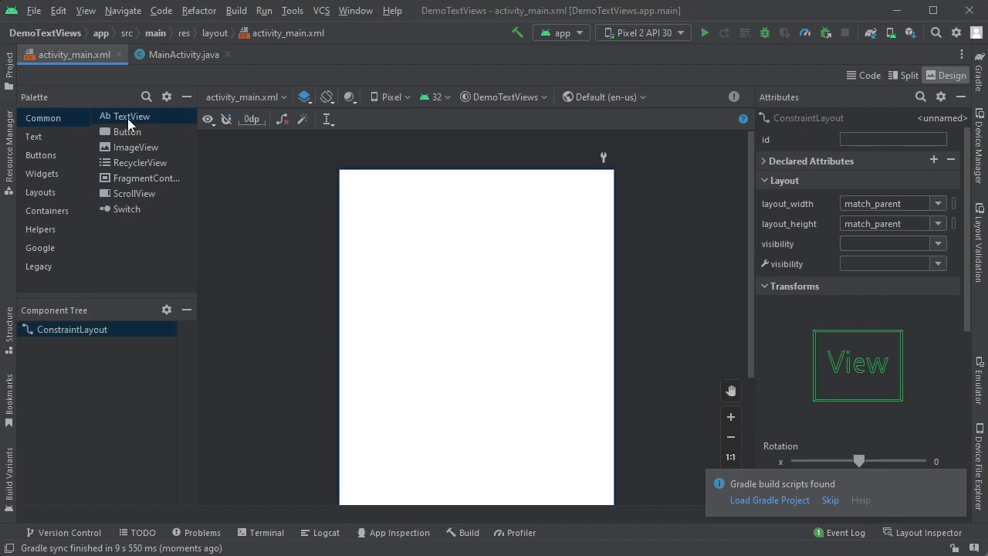
drag(124, 116, 384, 189)
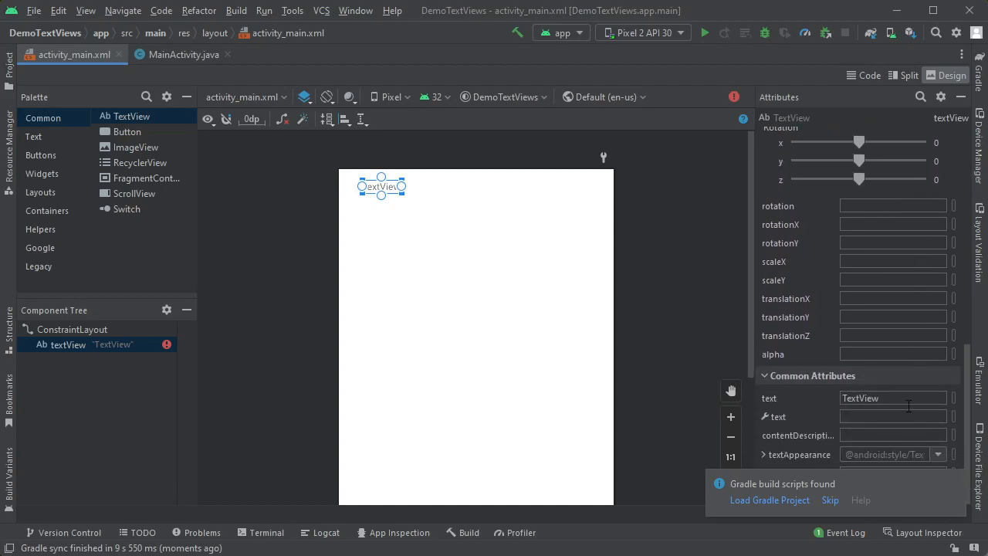
click(893, 398)
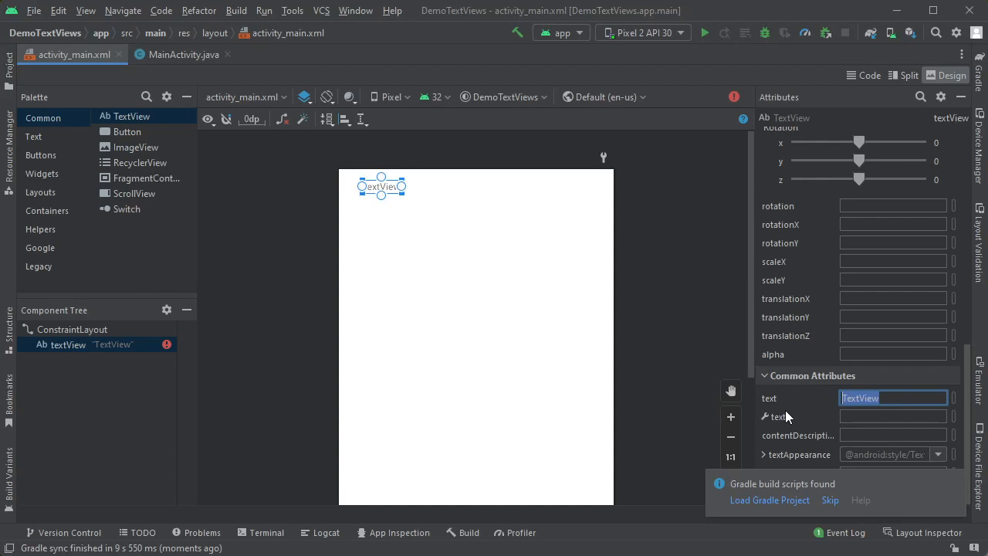
text(Enter Your)
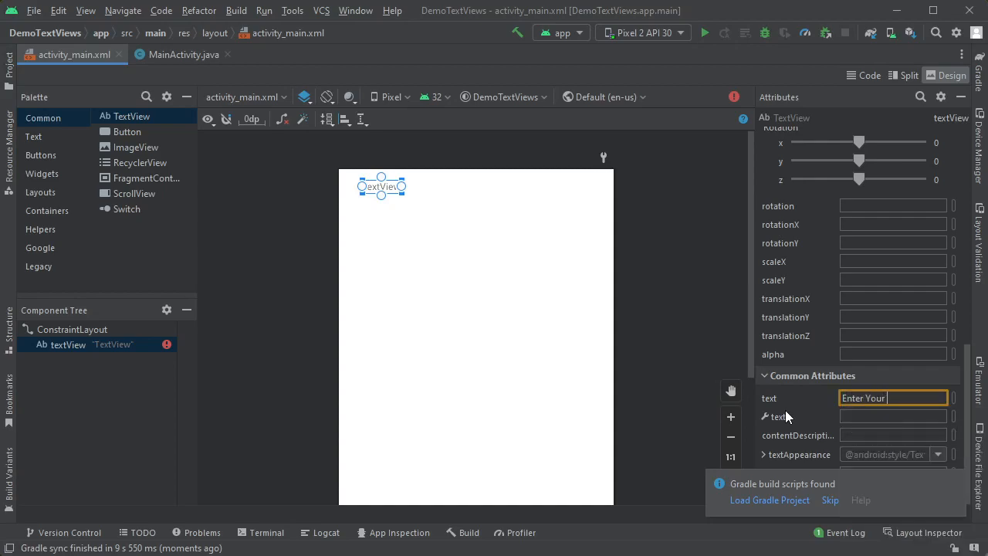
text(Info:)
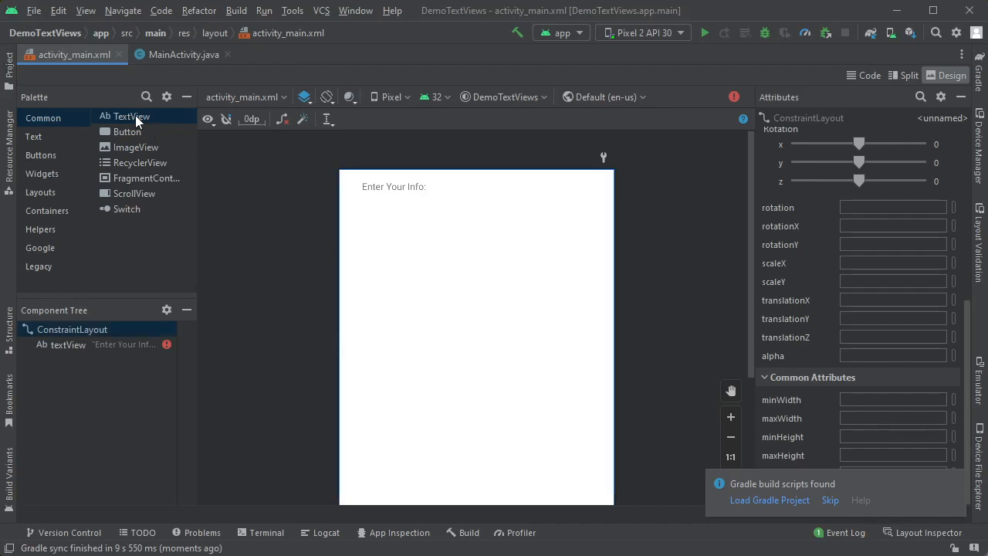
mouse_move(61, 148)
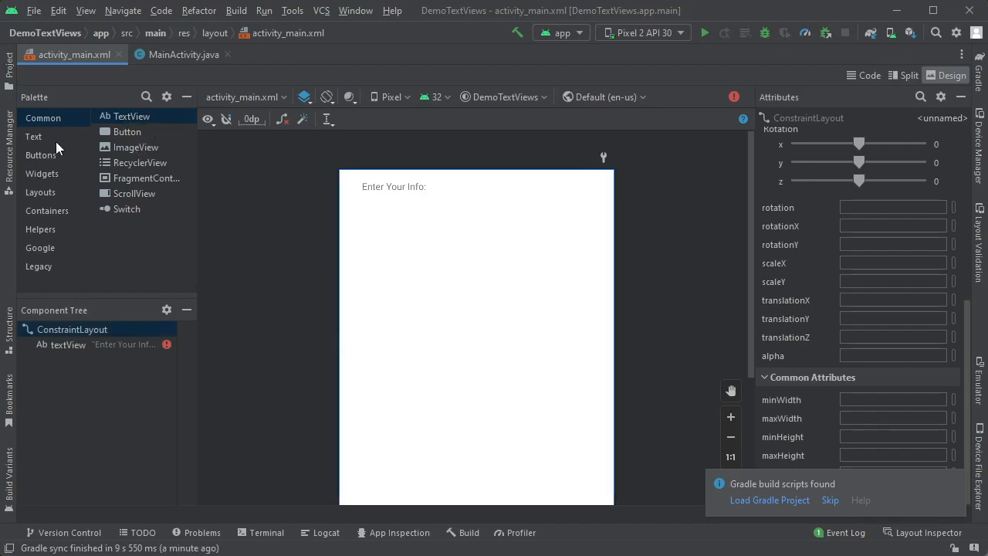
Show the Text palette category with its input field widgets
click(34, 137)
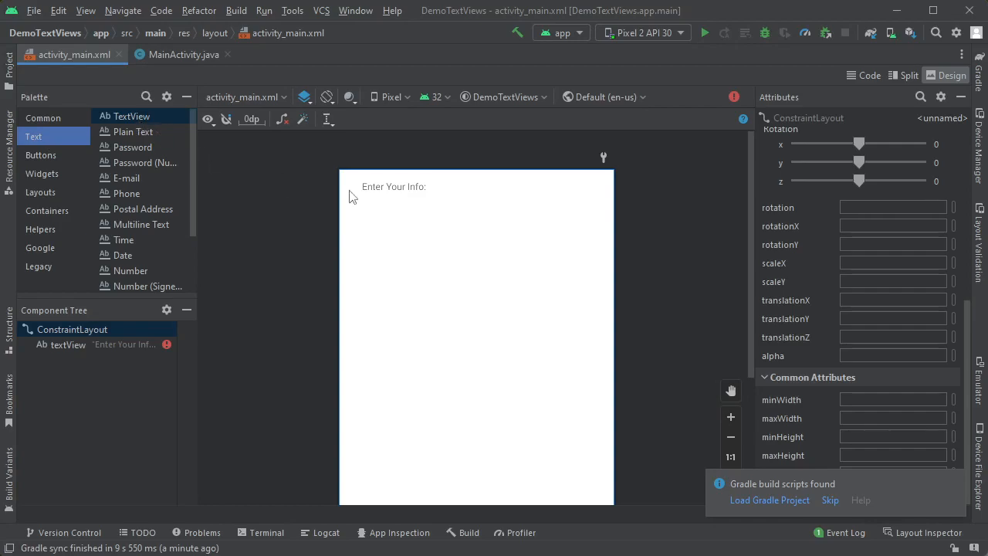
mouse_move(204, 174)
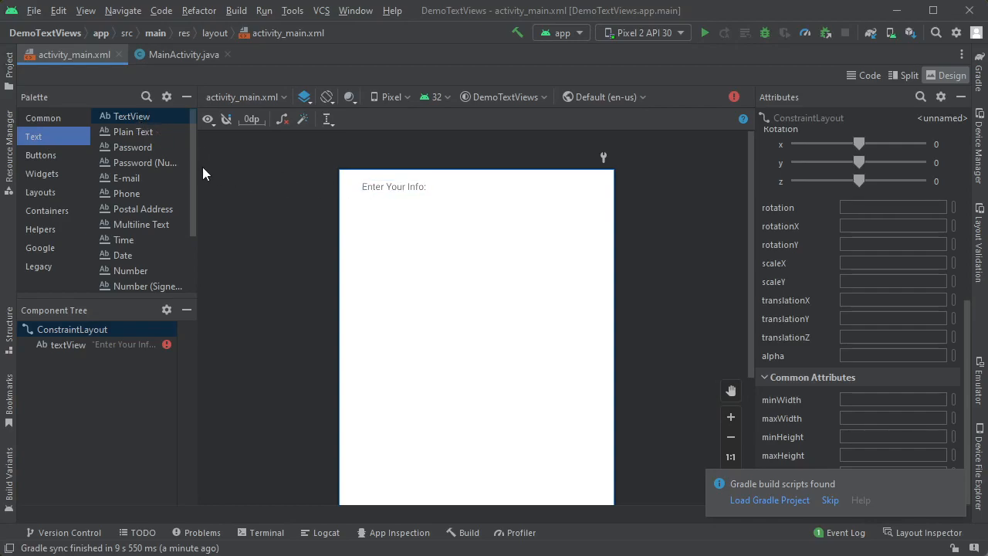
mouse_move(149, 146)
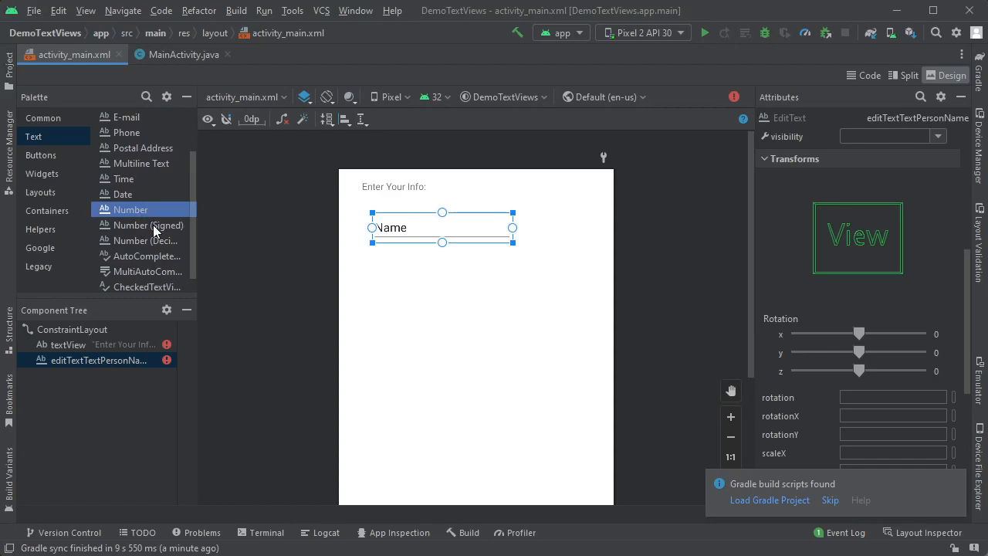
mouse_move(162, 245)
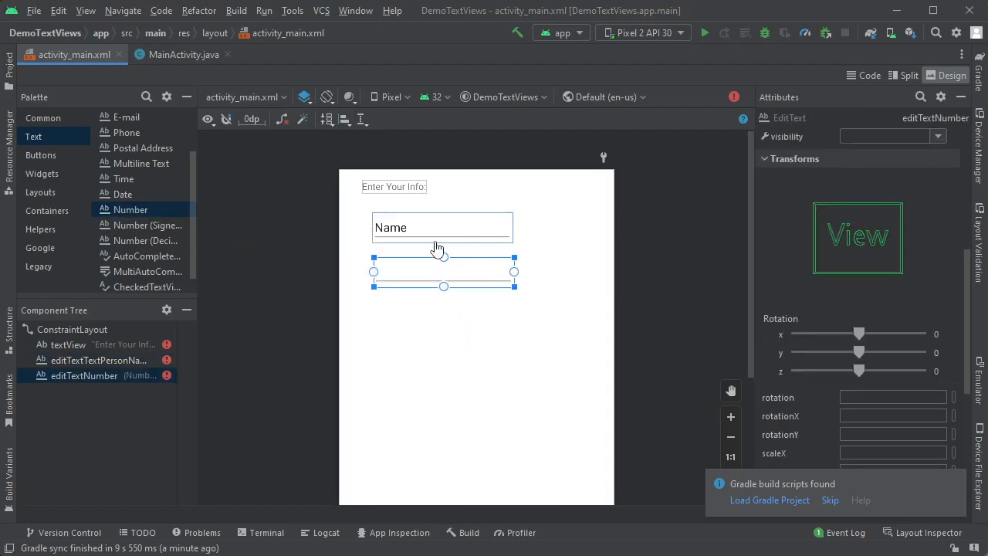
Replace the two fields' preset text with 'Name' and 'Age' hints
click(442, 227)
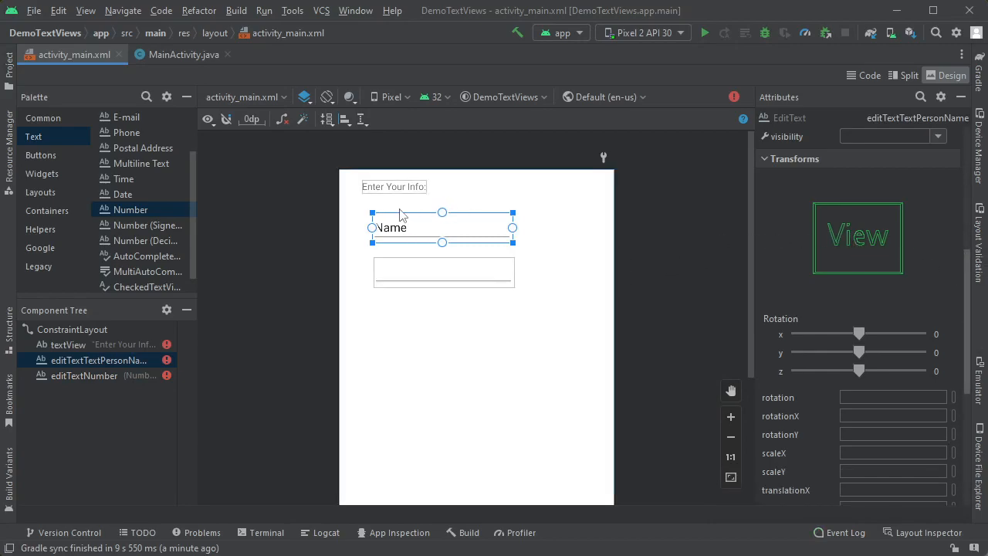
scroll(down, 3)
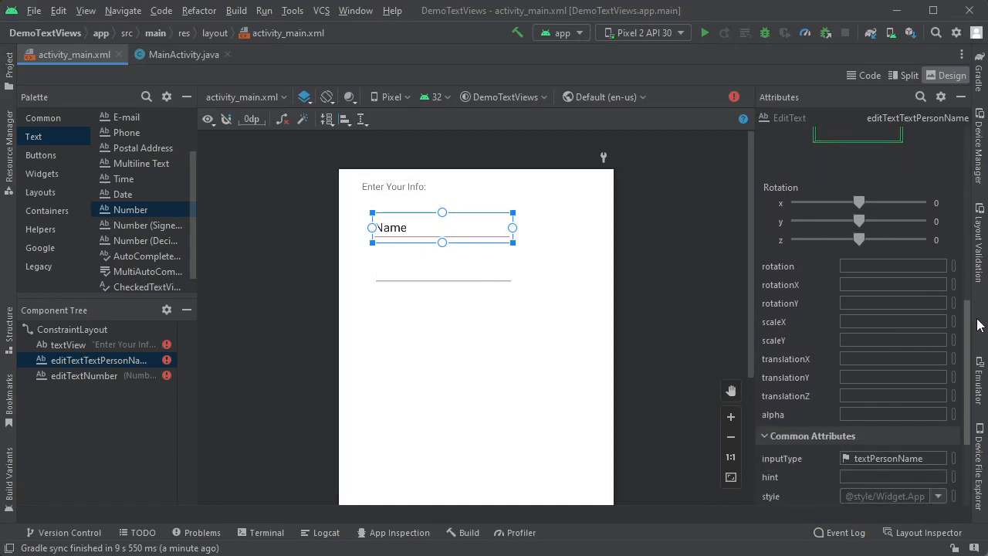
scroll(down, 3)
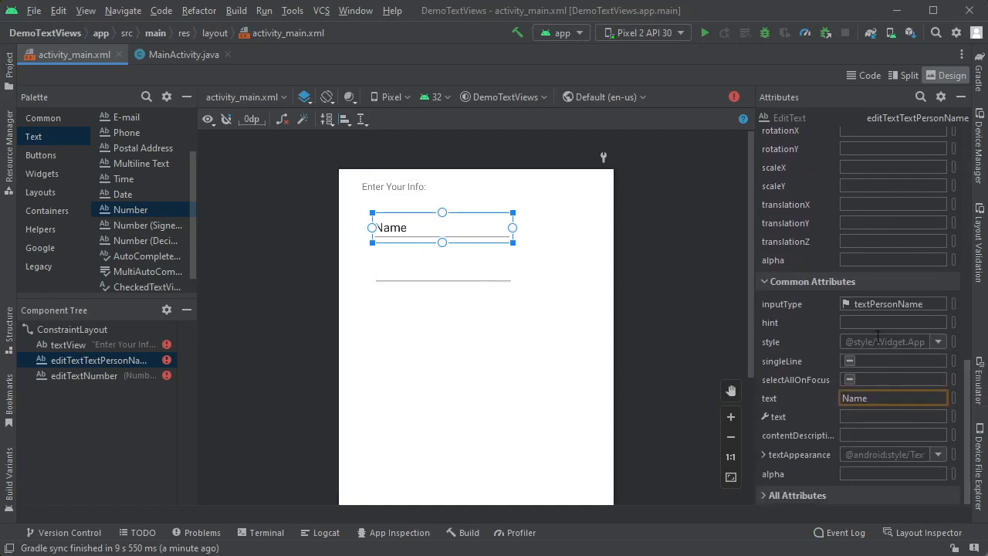
click(892, 322)
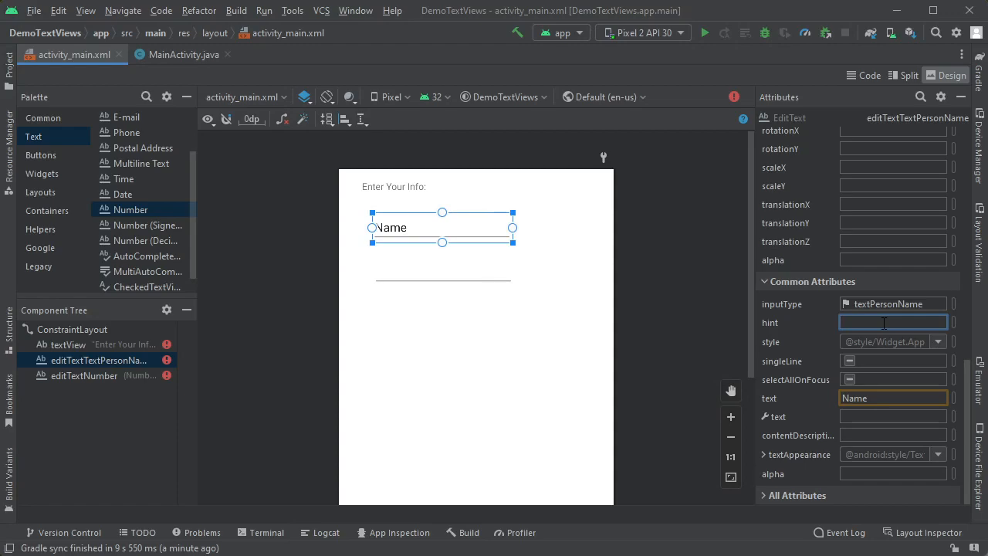
text(Na)
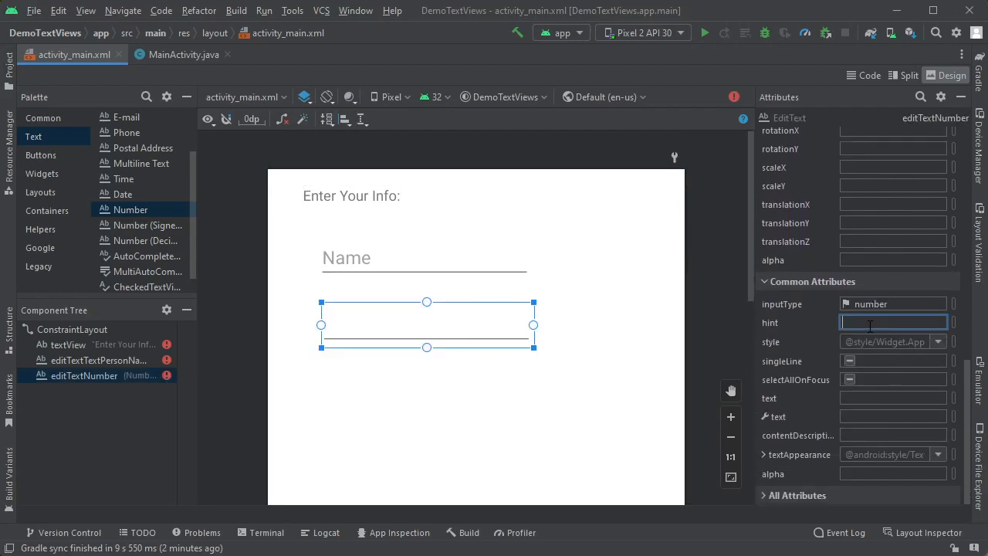
text(Age)
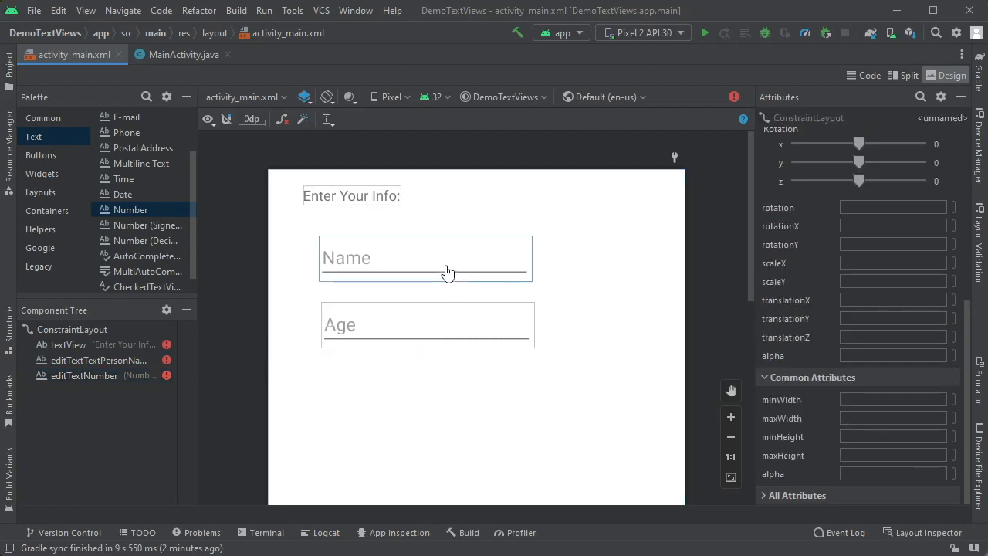
mouse_move(494, 275)
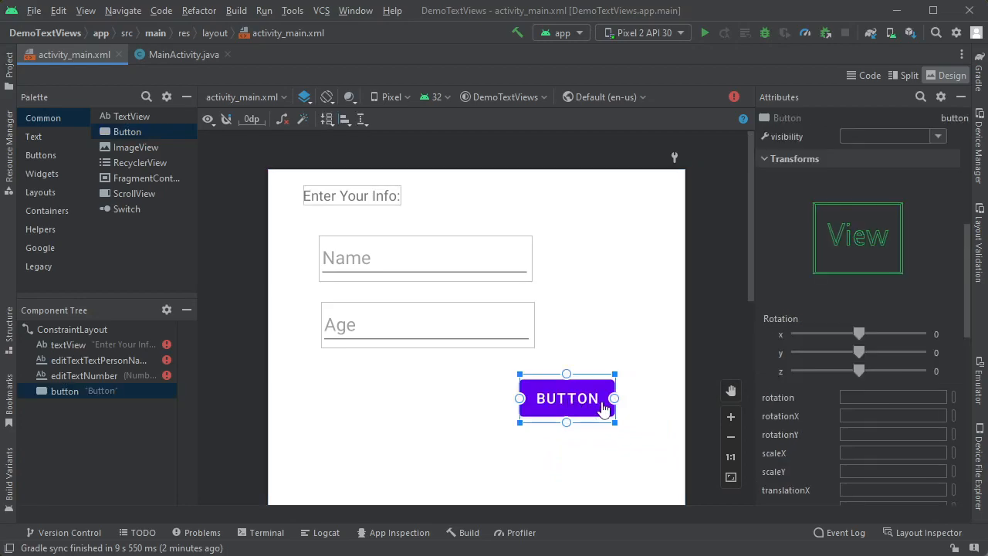
Set the button's text attribute to 'Register'
scroll(down, 3)
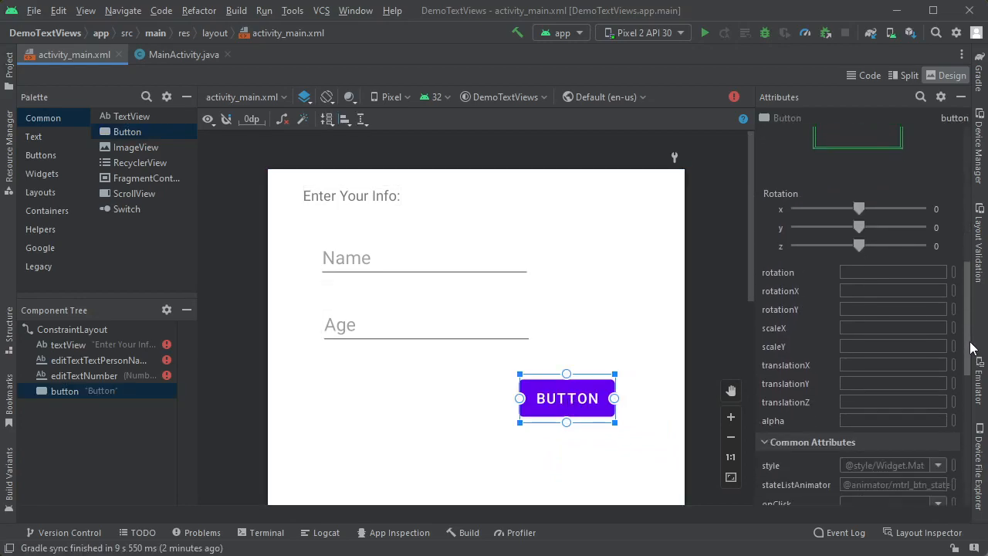
scroll(down, 3)
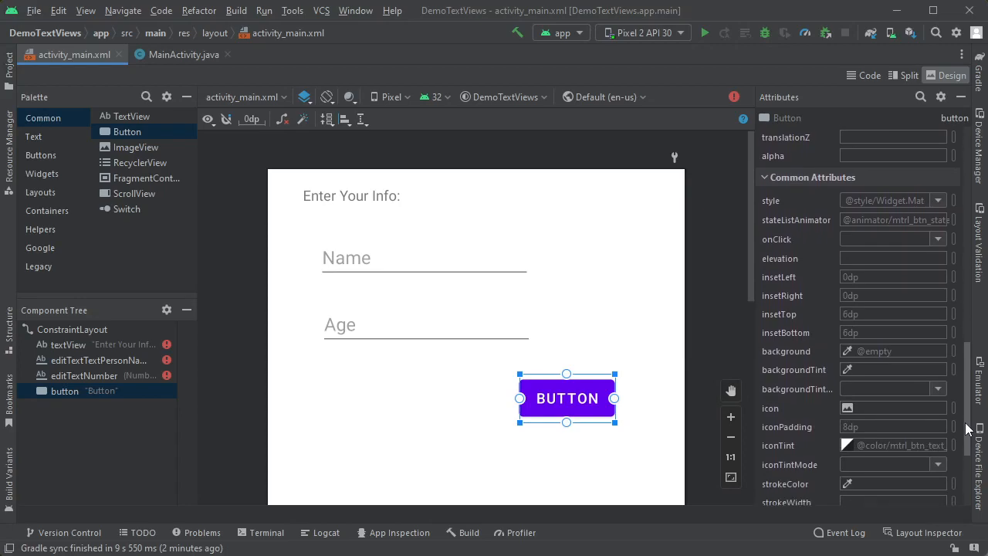
click(893, 398)
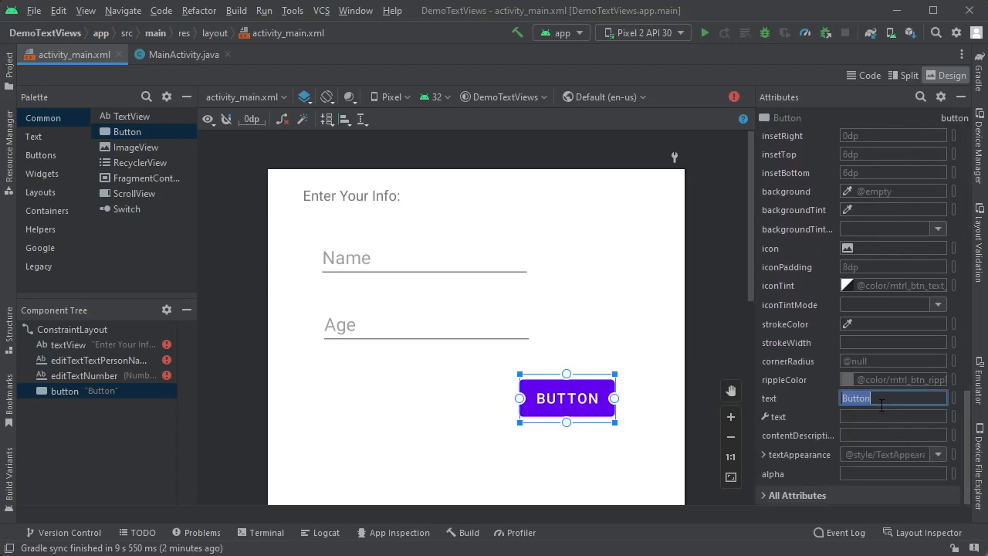
text(Register)
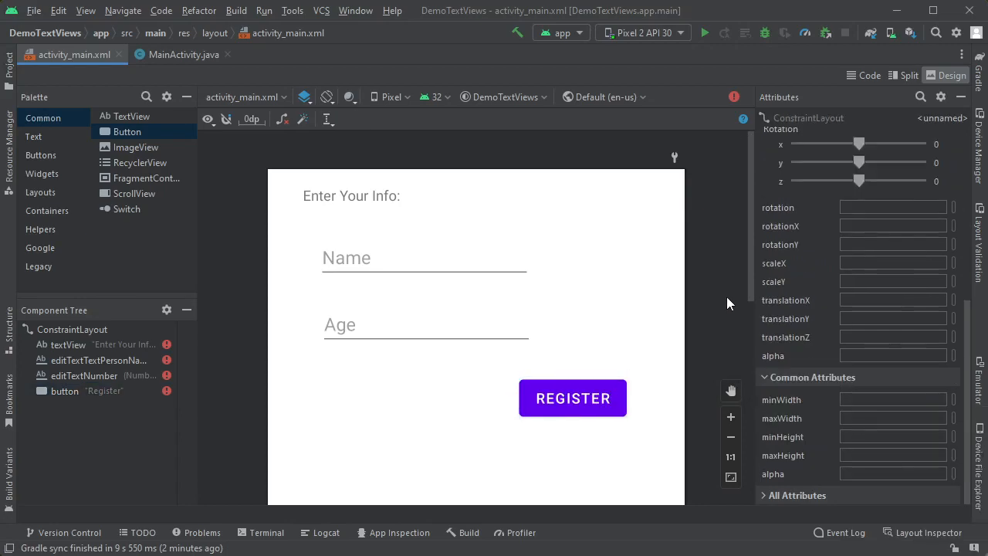
Constrain the heading top-left, Age below Name, and Register below Age at the right edge
click(351, 195)
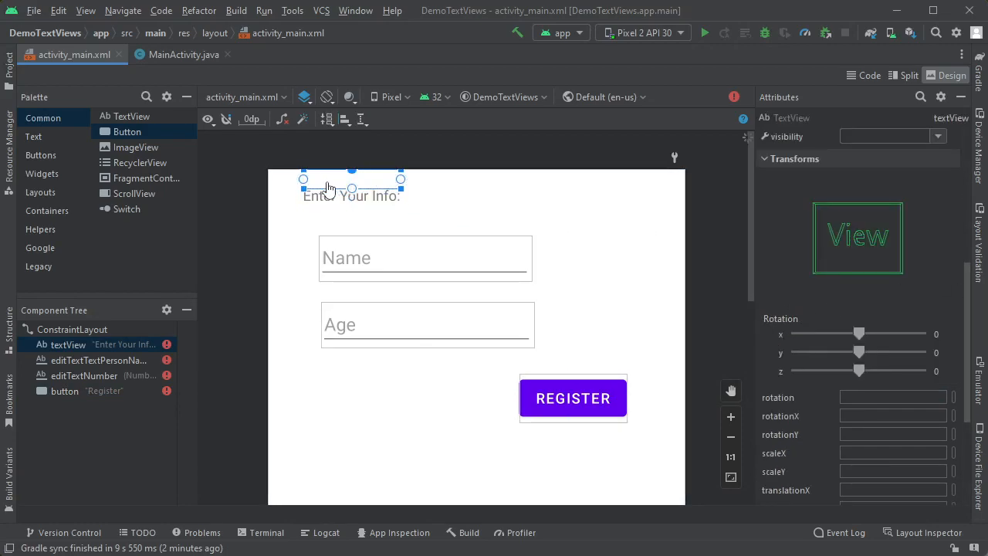
click(425, 257)
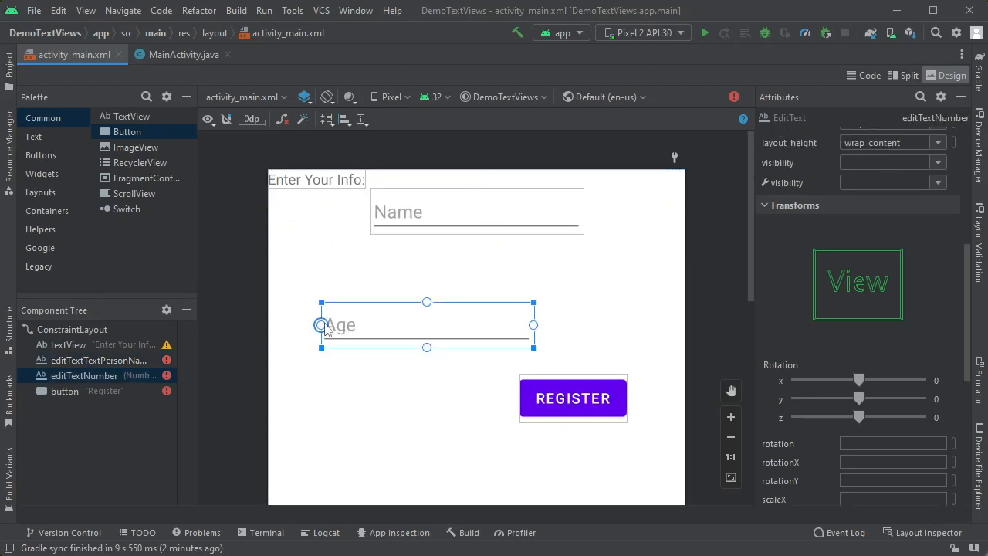
drag(426, 324, 374, 324)
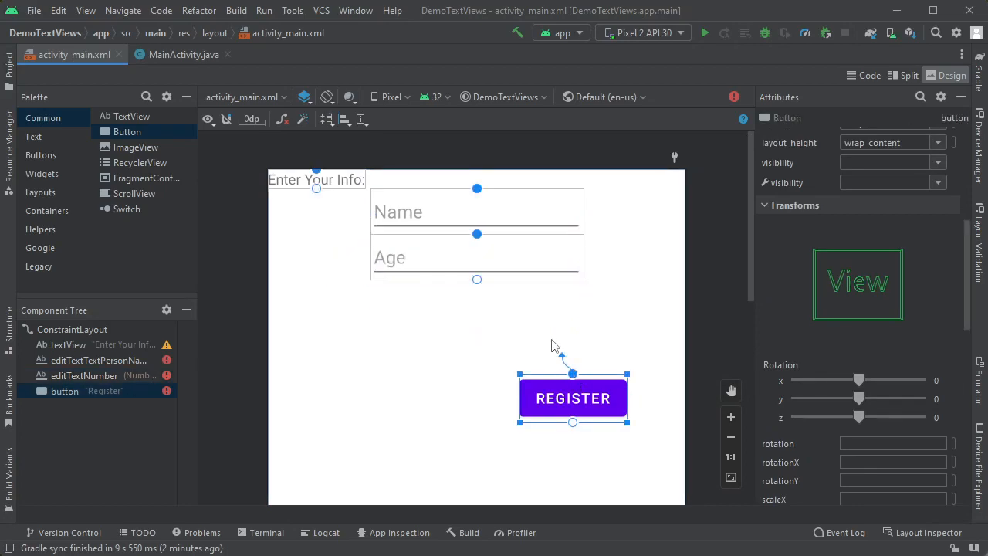
drag(572, 398, 573, 304)
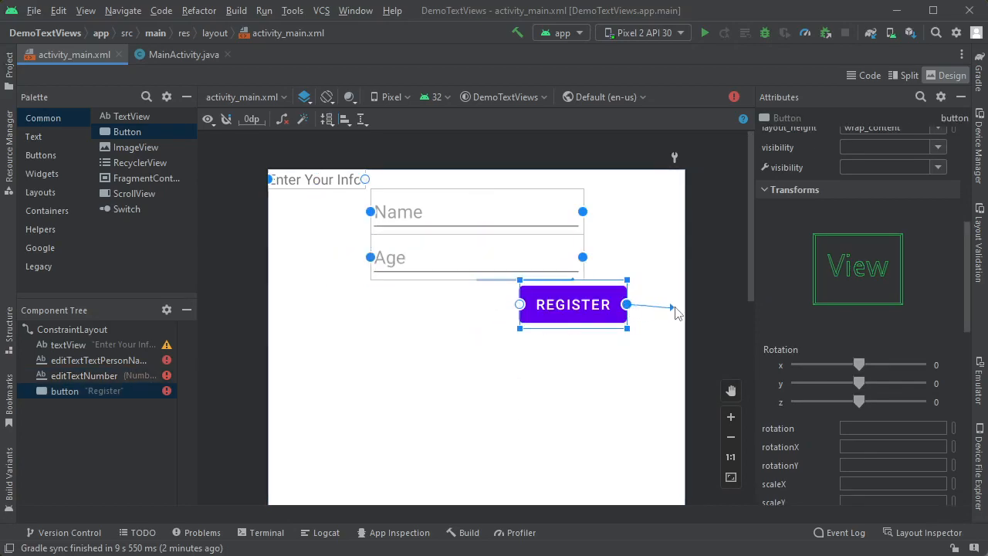
drag(573, 304, 631, 304)
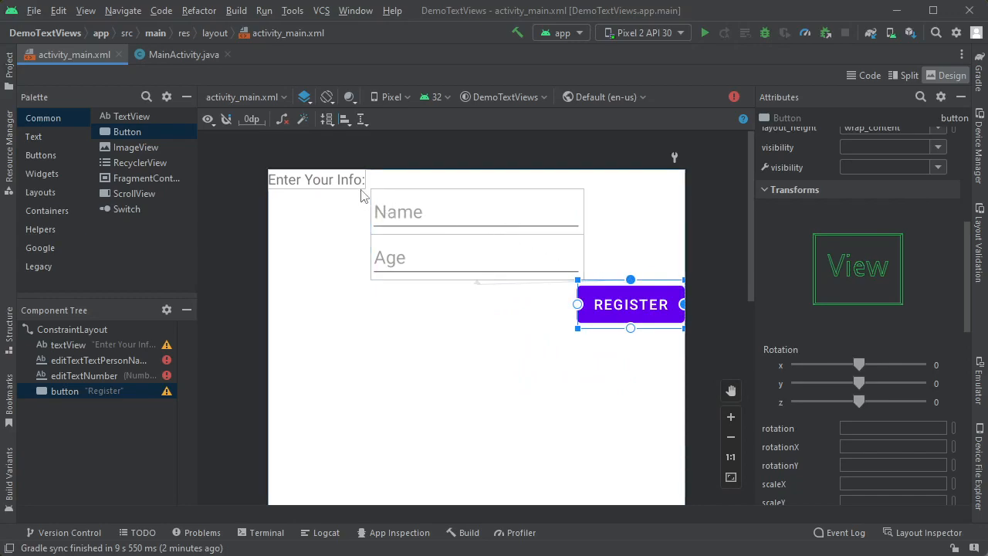
click(315, 179)
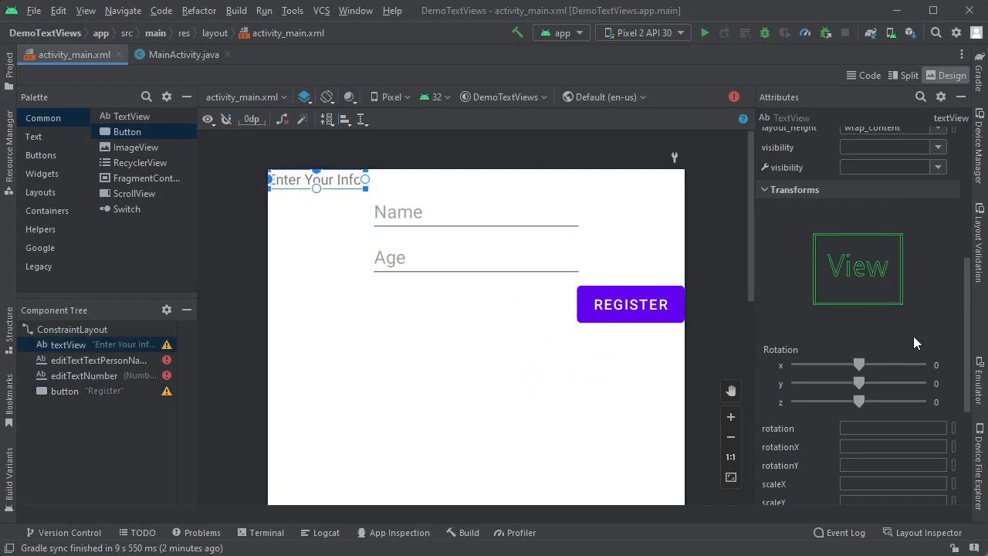
Give the heading a larger textAppearance and set its margins in the Constraint Widget
scroll(down, 3)
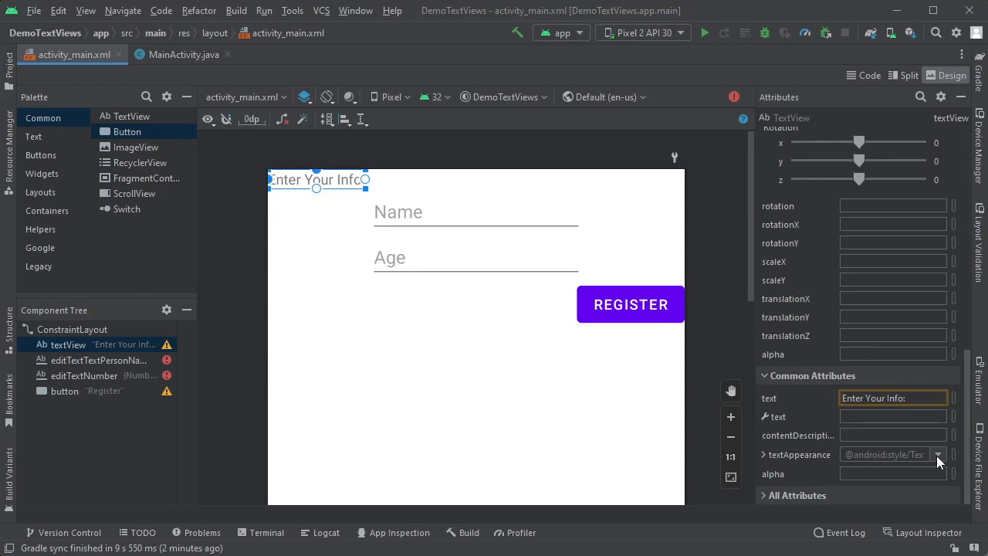
click(937, 453)
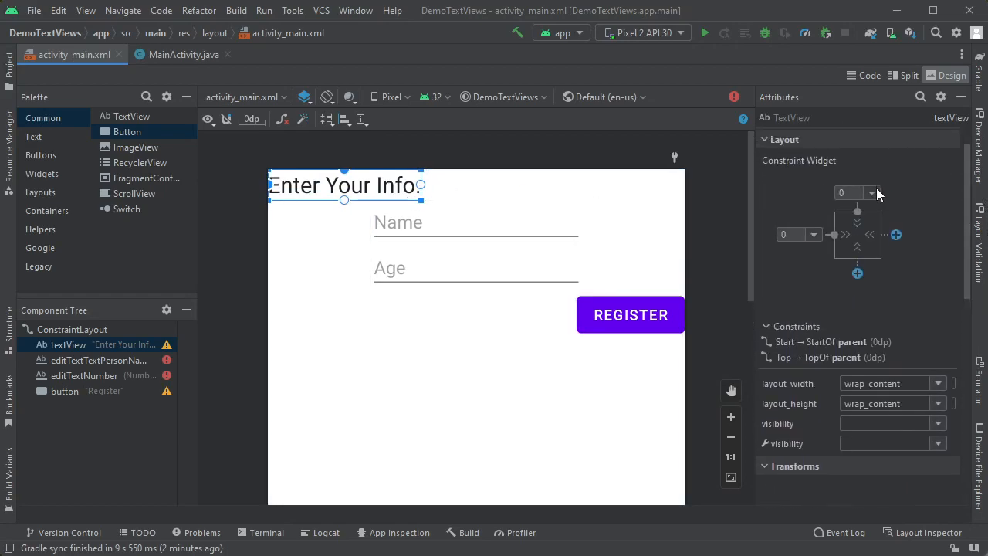
click(872, 193)
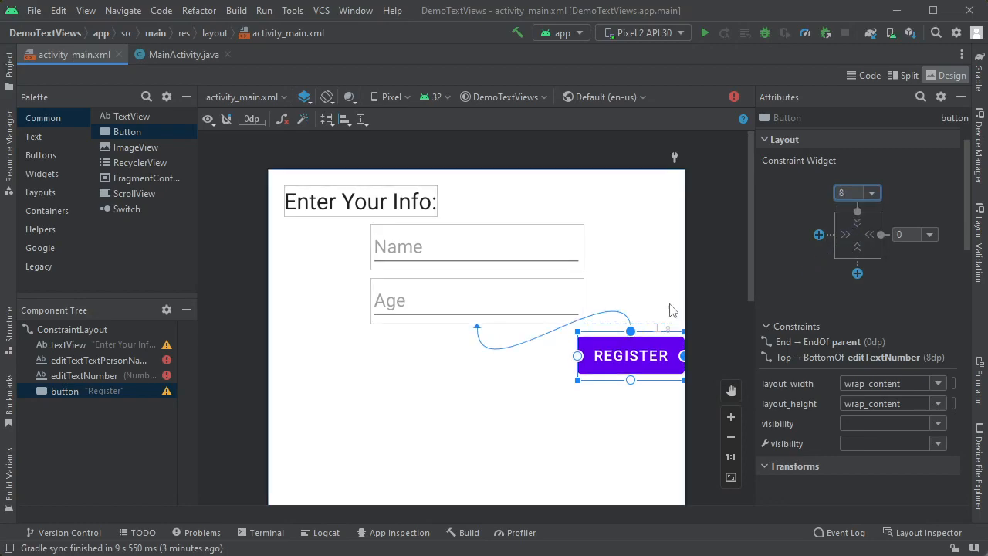
Change the Name and Age fields' layout_width, add side margins, and inset Register from the right
click(476, 246)
text(0dp)
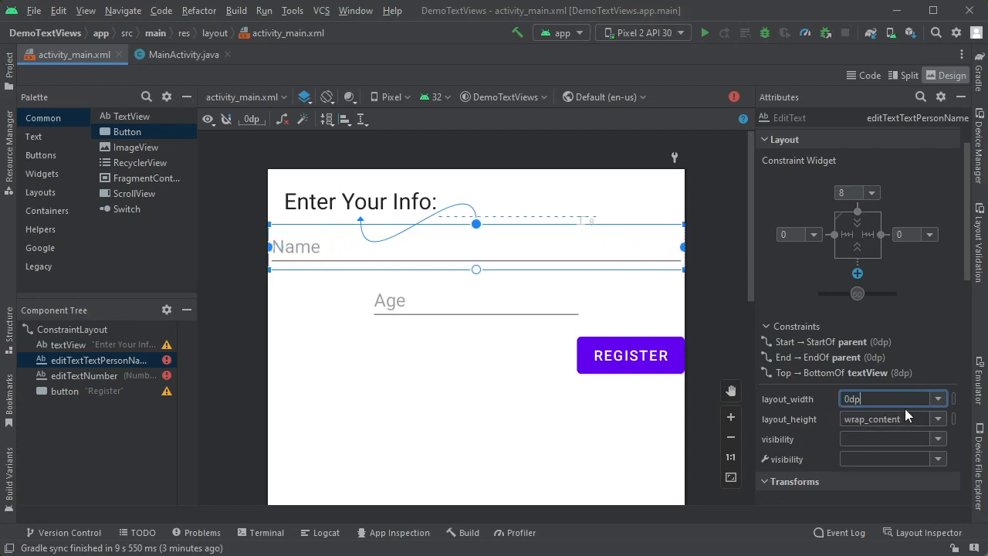
click(476, 300)
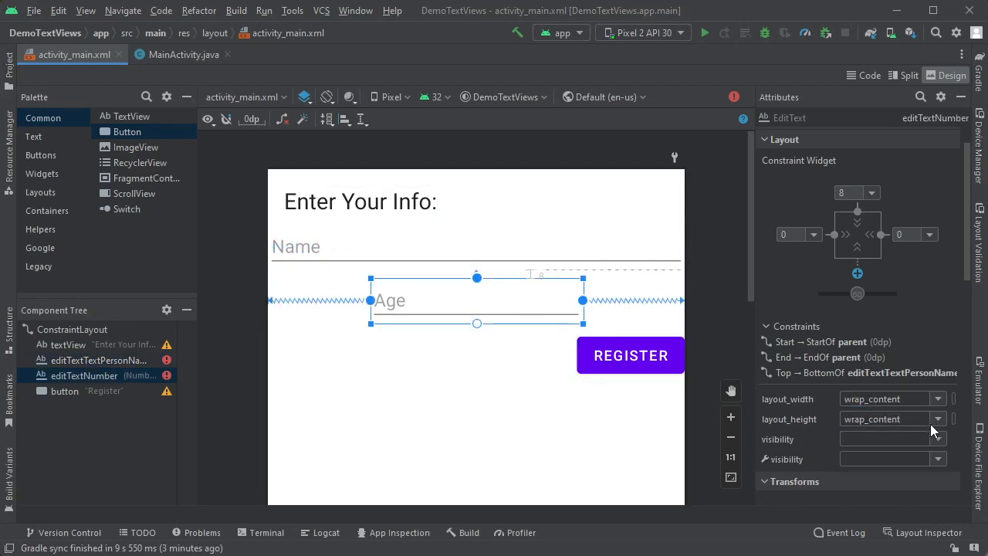
click(888, 418)
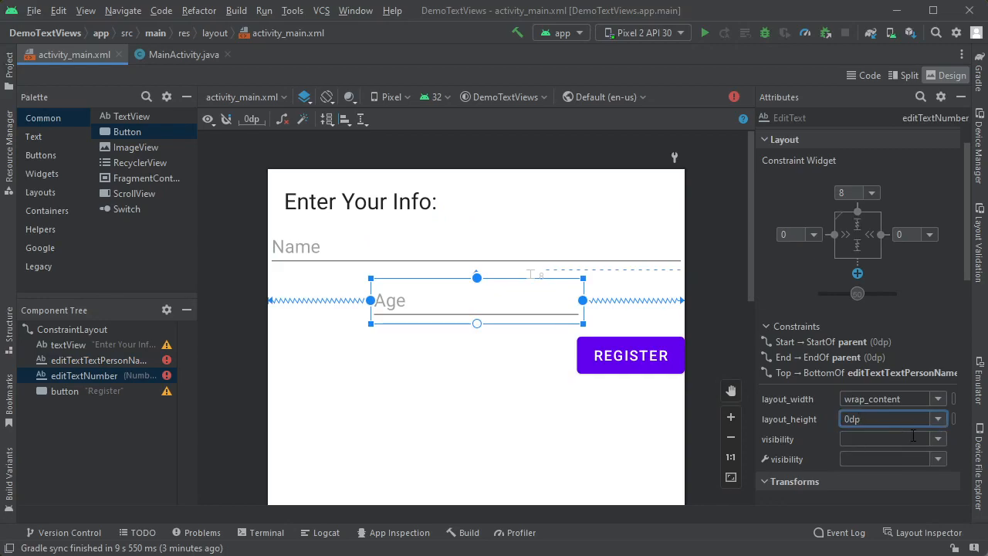
text(wrap_content)
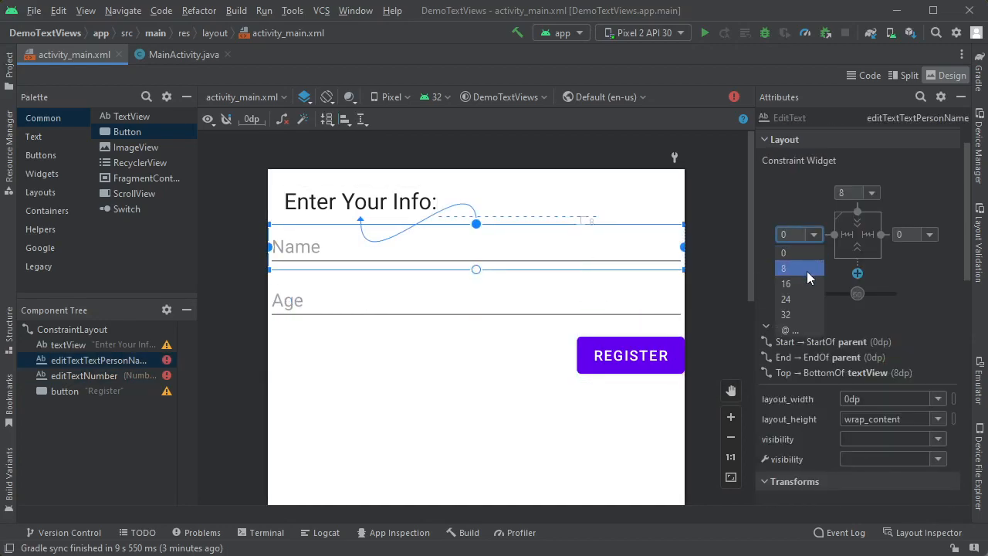
click(786, 283)
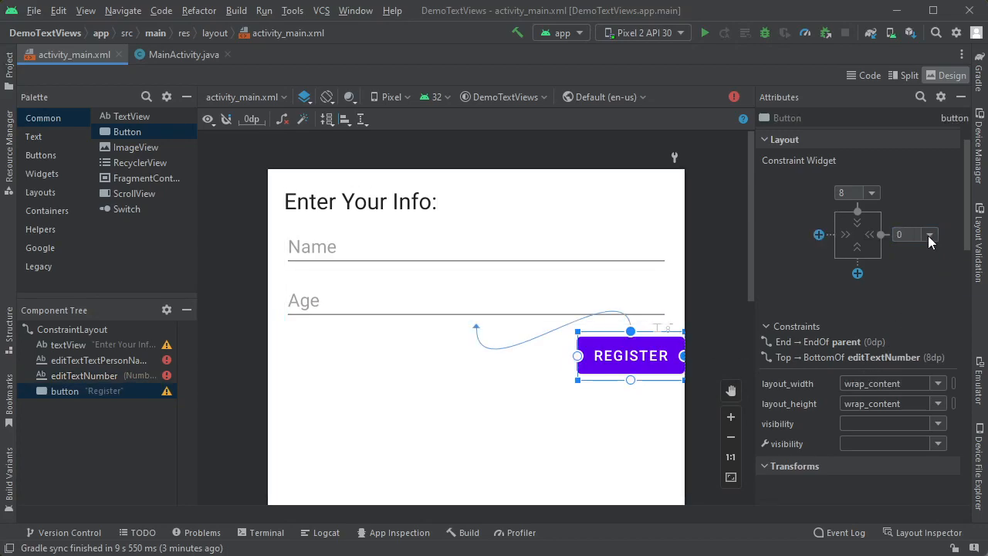
click(724, 259)
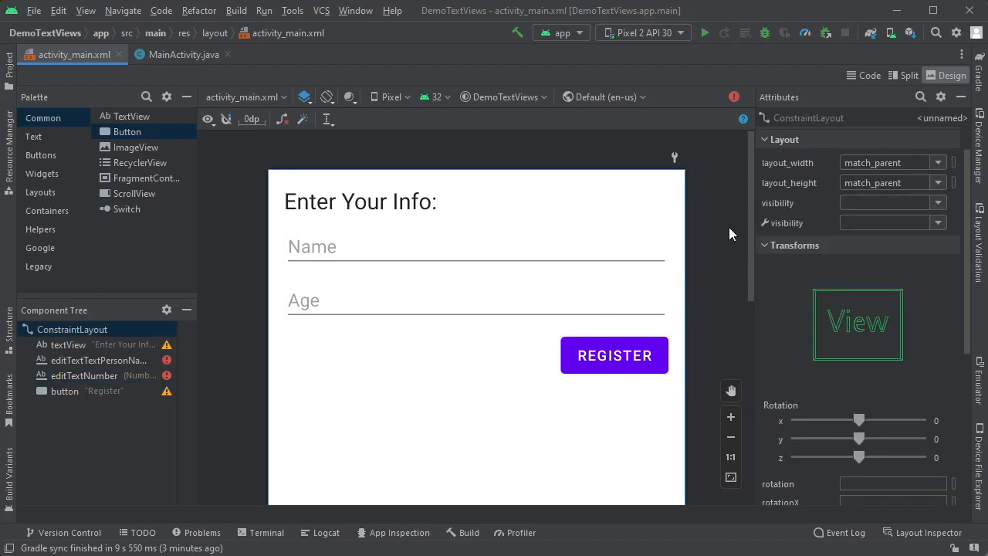
Run the app on the Pixel 2 API 30 emulator and zoom out the design preview
click(703, 32)
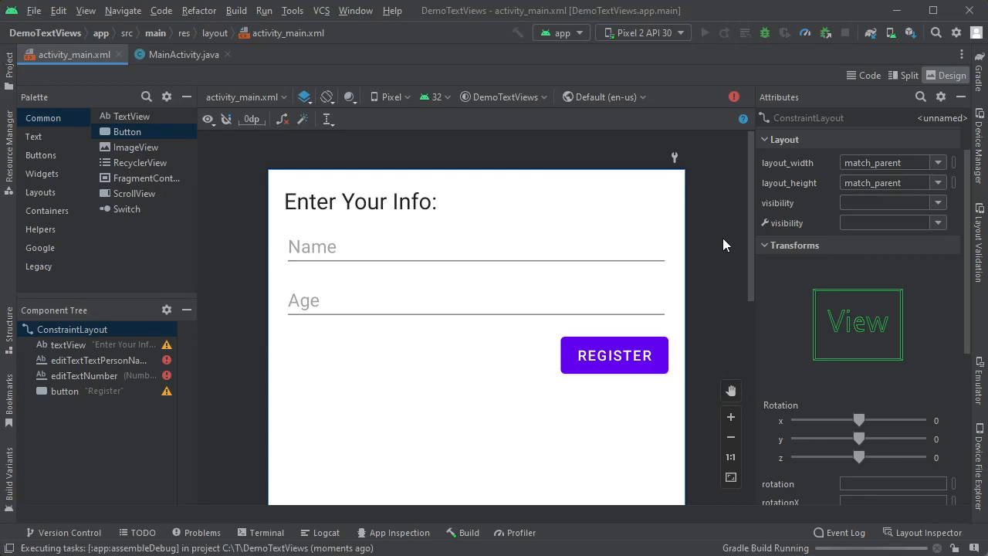
mouse_move(271, 18)
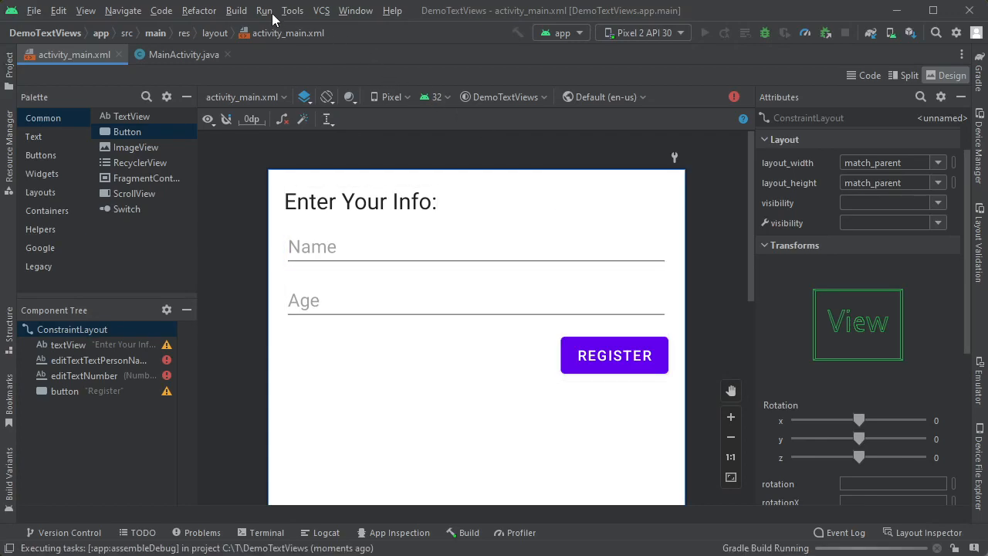
click(263, 10)
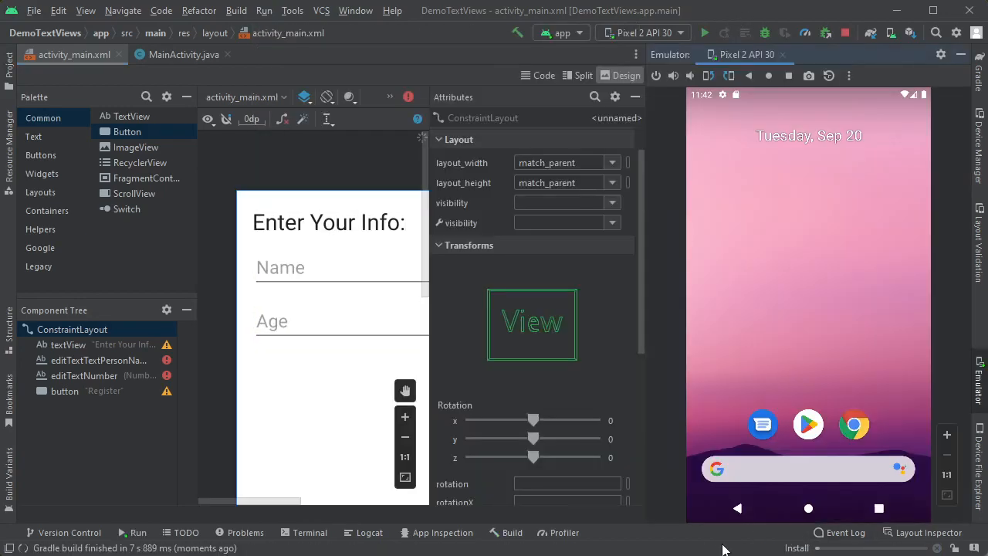
click(704, 32)
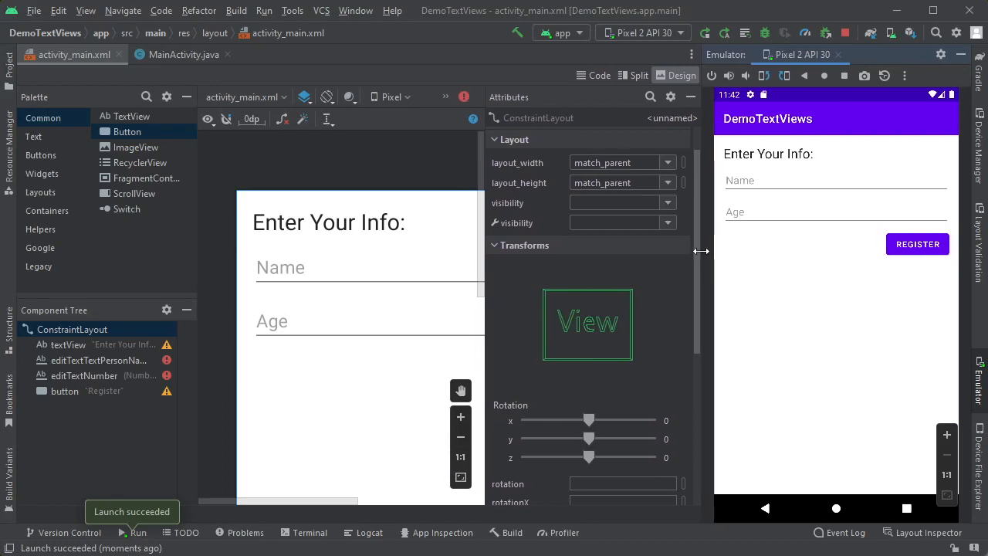
click(460, 437)
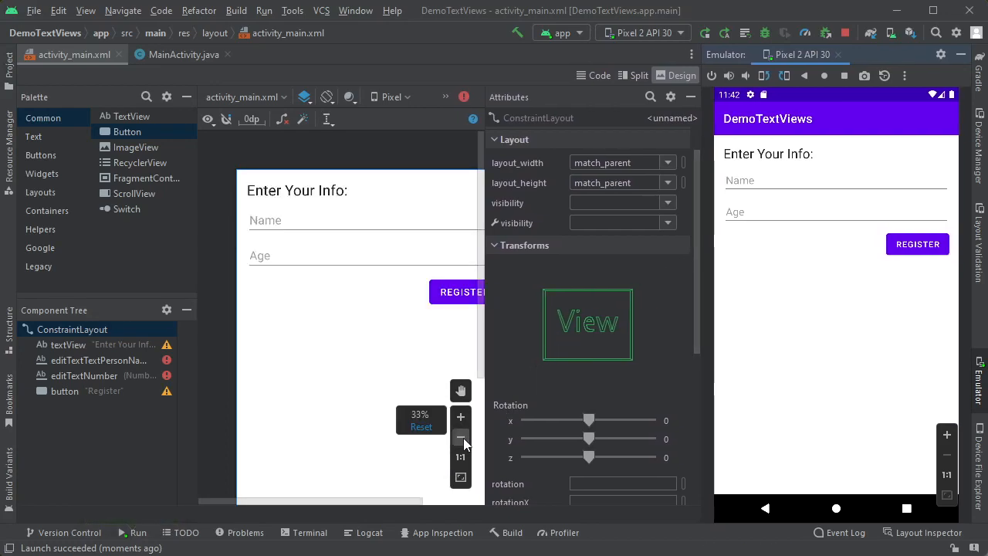
Set the new TextView 16dp below Register at full width, then select the Name field
click(460, 438)
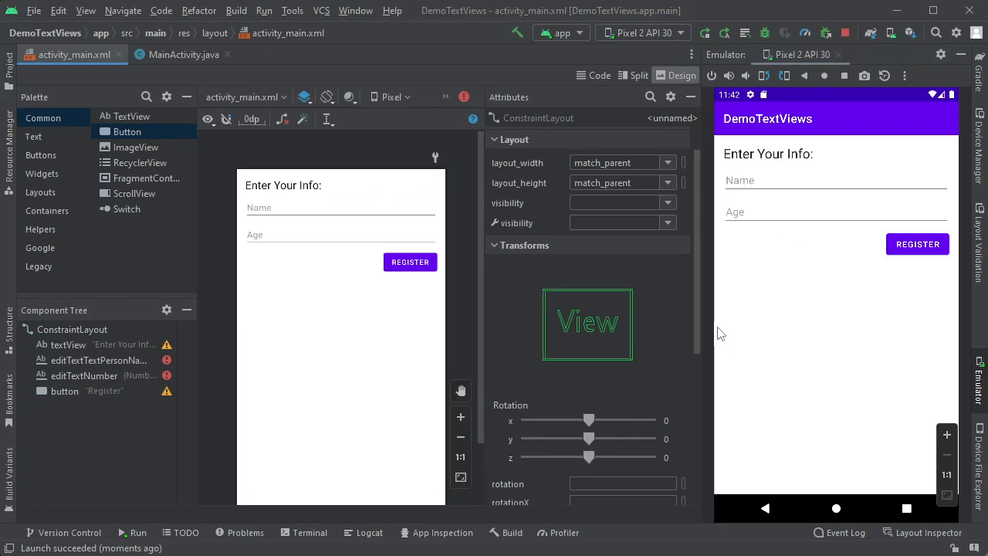
mouse_move(803, 295)
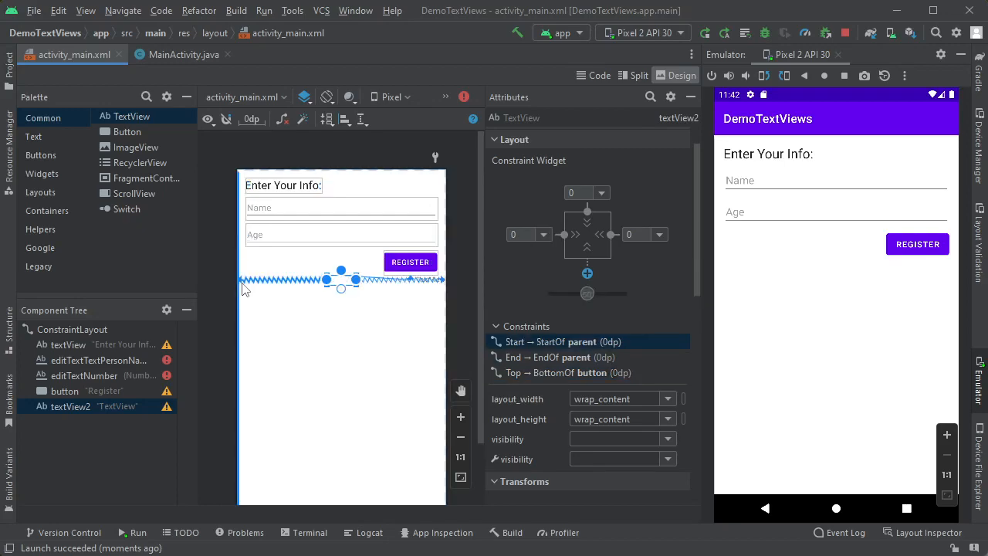
click(601, 192)
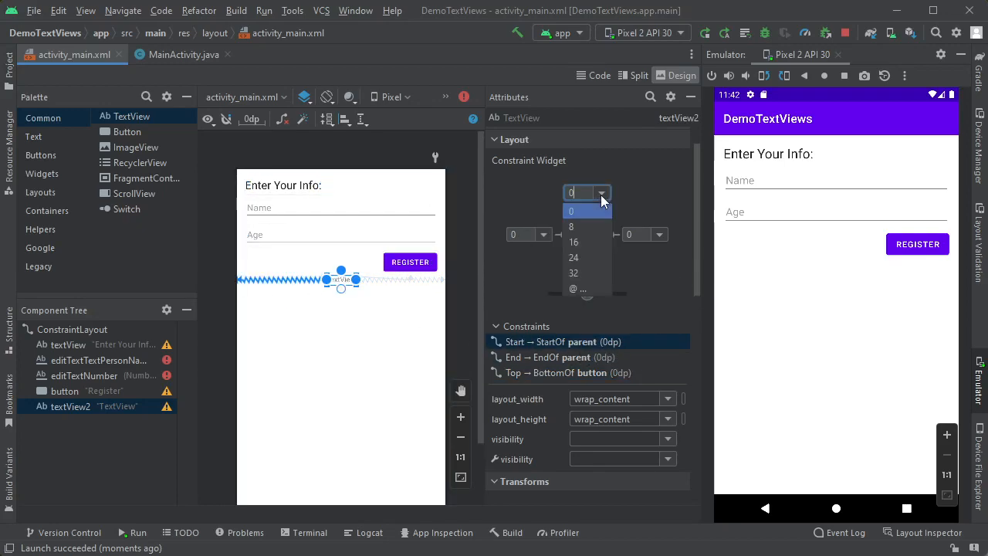
click(573, 241)
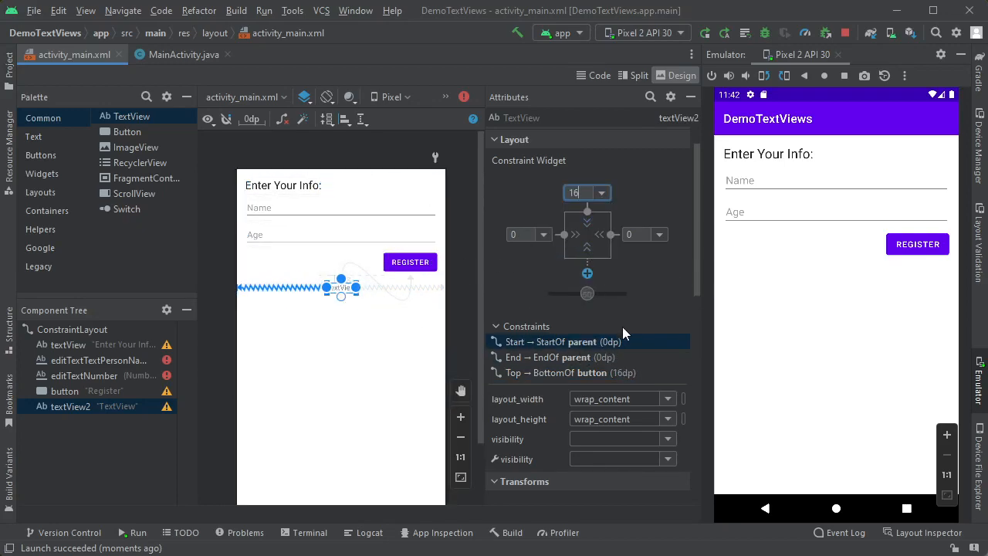
click(617, 398)
text(0dp)
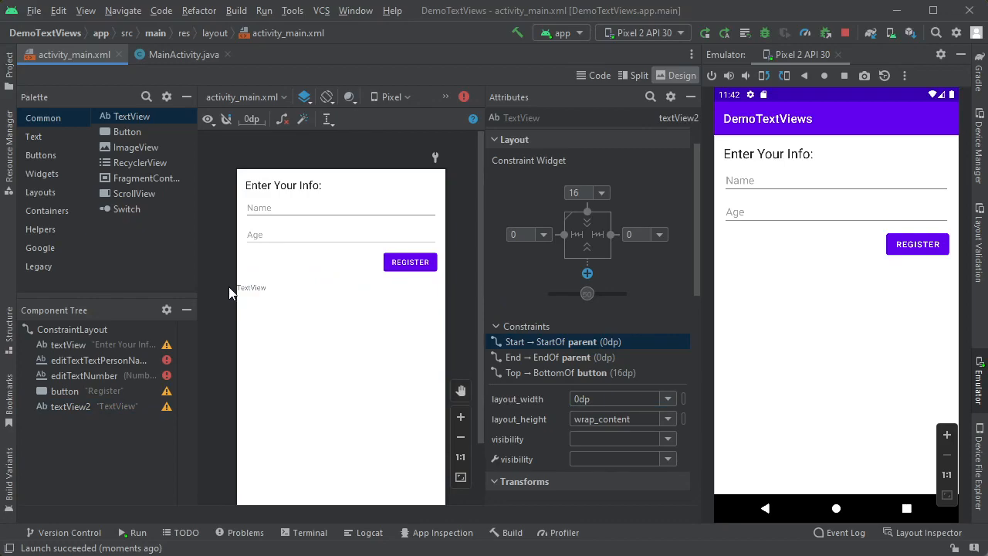
click(251, 287)
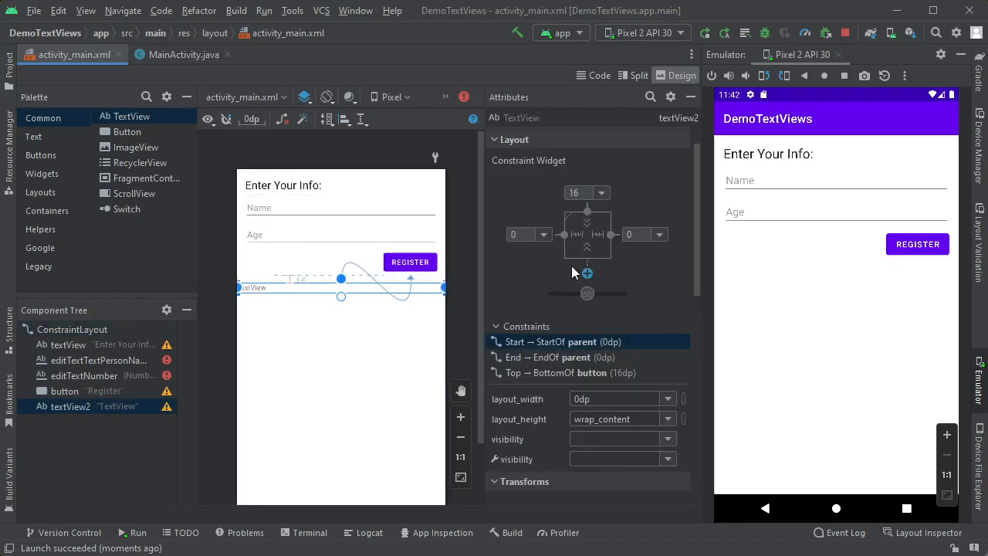
click(513, 234)
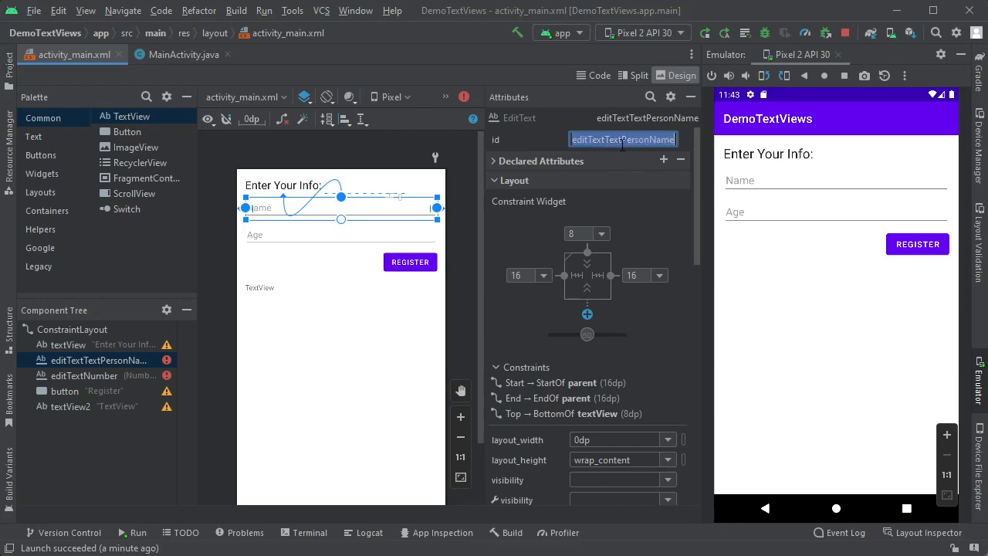
Rename the layout IDs to etName and tvRegSummary, refactoring across the project
text(etName)
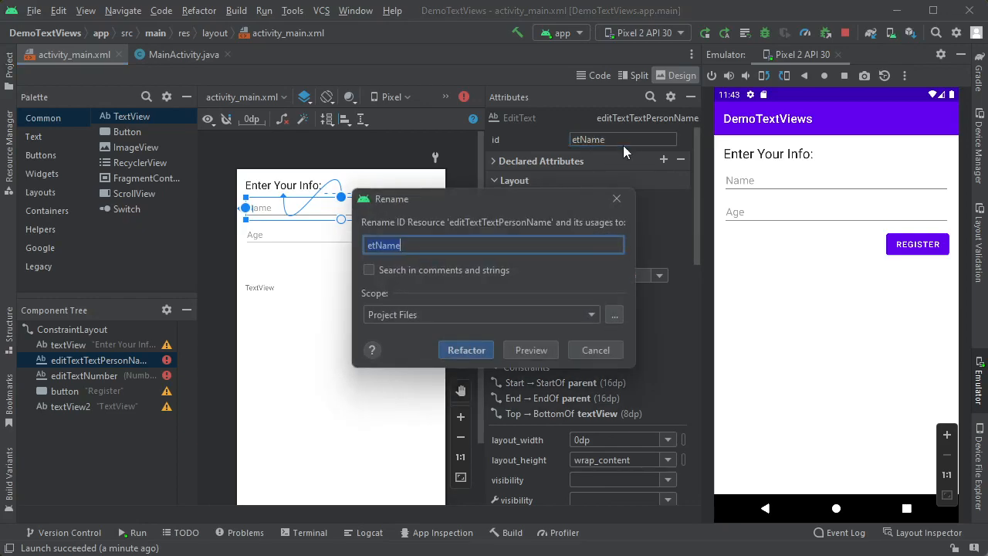
mouse_move(510, 203)
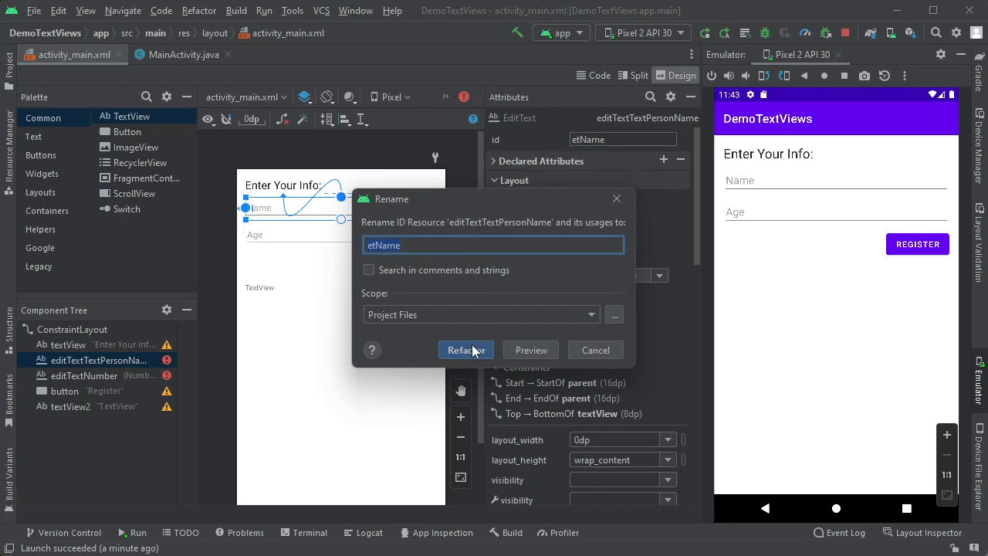
click(465, 350)
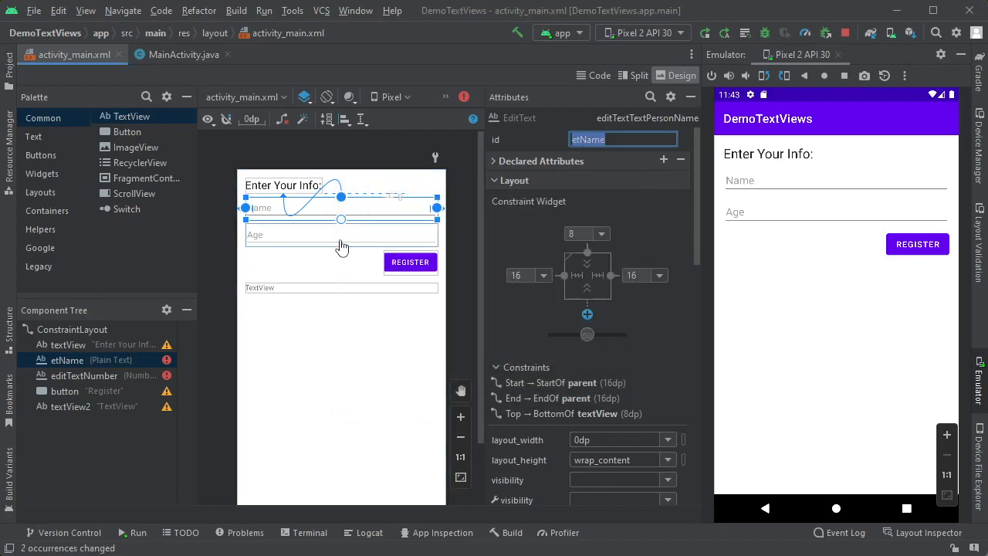
click(341, 234)
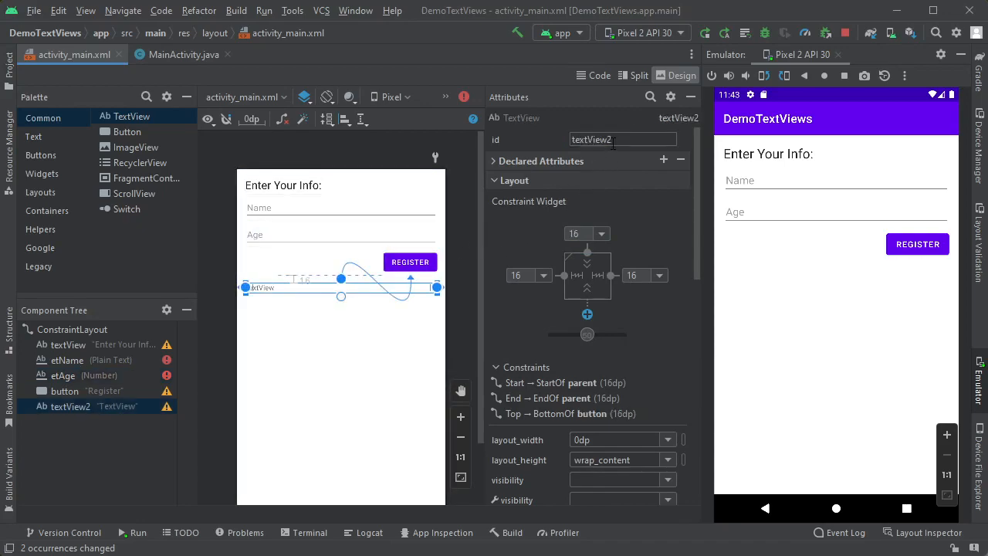
text(tvRegSummary)
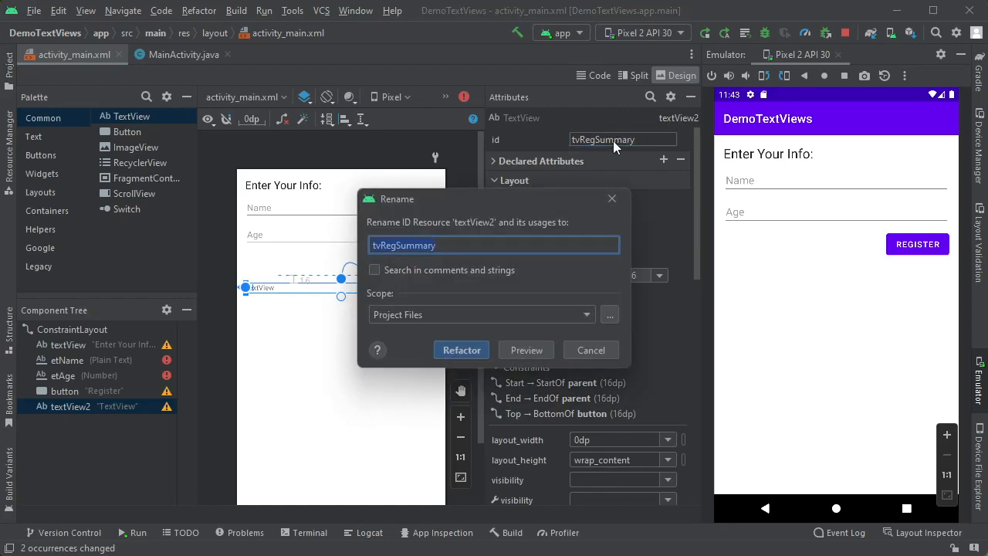
click(461, 350)
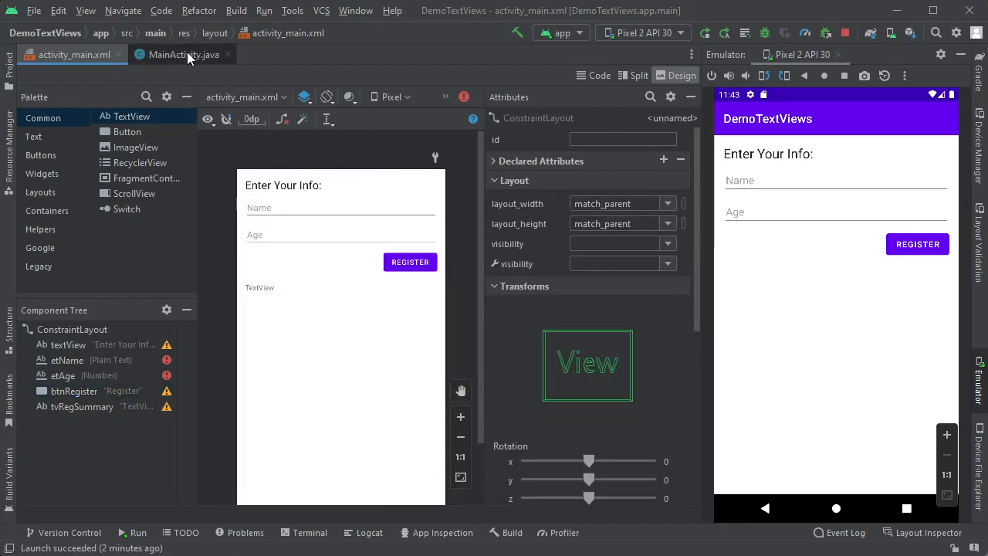
In MainActivity, add Button btn = findViewById(R.id.btnRegister) after setContentView
click(184, 54)
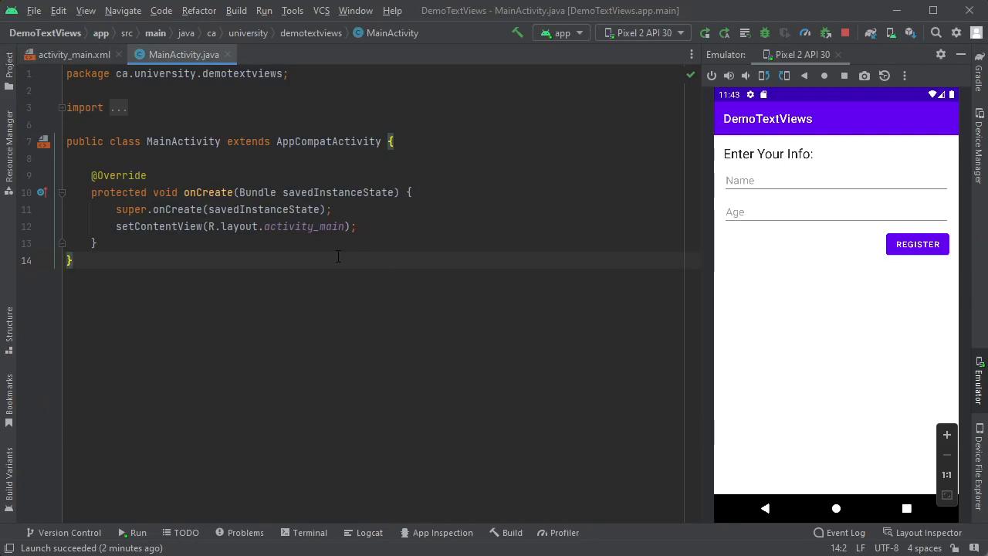
click(356, 226)
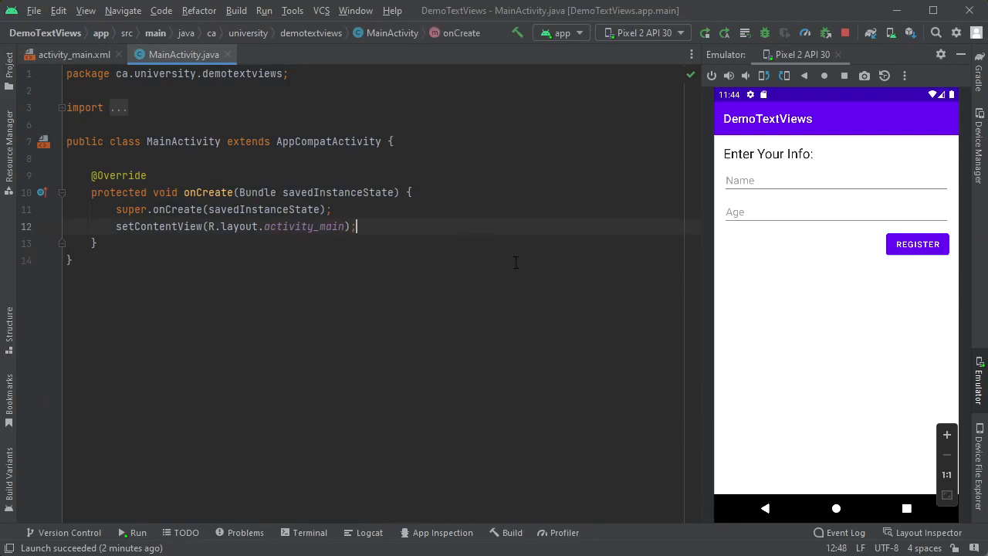
key(Enter)
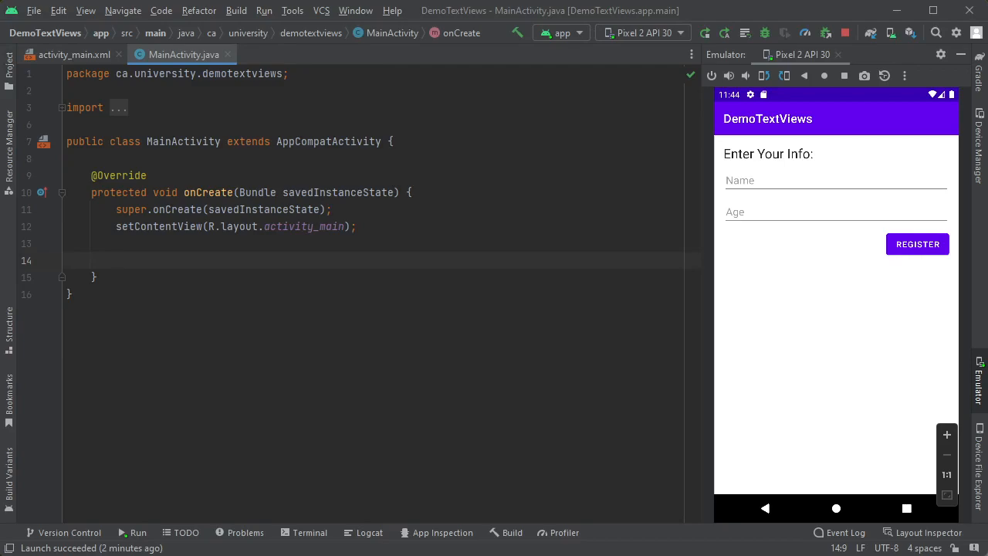
text(Button btn =)
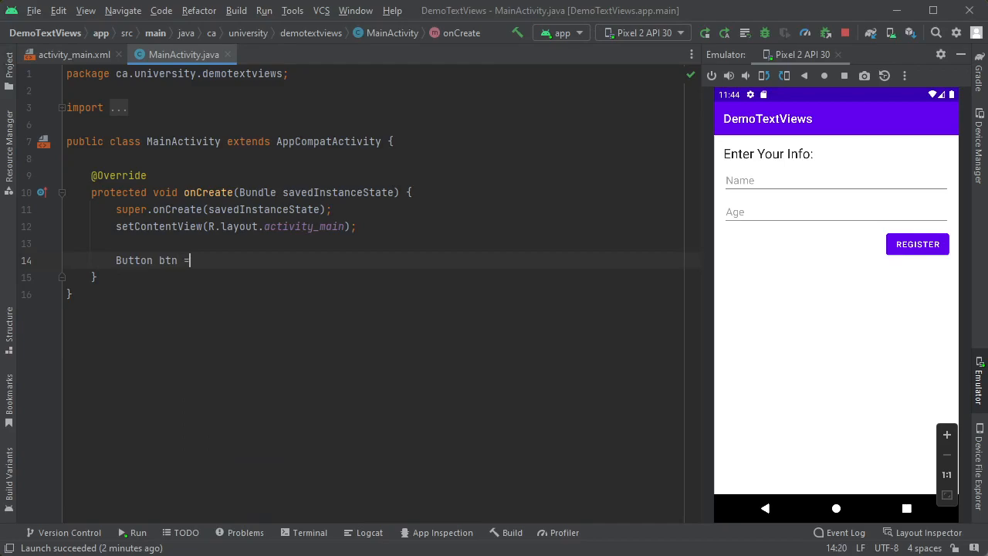
text(findViewById()
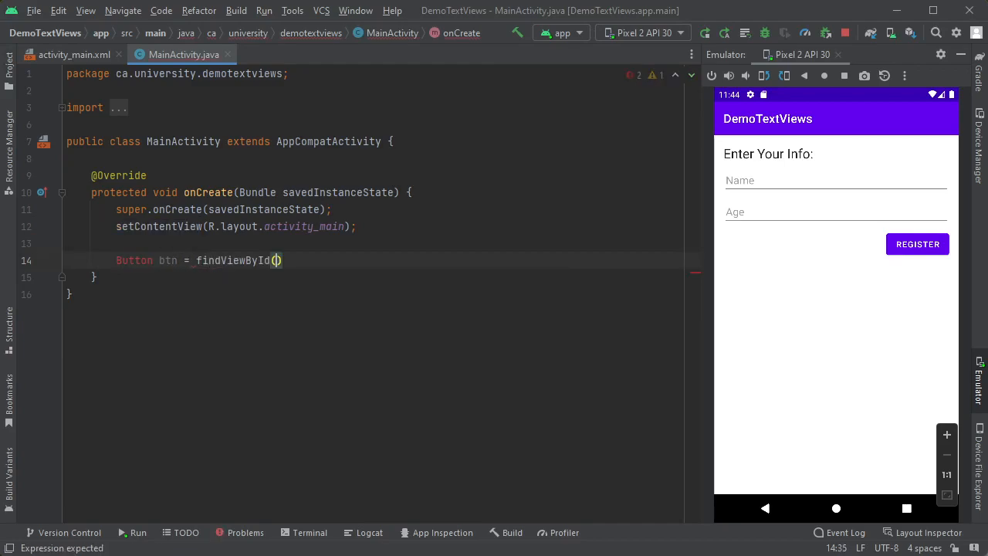
text(R.id.)
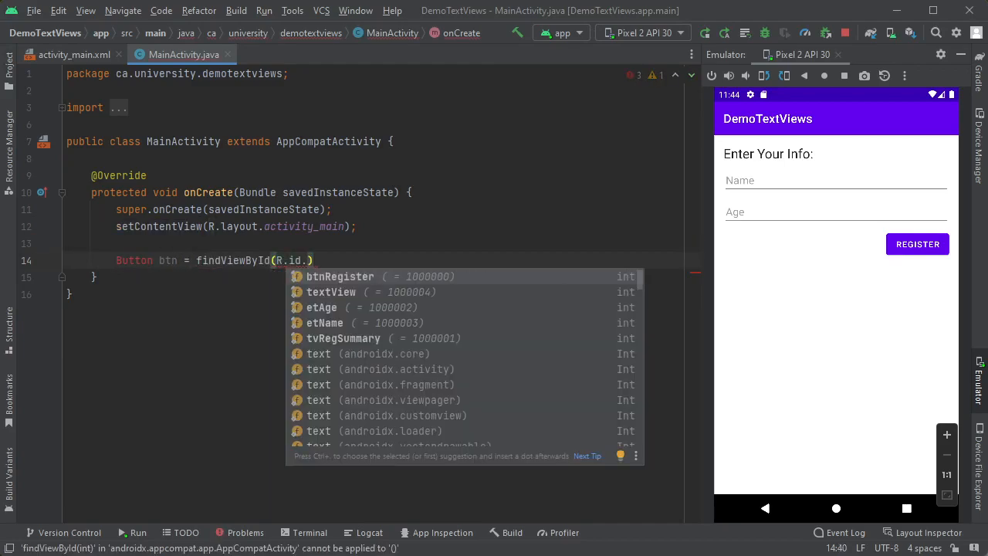
click(340, 276)
text(btn.)
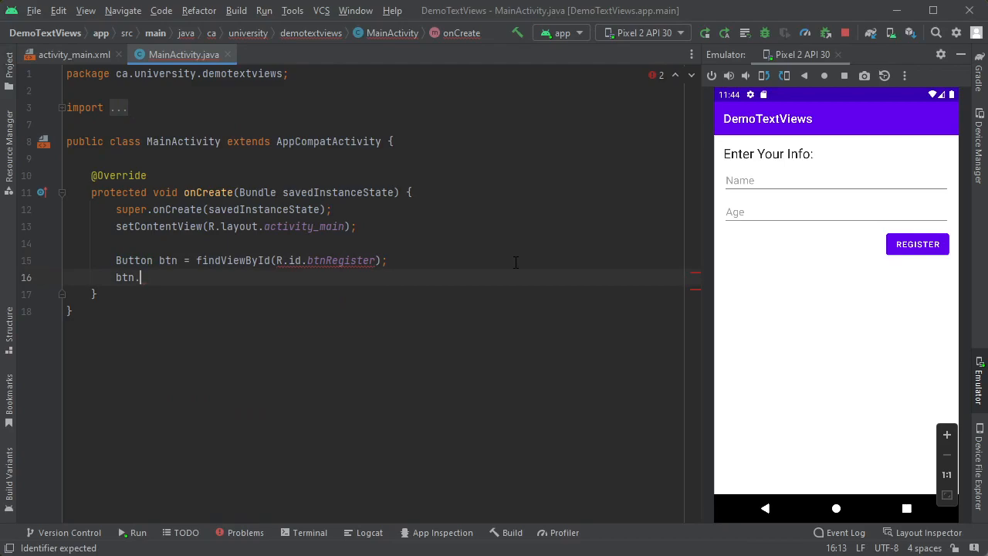
Attach a new View.OnClickListener to the button and generate its empty onClick method
text(o)
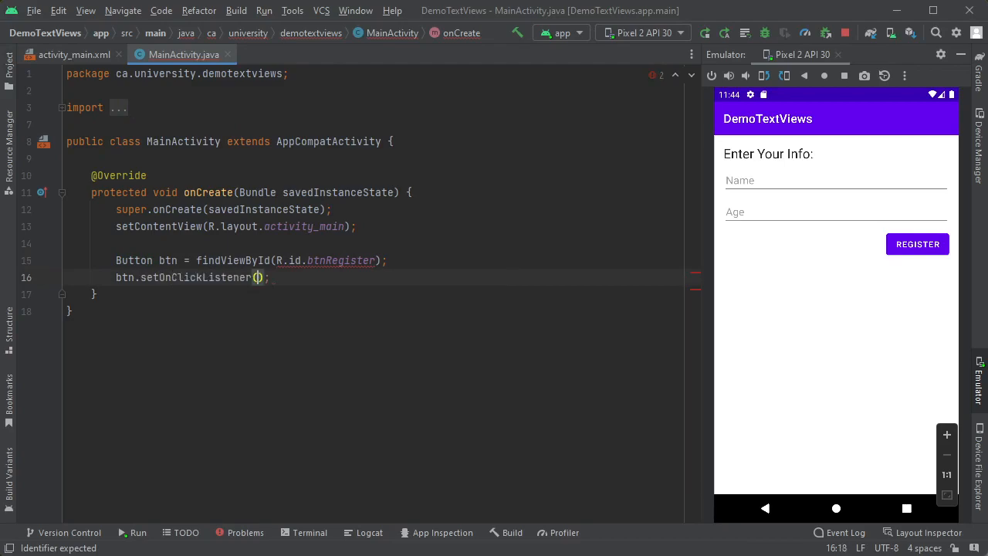
text(new View.OnClickListener()
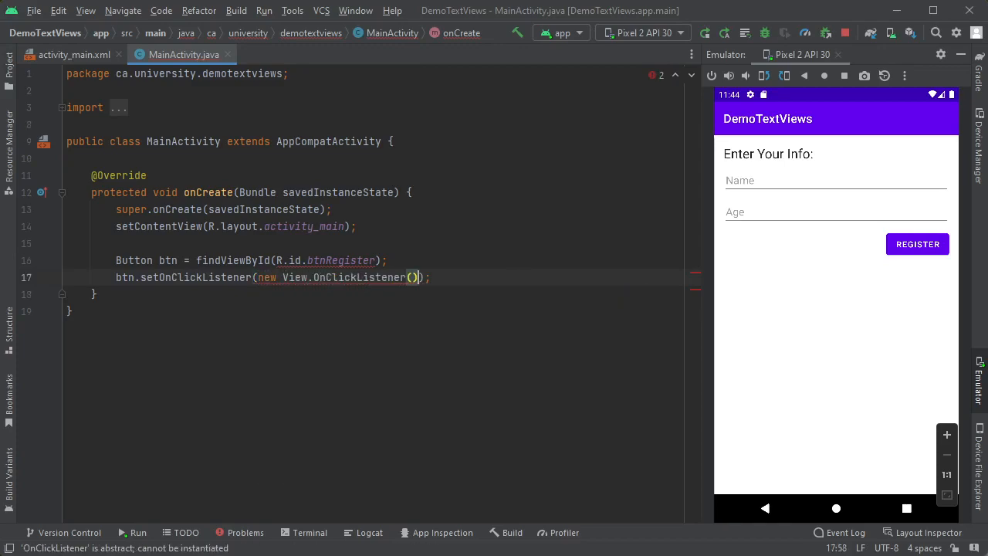
click(417, 277)
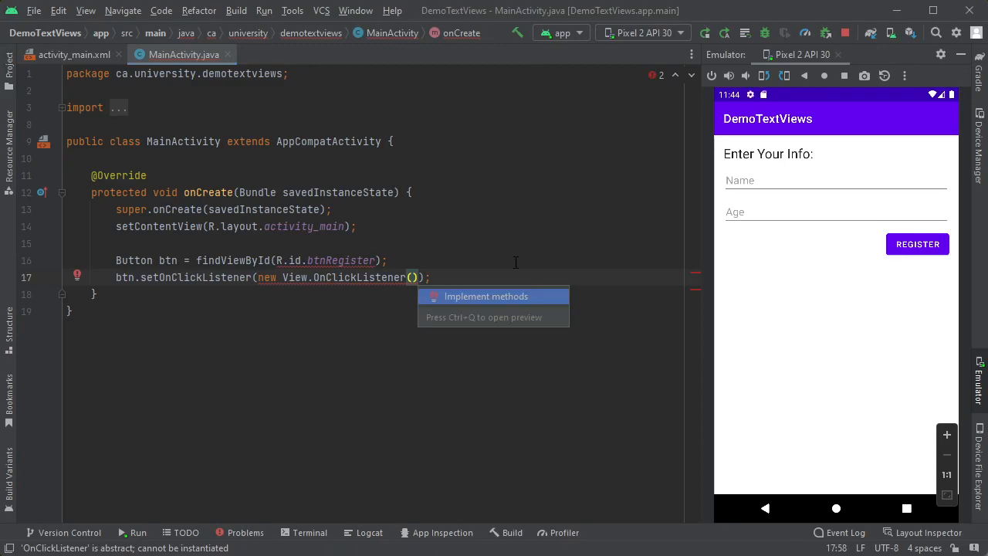
click(487, 296)
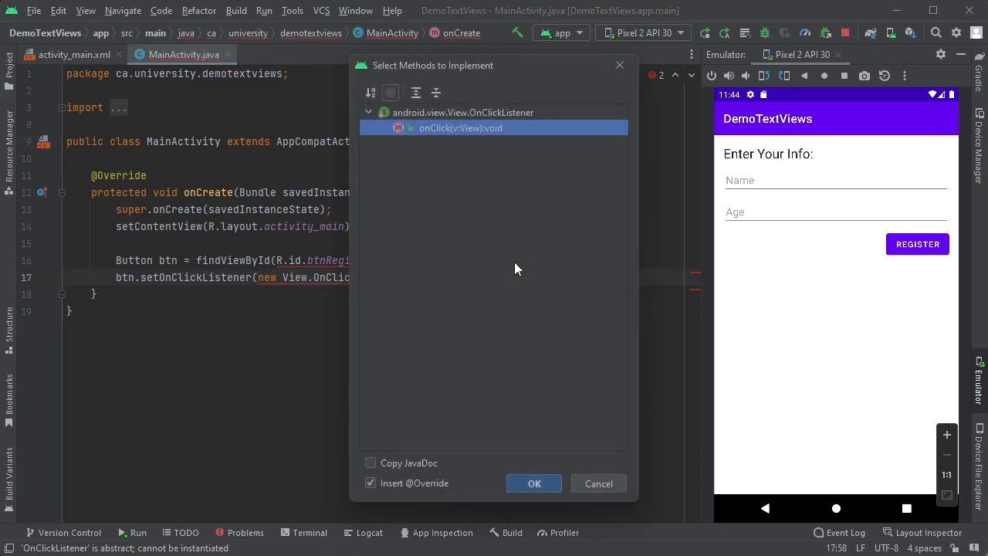
click(534, 483)
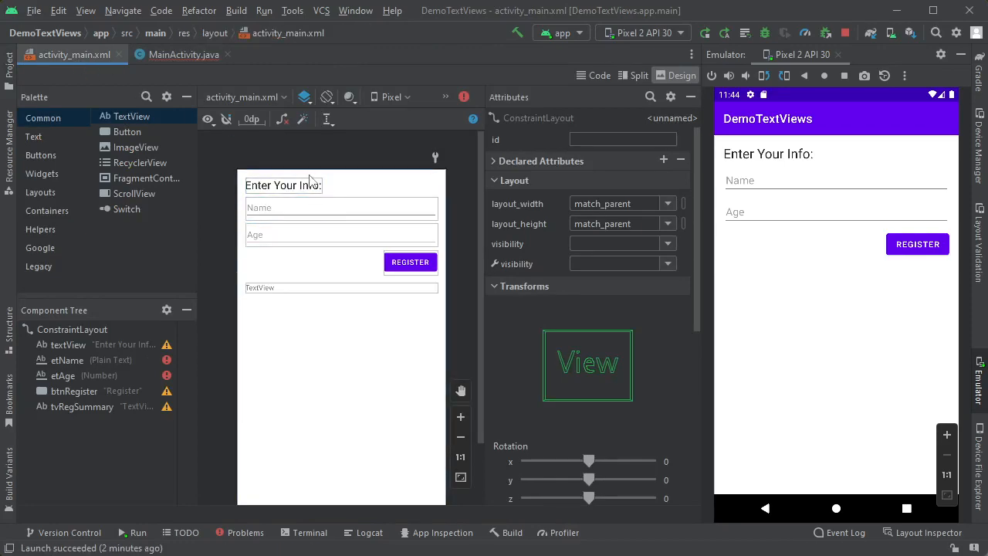
Relaunch the app on the emulator with Run 'app', then return to MainActivity.java
click(264, 10)
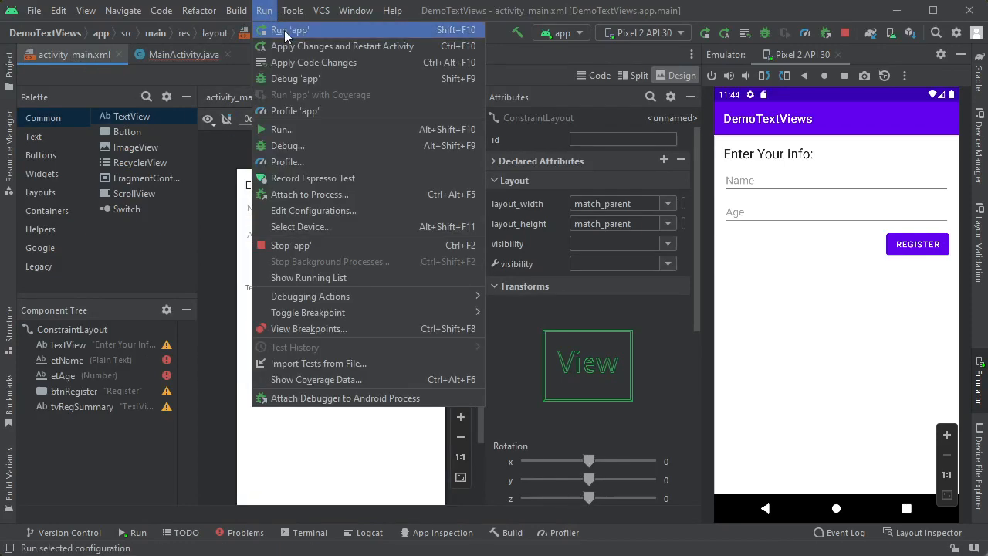
click(290, 29)
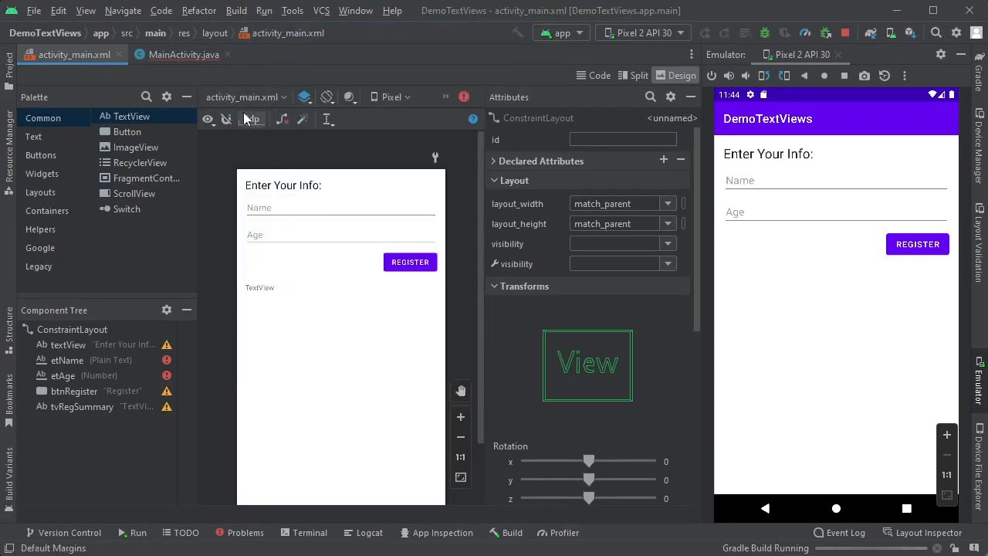
click(704, 32)
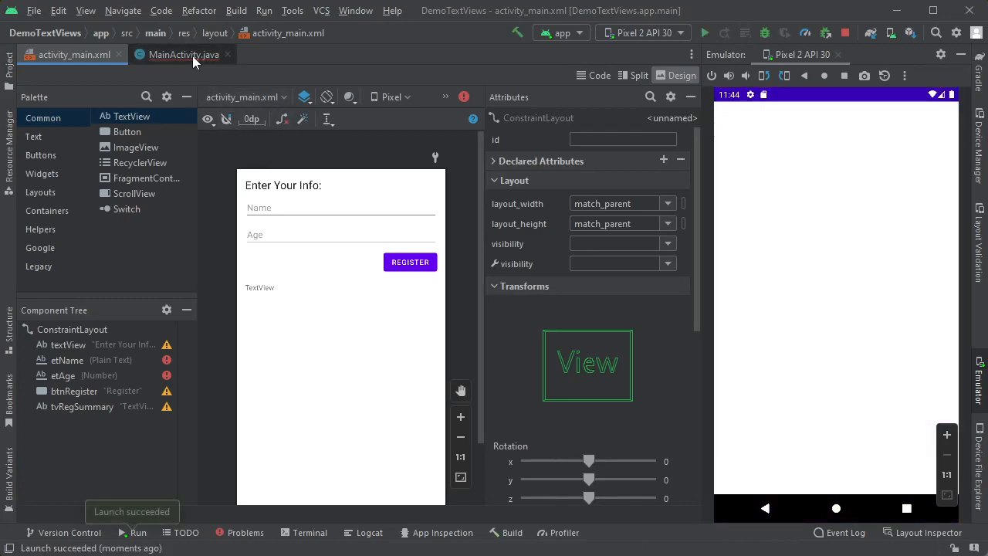
click(183, 54)
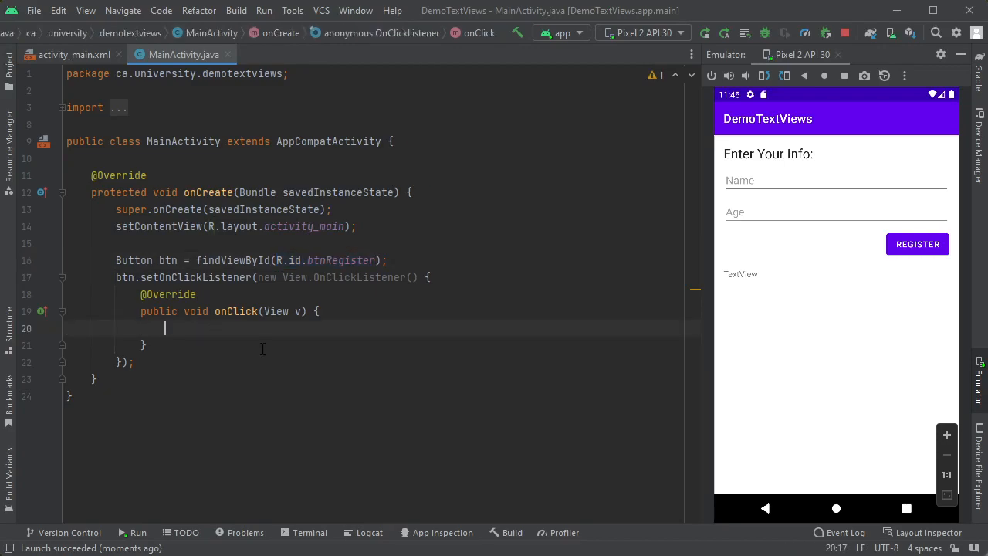
Call onRegisterClick() inside onClick and generate the empty onRegisterClick method in MainActivity
text(s)
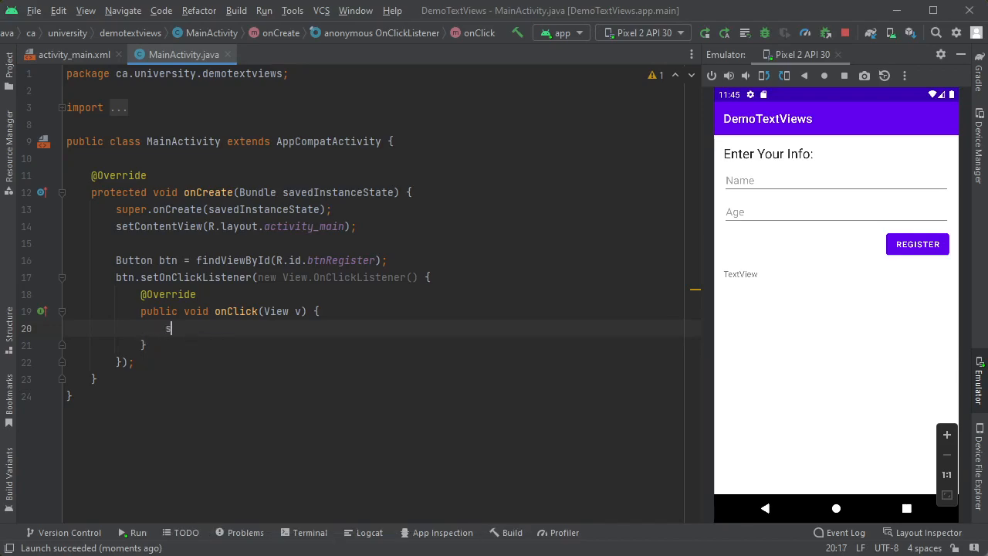
text(etupRegi)
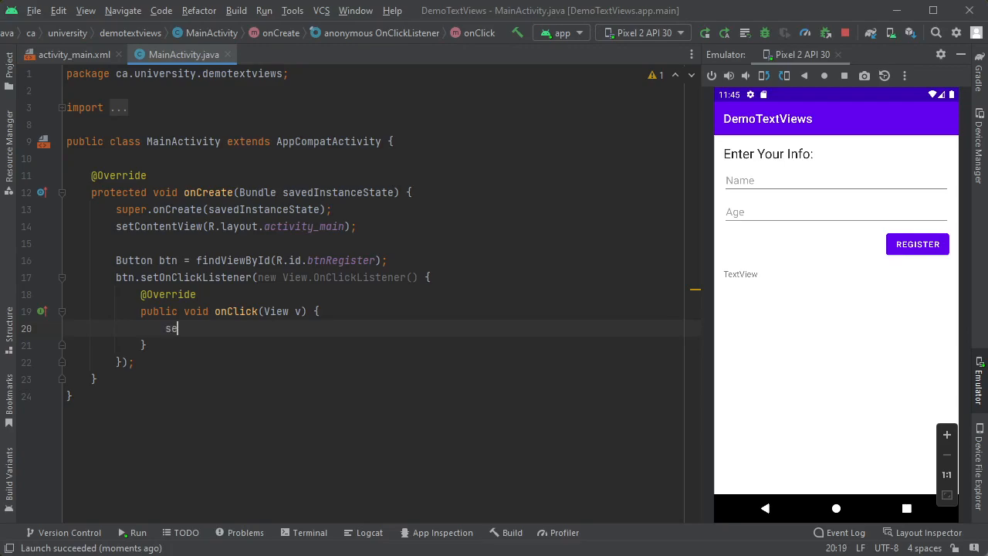
text(tup)
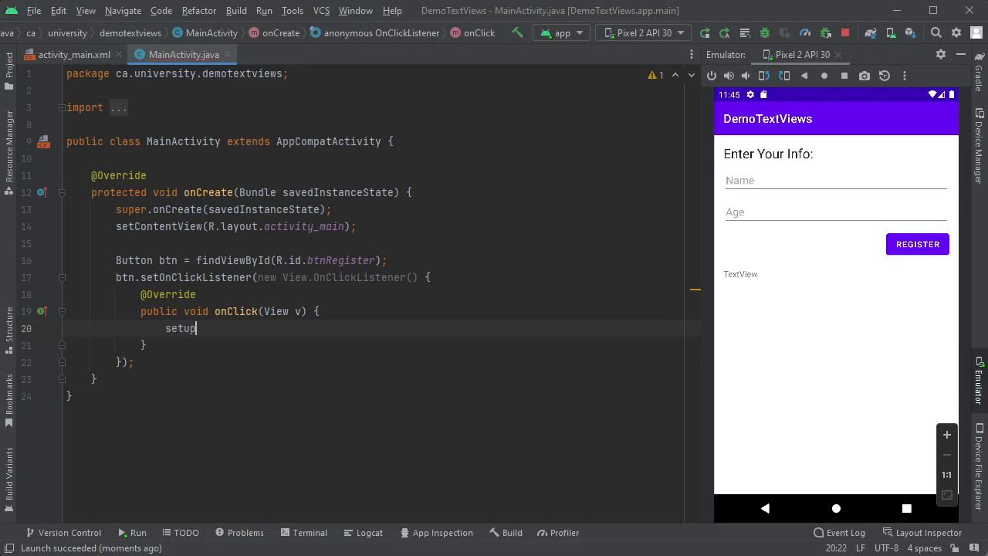
text(U)
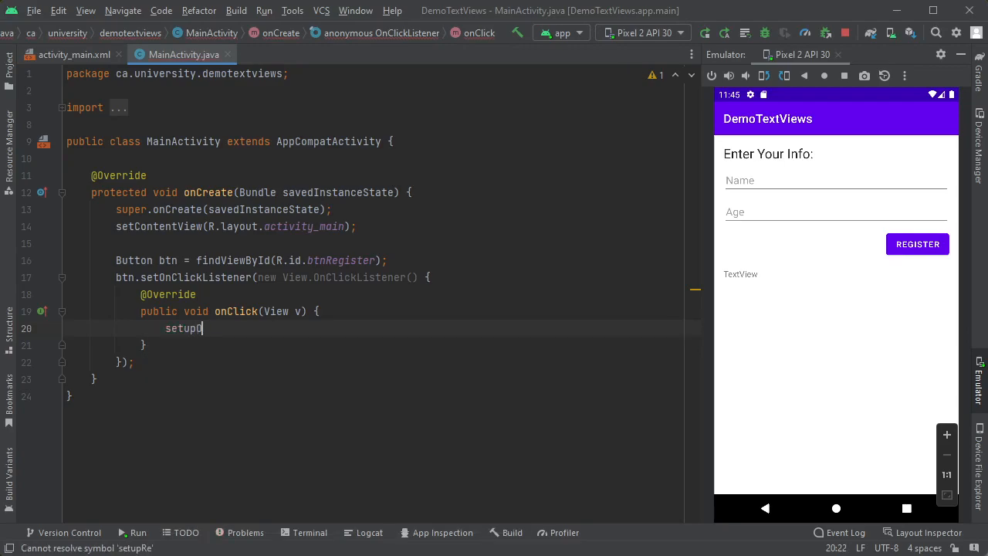
text(OnRegisterClick)
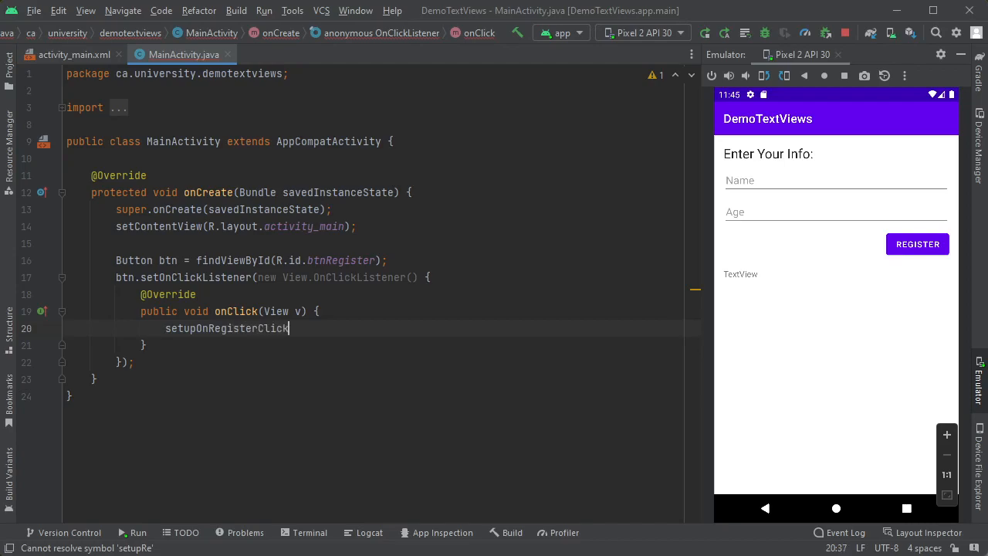
text(();)
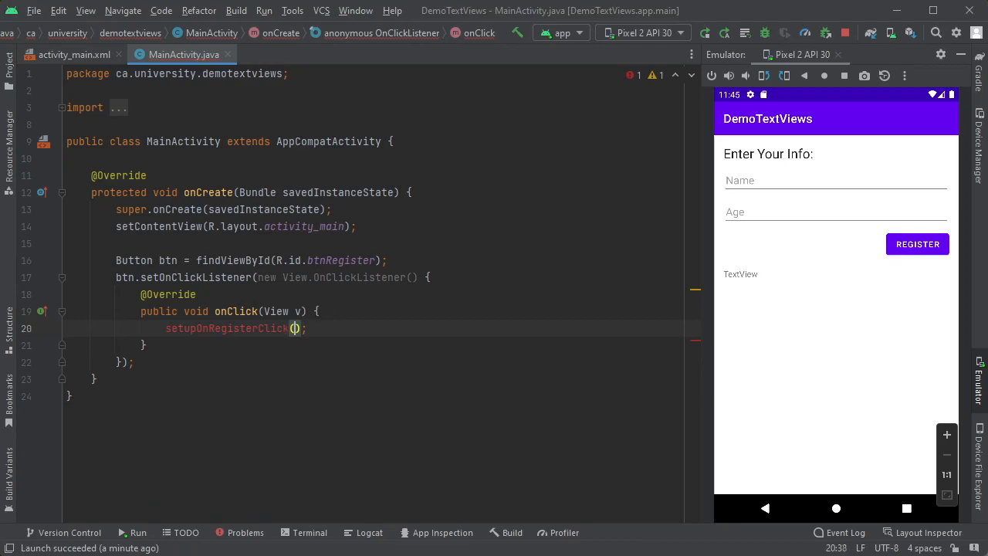
double_click(183, 328)
text(o)
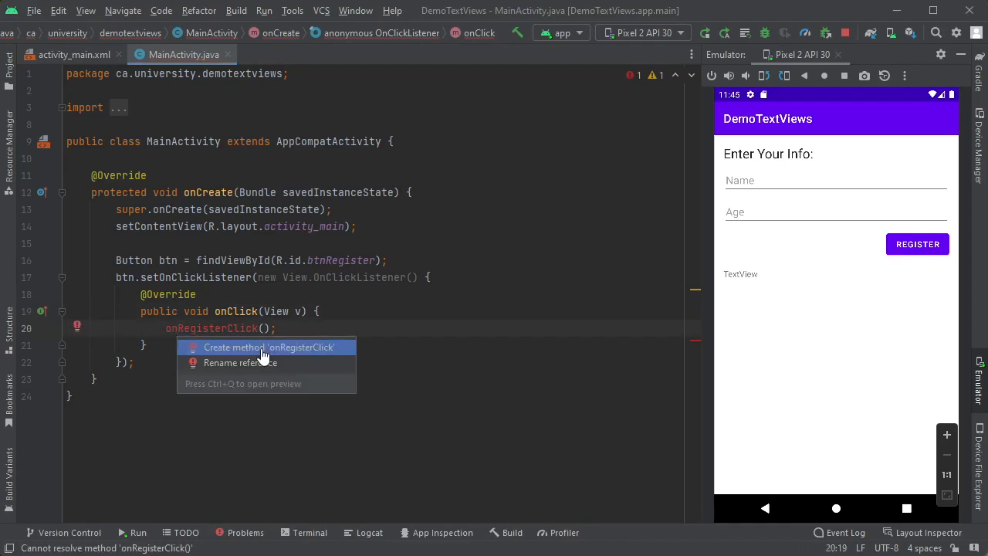
click(268, 347)
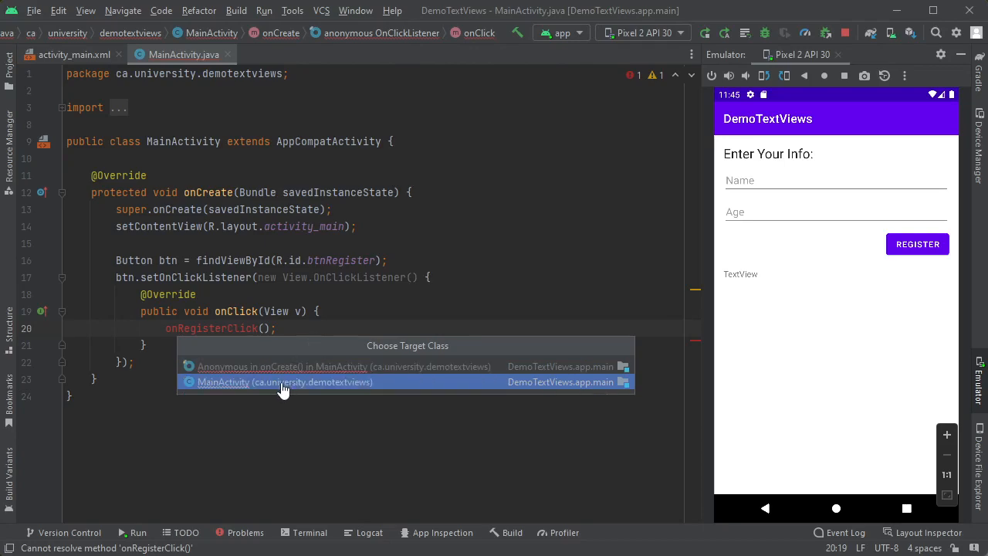
click(285, 381)
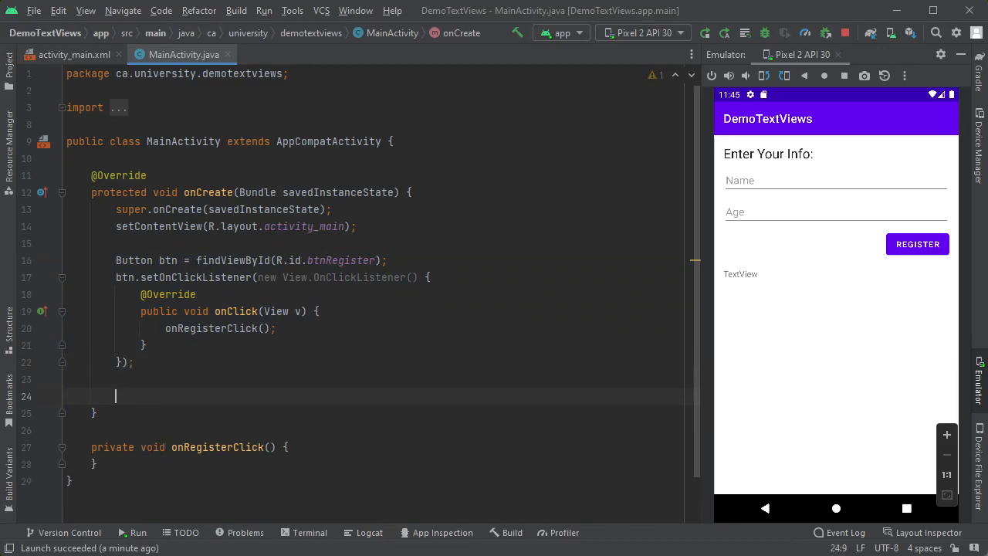
Write findViewById(R.id.btnRegister).setOnClickListener(v -> onRegisterClick()) as a one-line lambda
text(findViewById())
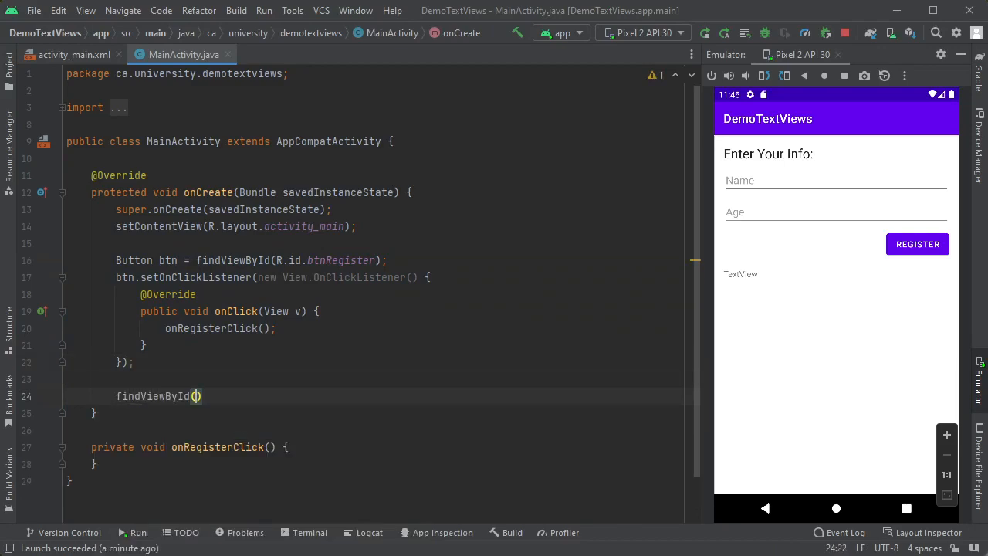
text(R.id.btnRegister)
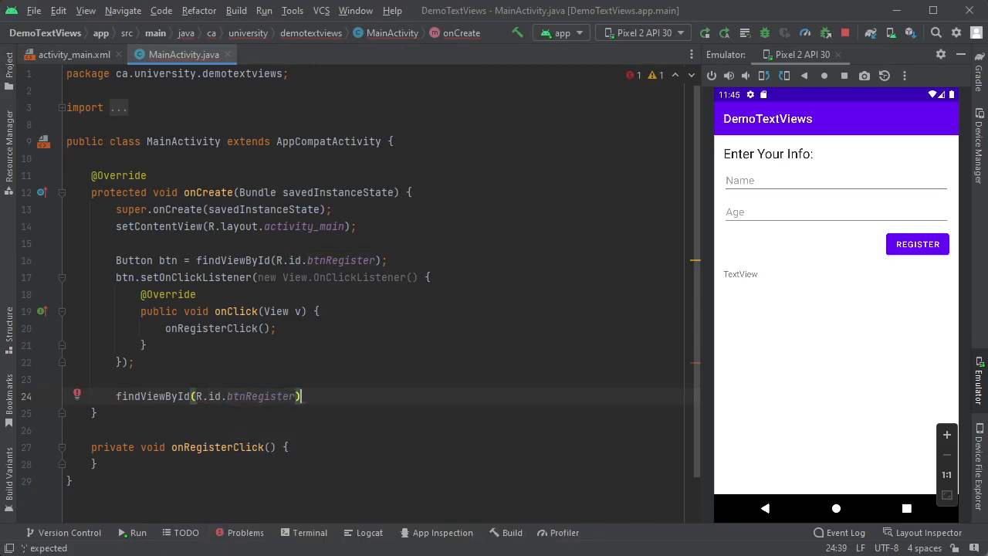
text(.setOn)
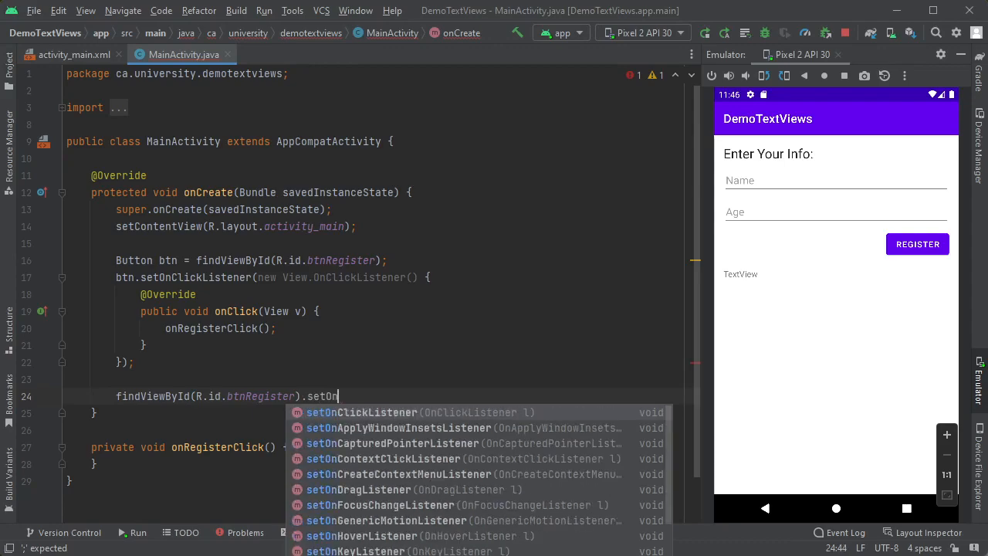
click(361, 411)
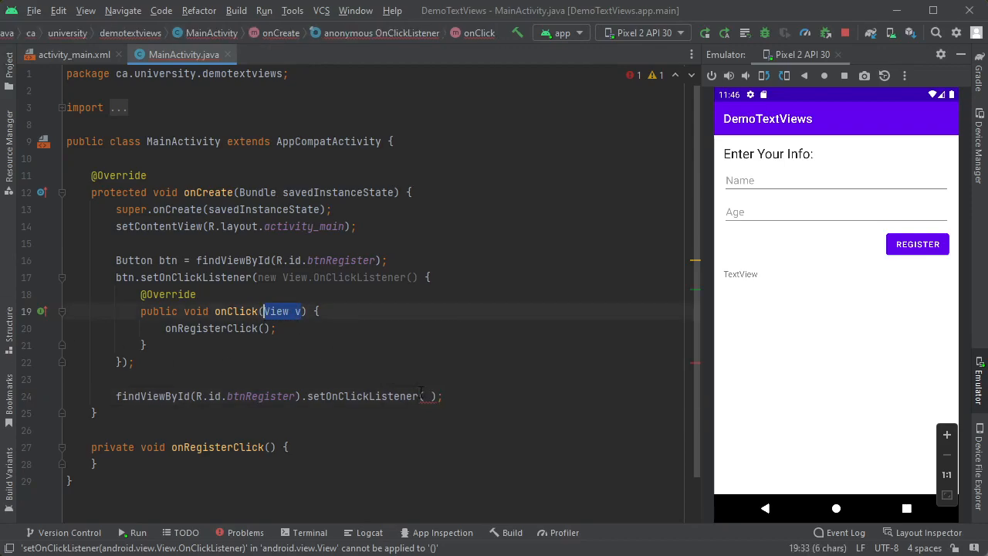
text(v)
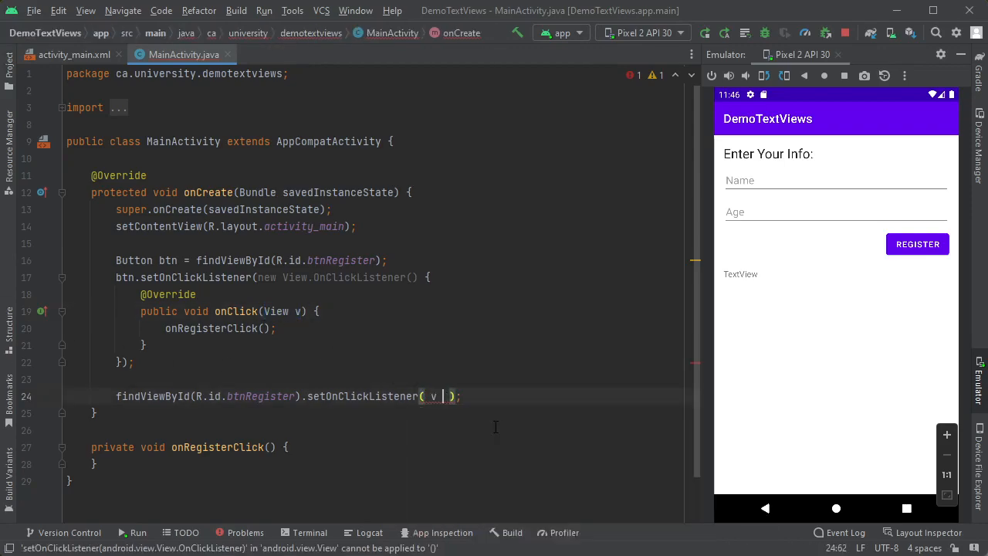
text(->)
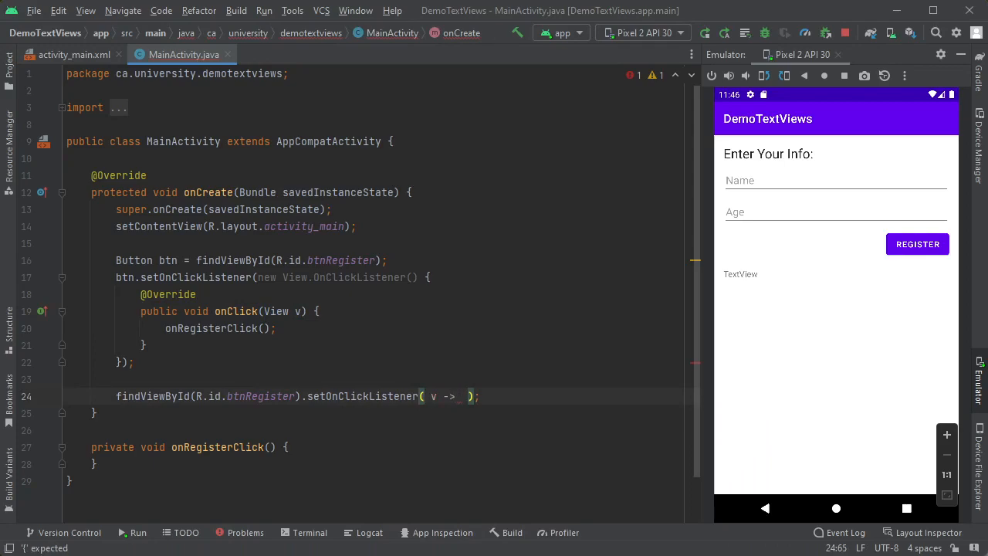
text(onR)
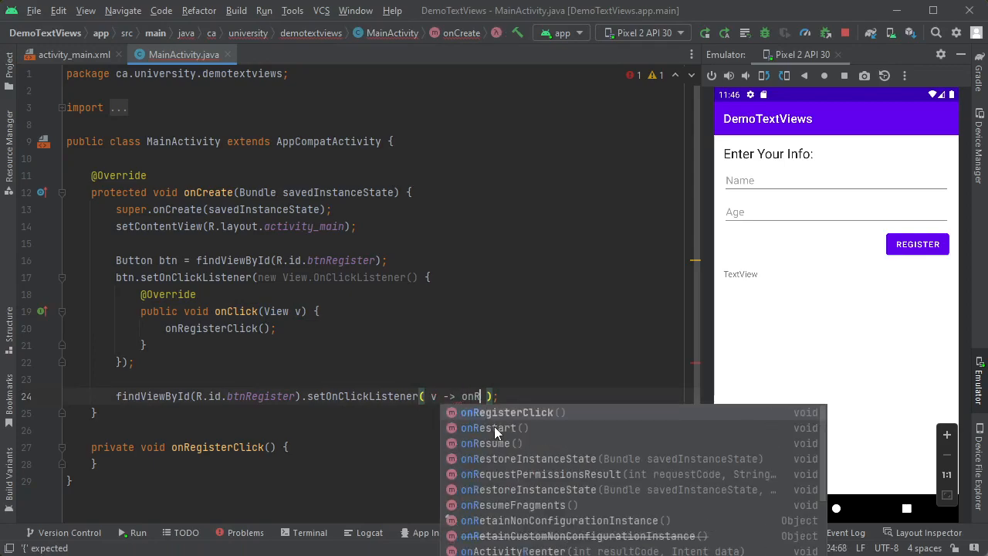
click(507, 411)
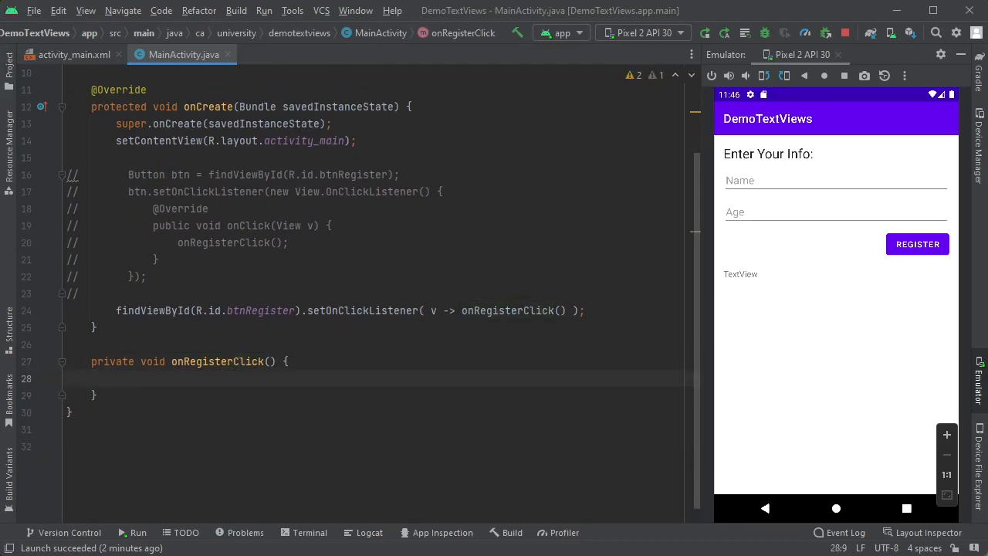
Add a temporary 'Clicked' Toast in onRegisterClick and test it on the emulator
text(Toast.makeText()
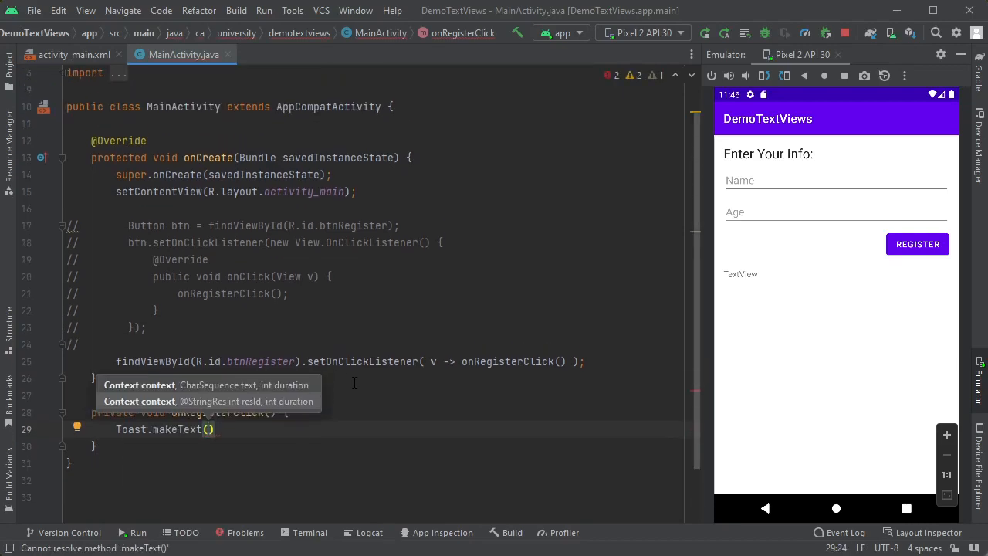
text(this,)
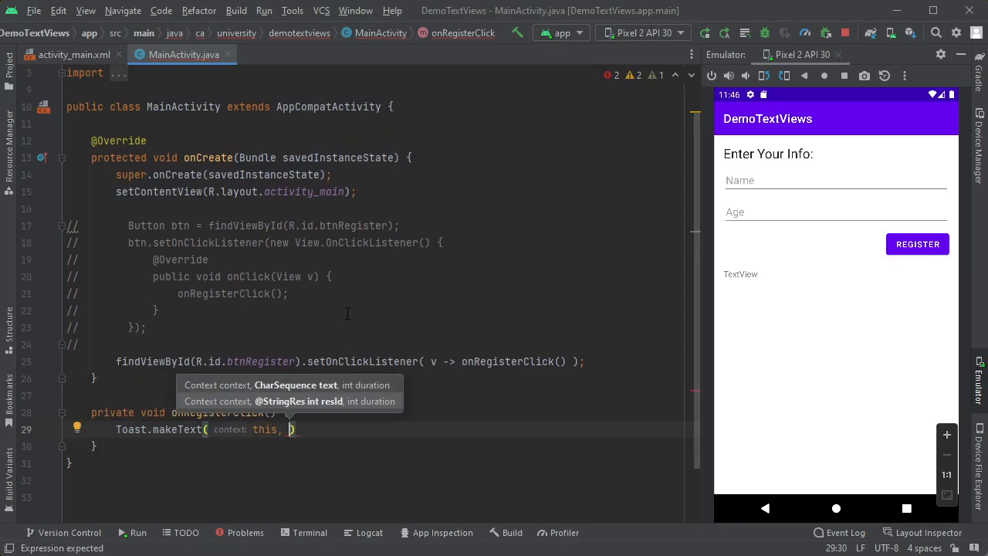
text("Click")
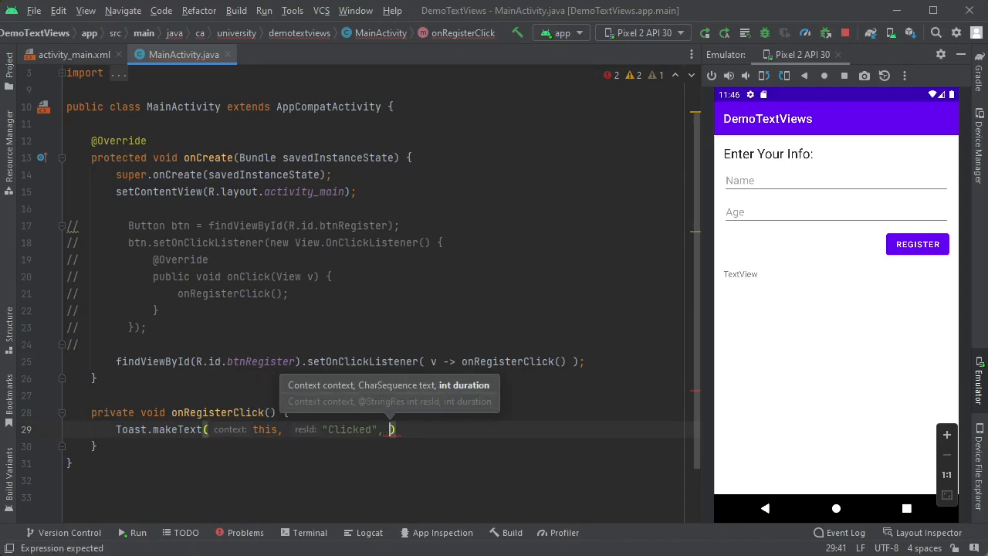
text(Toast.LENGTH_SHORT)
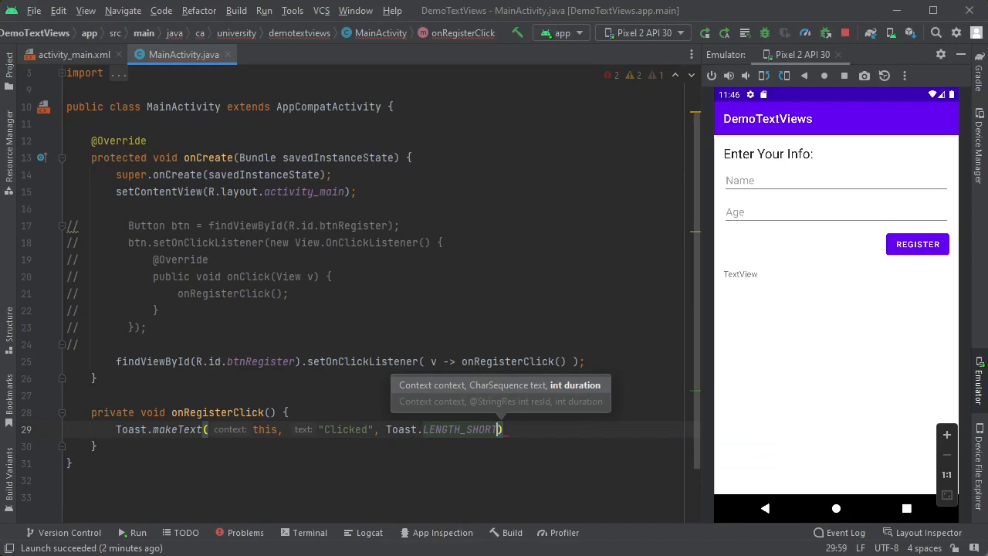
text(.show();)
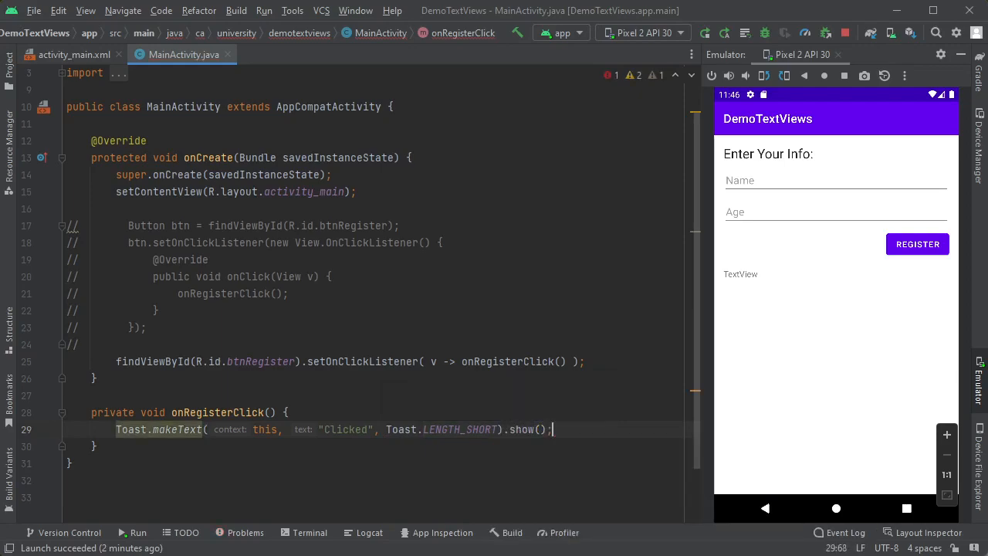
double_click(521, 429)
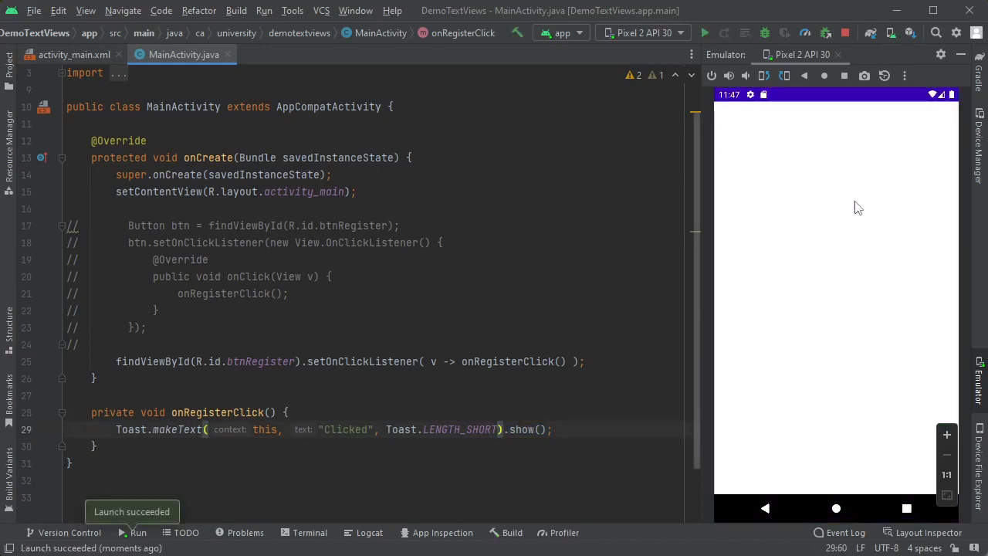
click(917, 243)
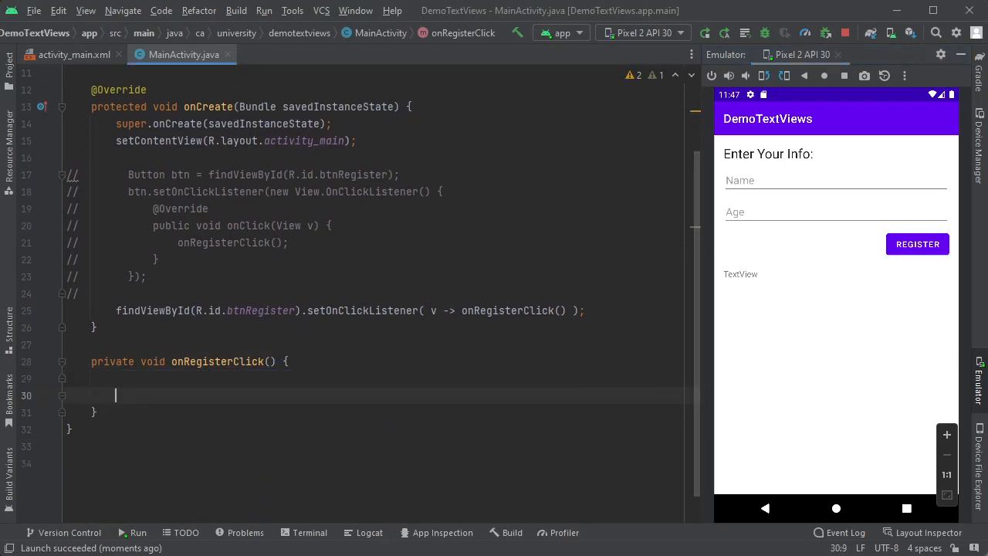
Add the comments // Validate inputs, // Build a summary and display, and // Get inputs
text(//)
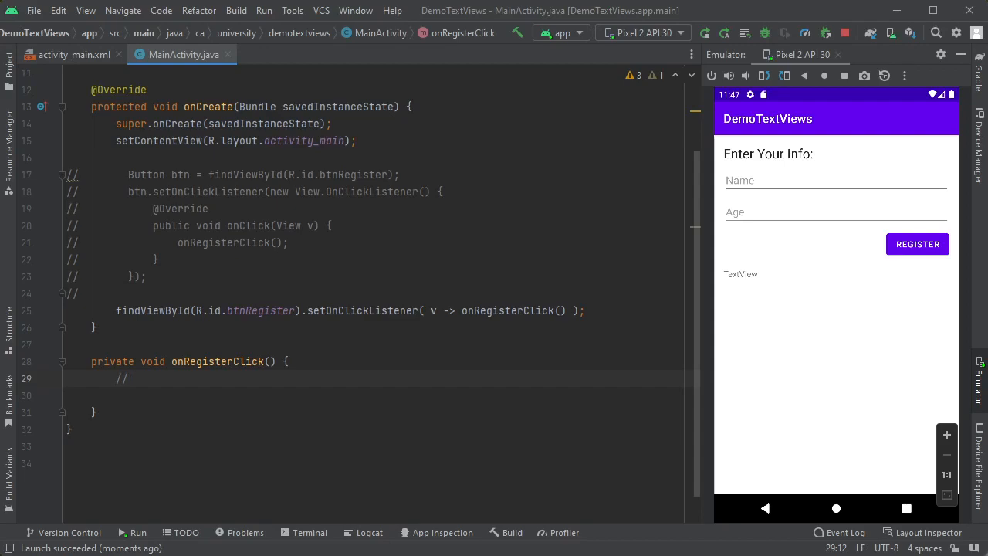
text(Validate inputs)
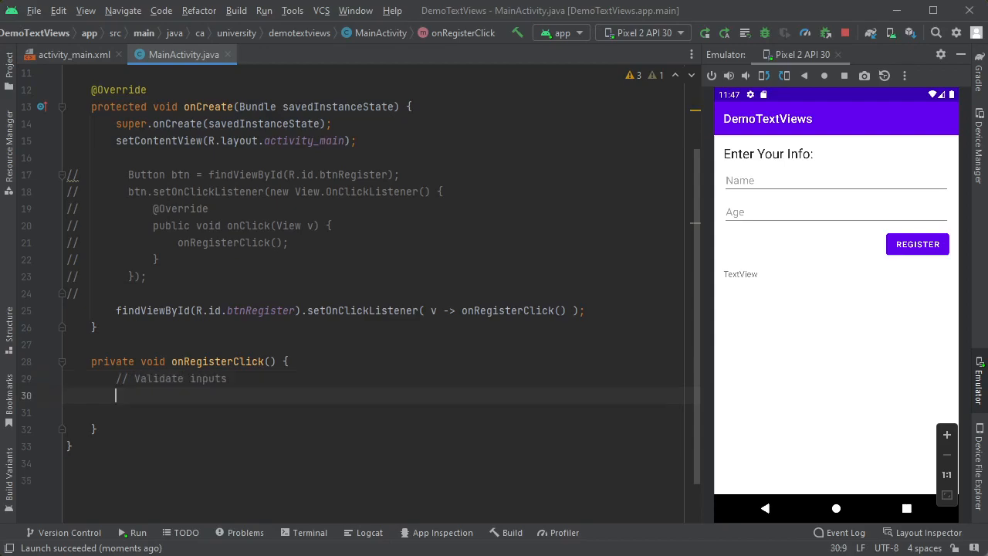
text(//)
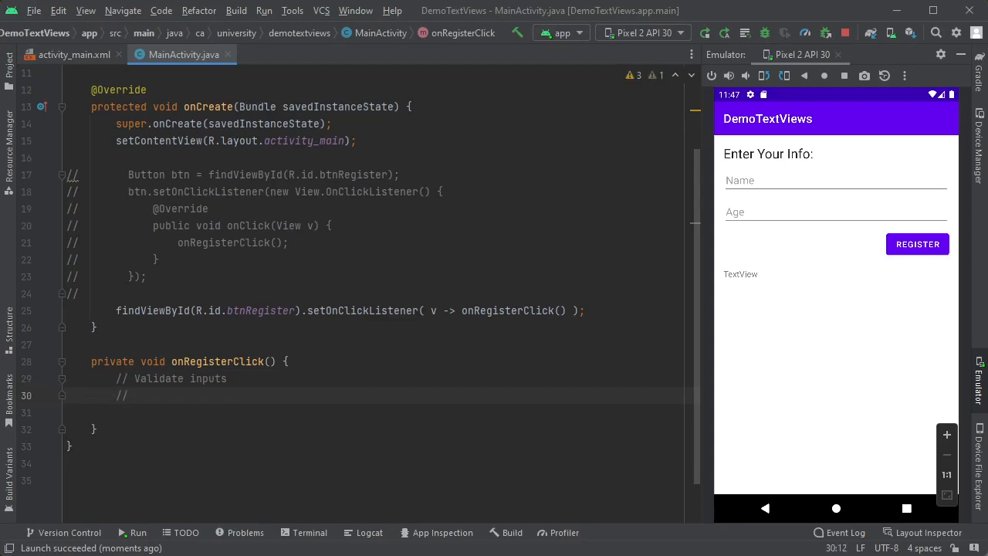
text(Build)
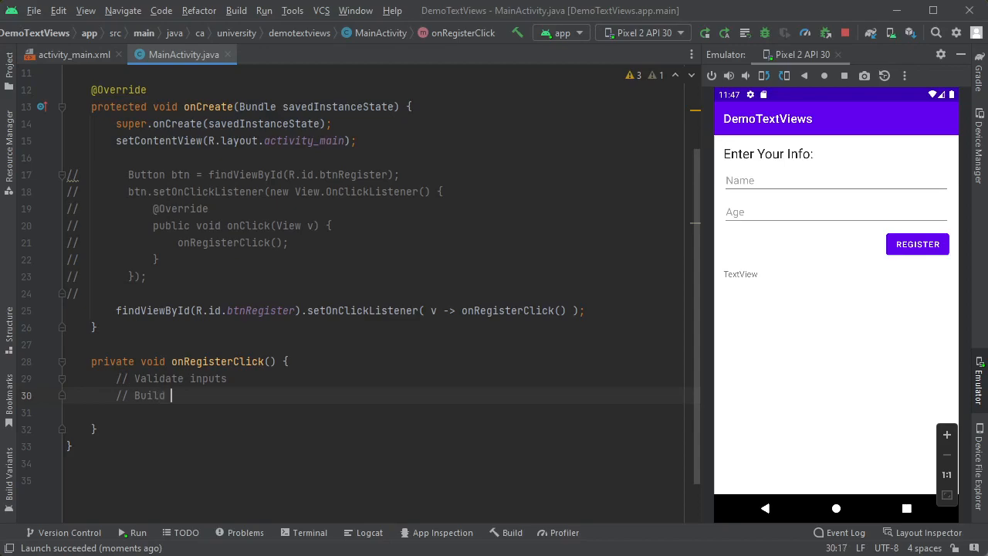
text(a summary and disp)
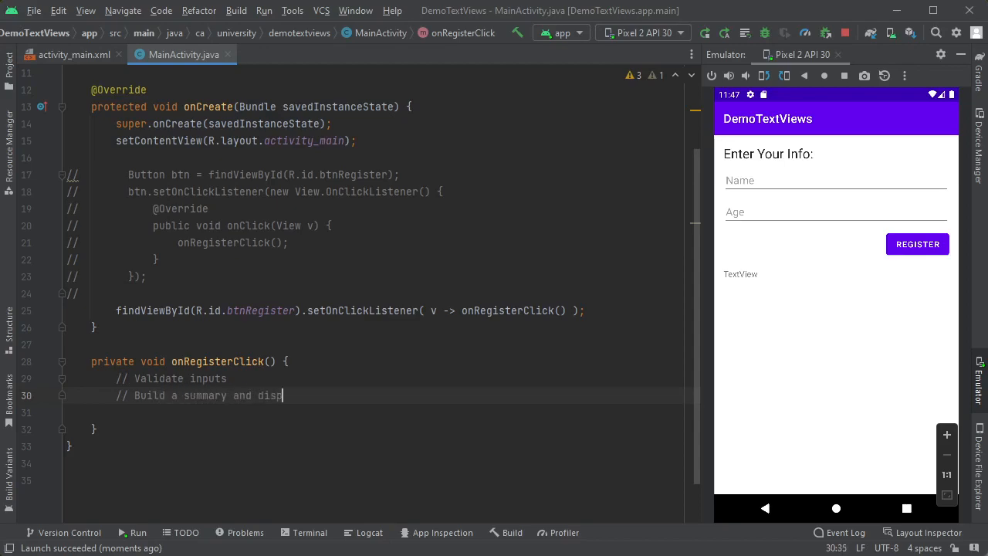
text(lay)
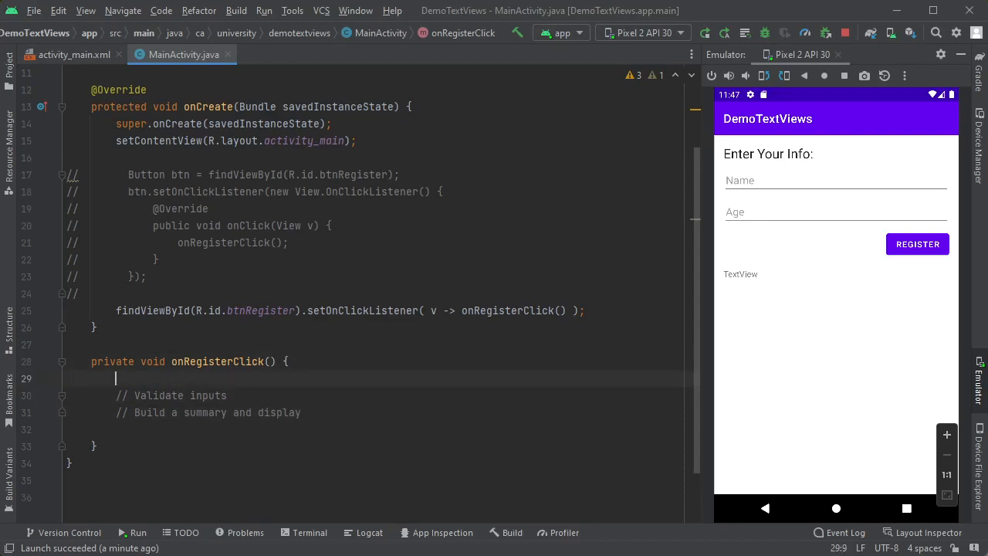
text(// Get I)
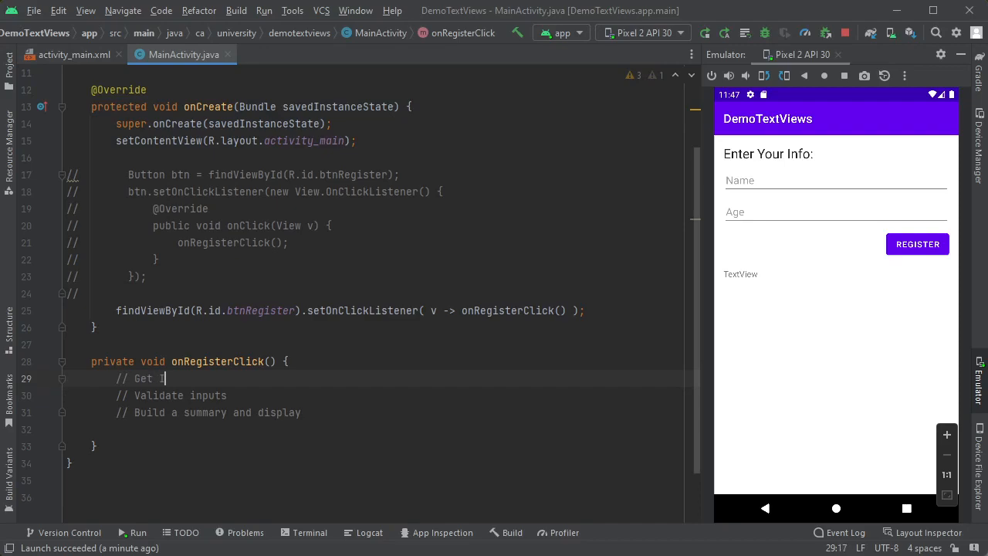
text(in)
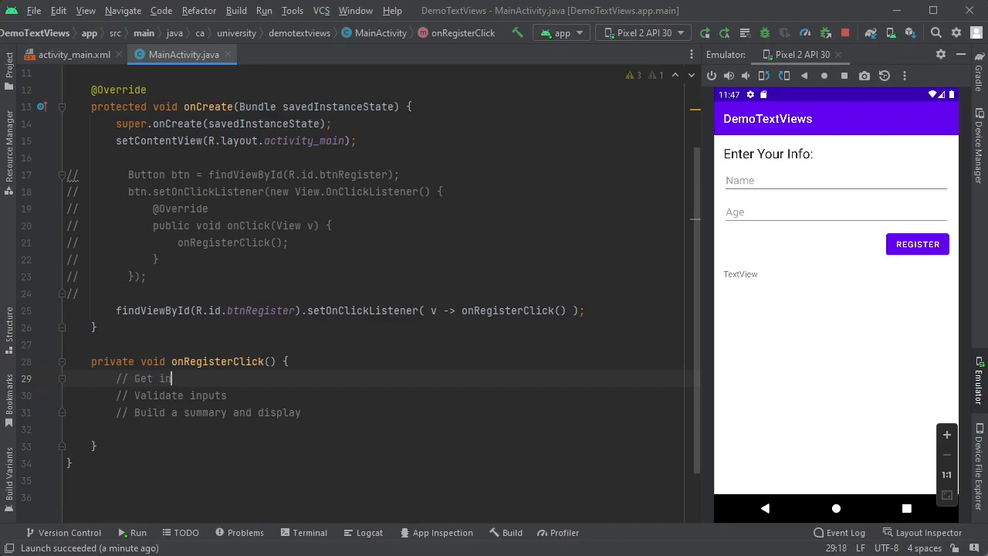
text(puts)
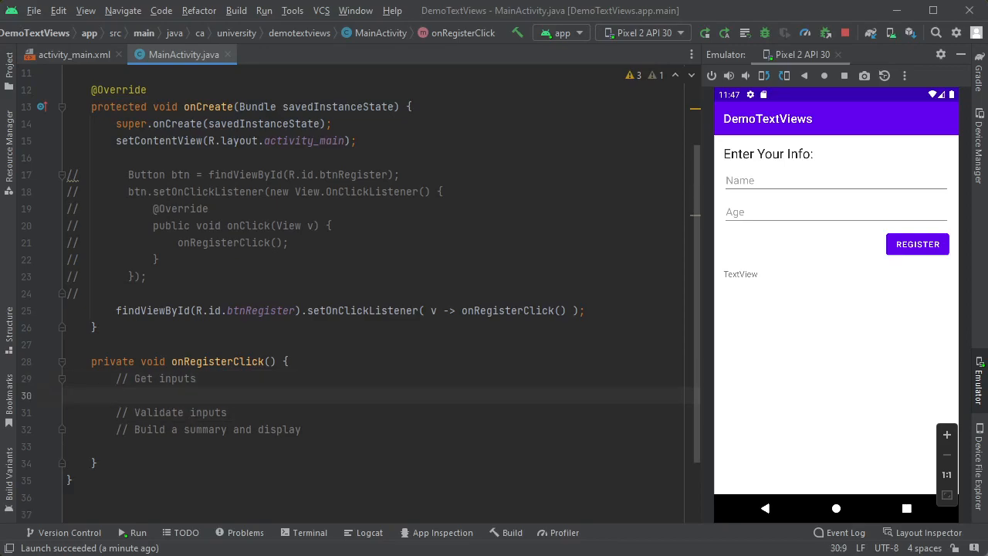
Read the Name field into String name = etName.getText().toString()
text(findViewById(R.id.)
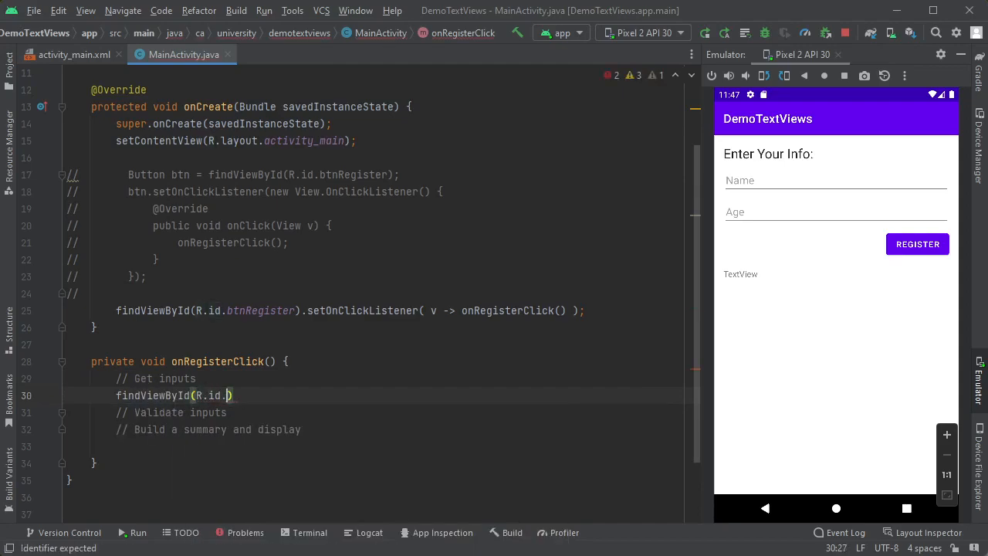
text(etAge)
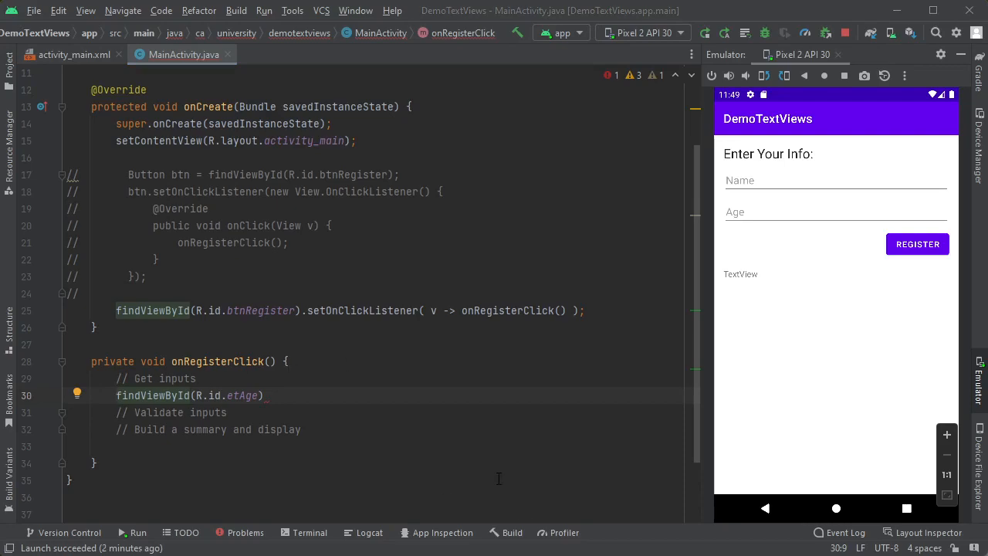
text(;)
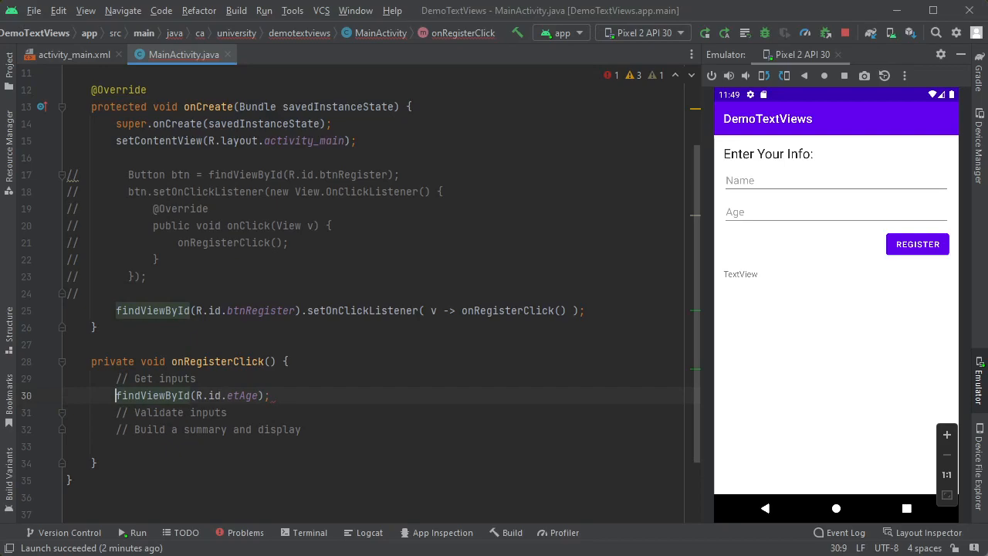
text(EditText)
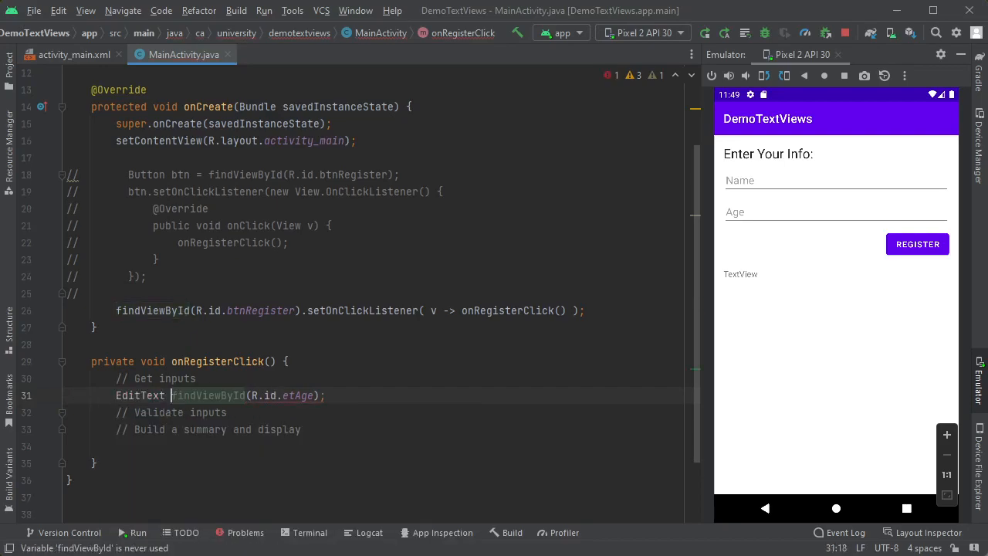
text(etAge =)
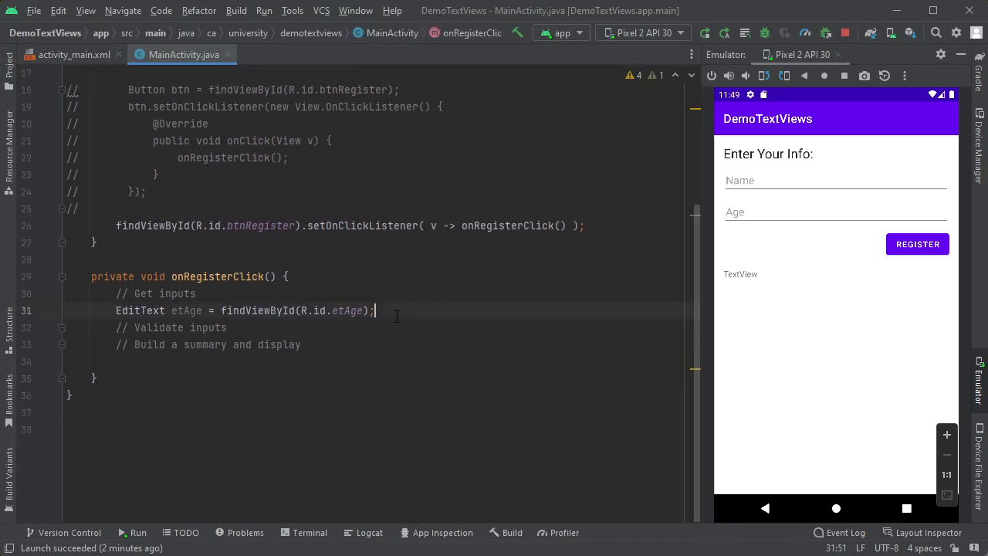
text(Stirng)
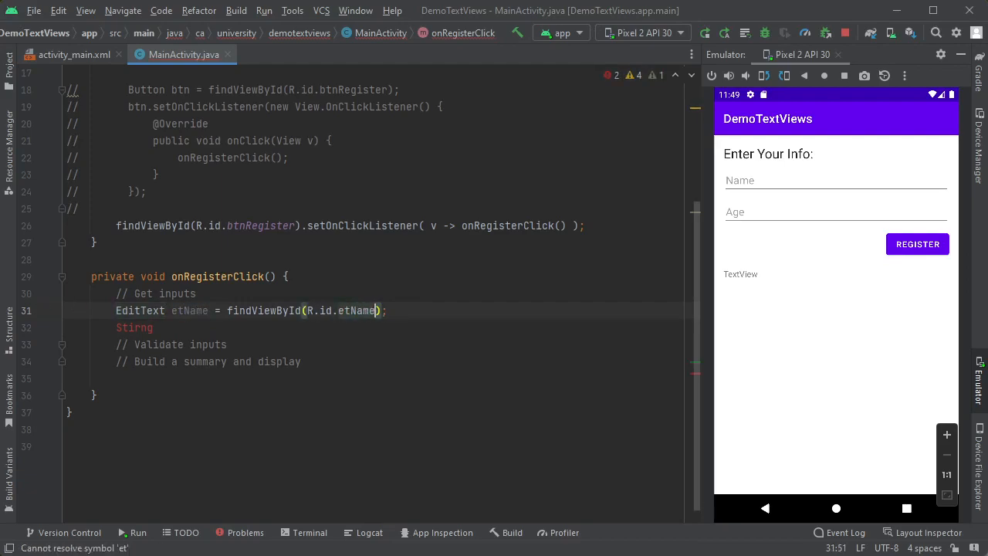
text(nam)
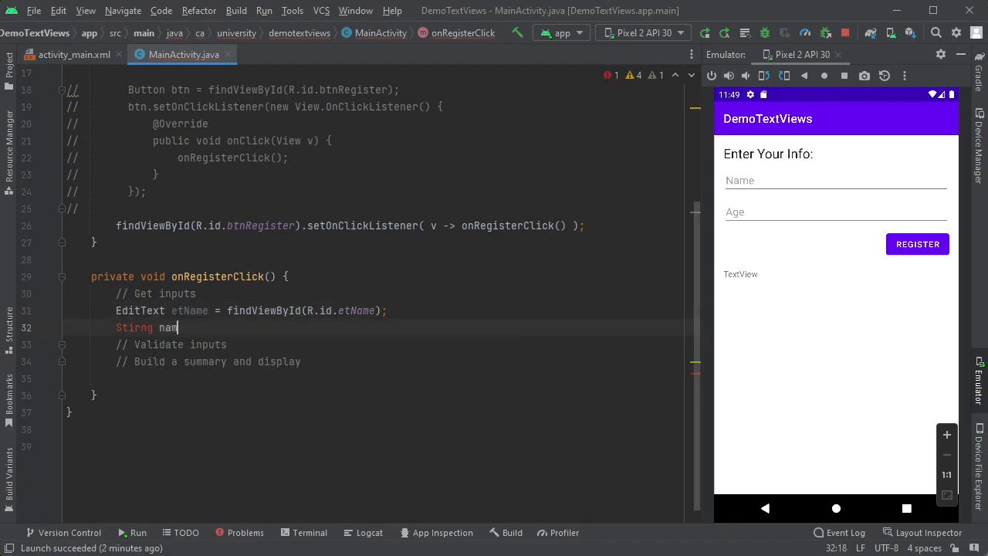
text(e =)
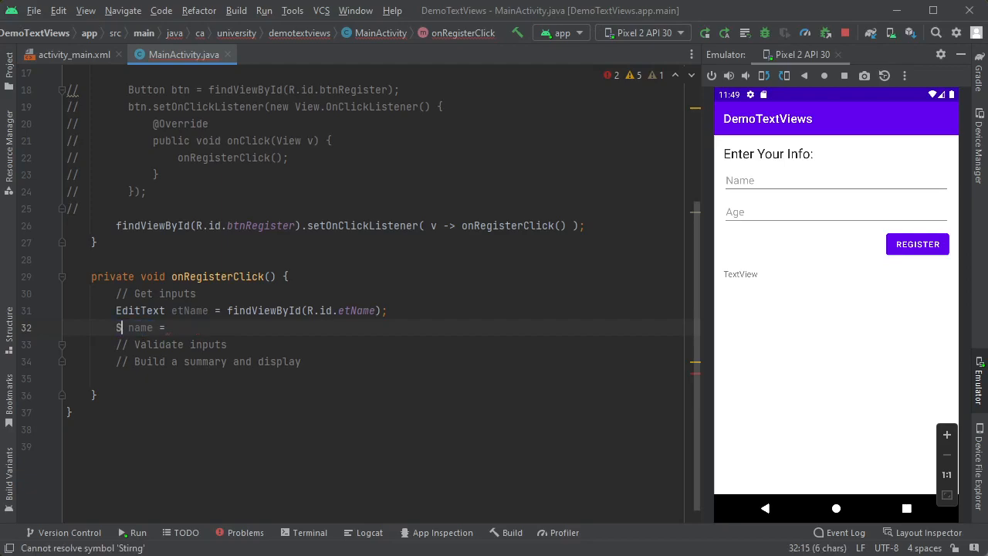
text(tring)
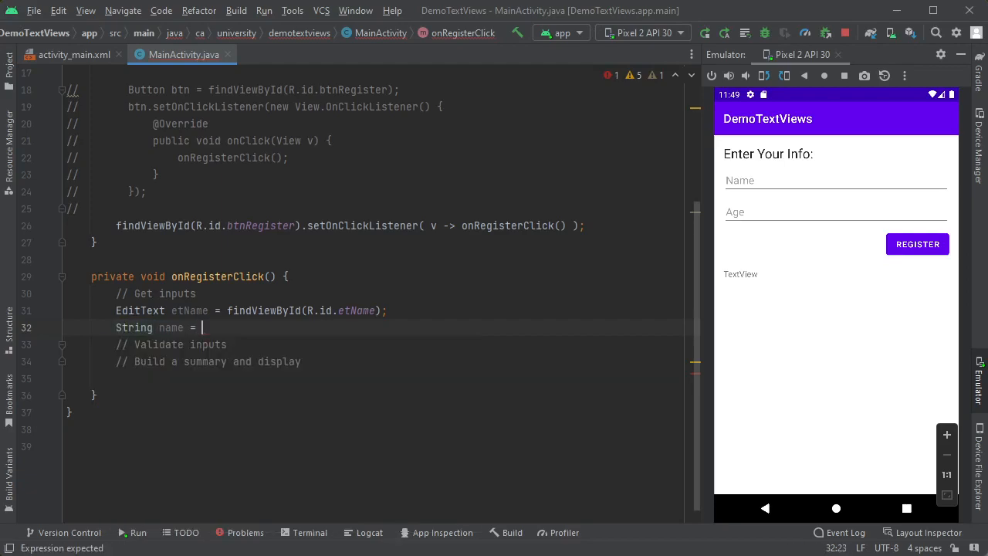
text(etName.getText()
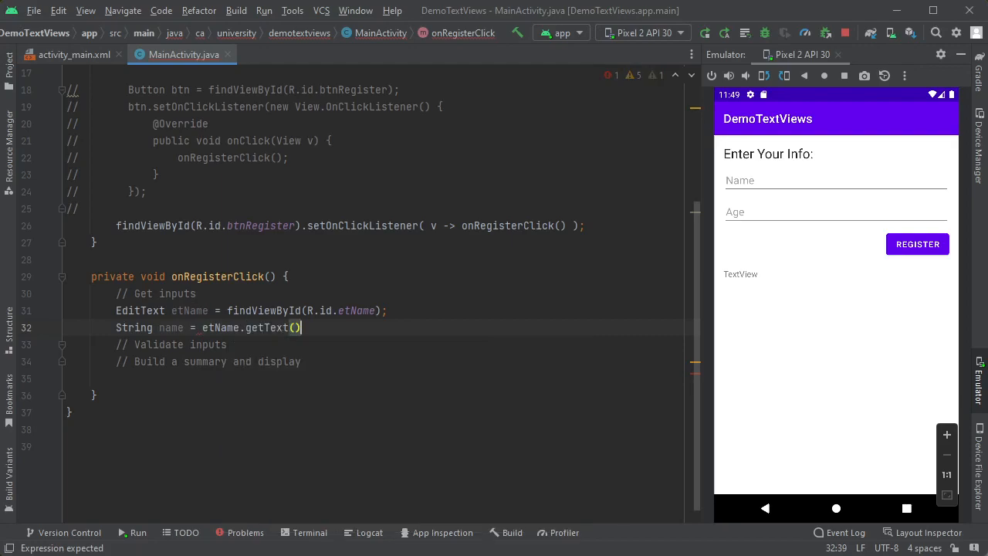
key(BackSpace)
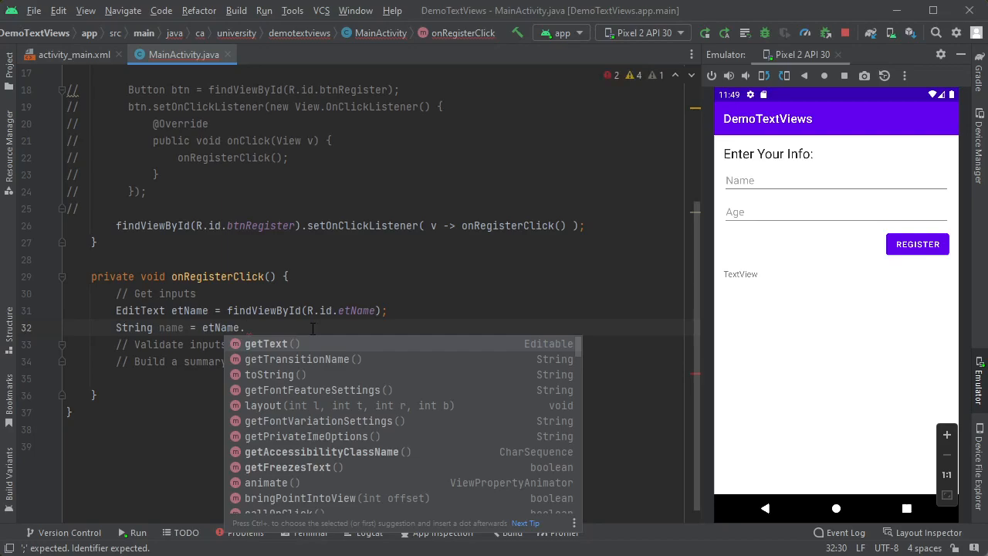
mouse_move(524, 348)
text(getText().)
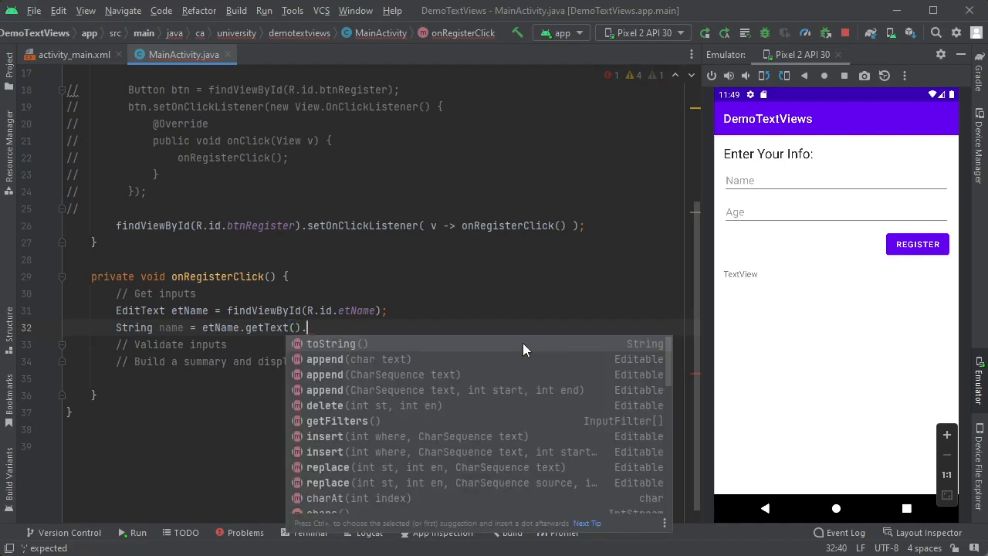
click(331, 343)
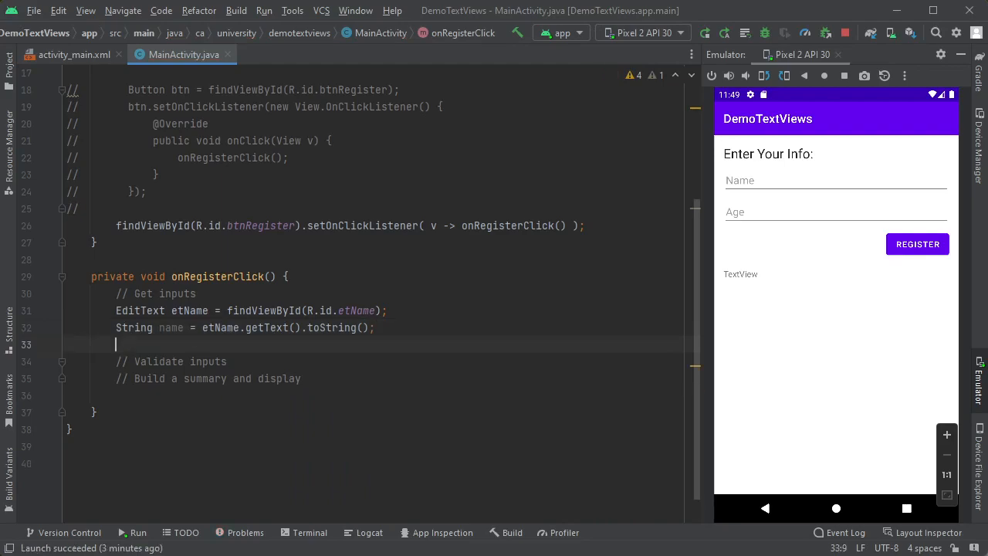
key(Enter)
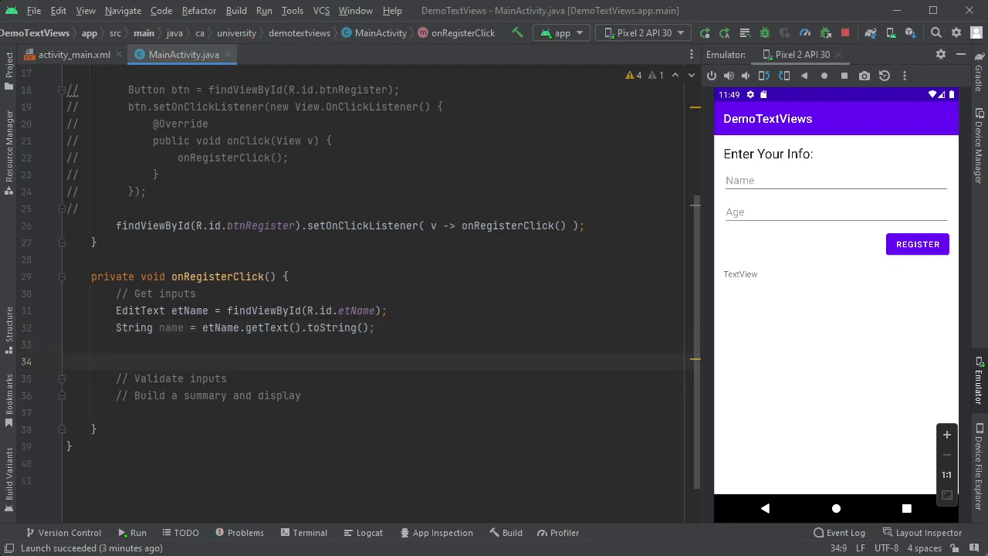
Declare EditText etAge = findViewById(R.id.etAge) and read its text into ageStr
text(EditText et)
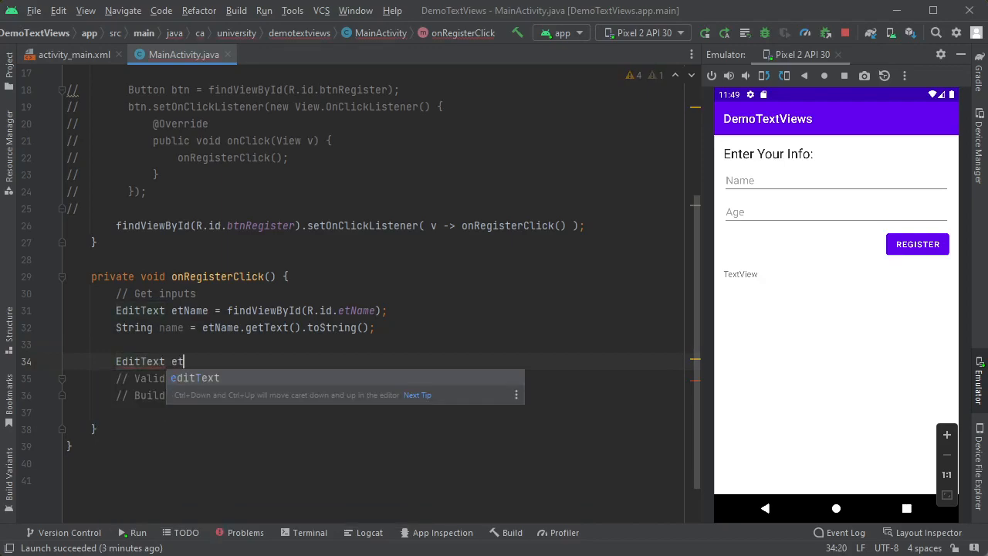
text(Age = findViewById(R.i.d)
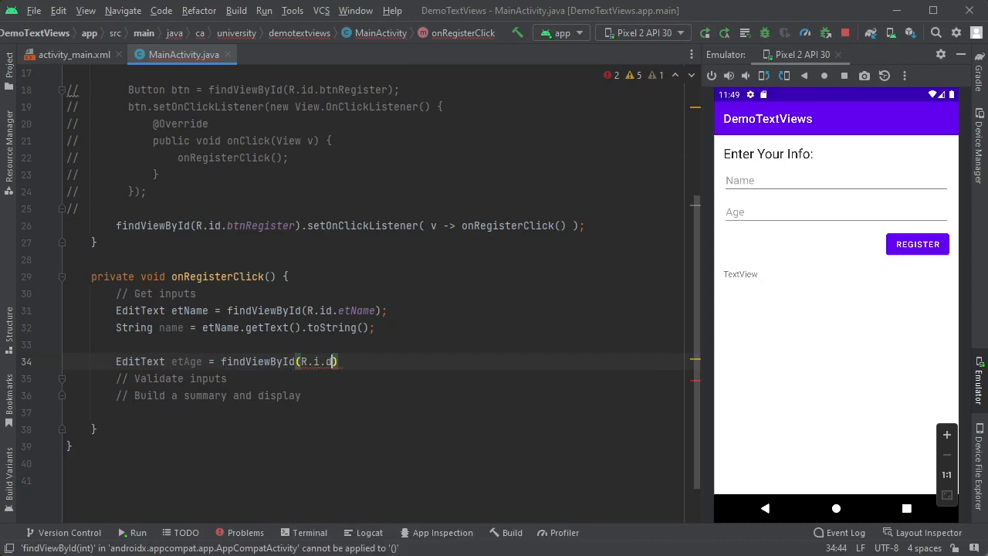
text(etAge)
text(String ageStr)
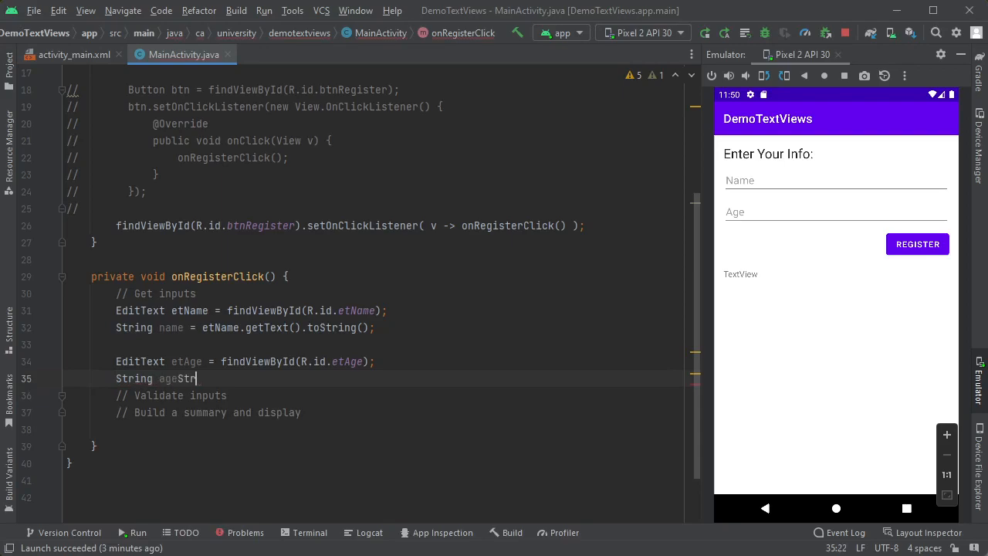
text(=)
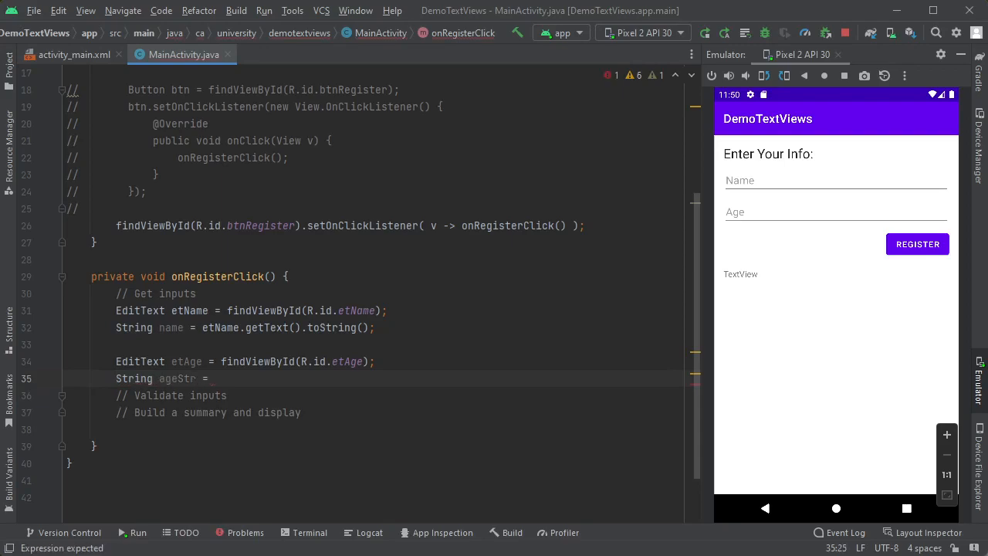
text(etAge.)
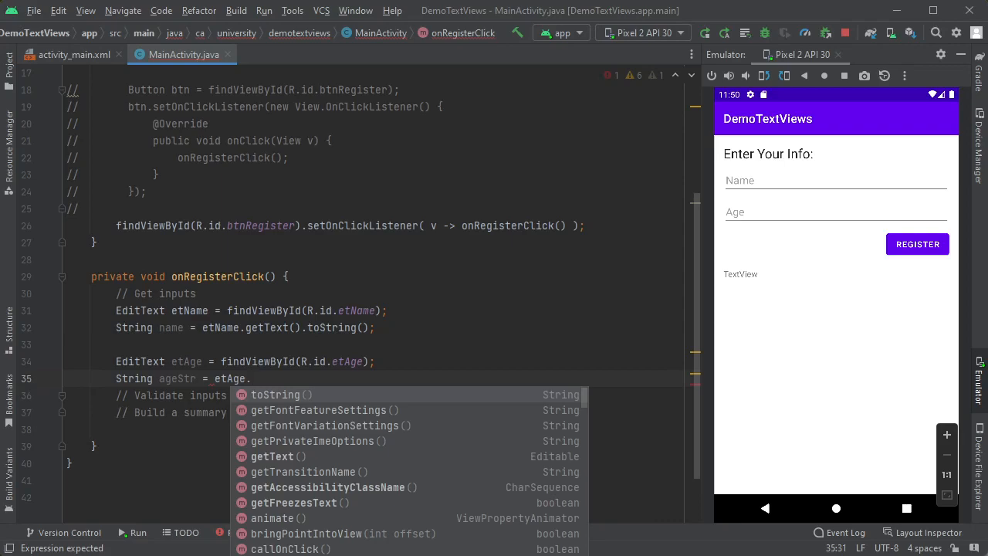
text(getText().toString();)
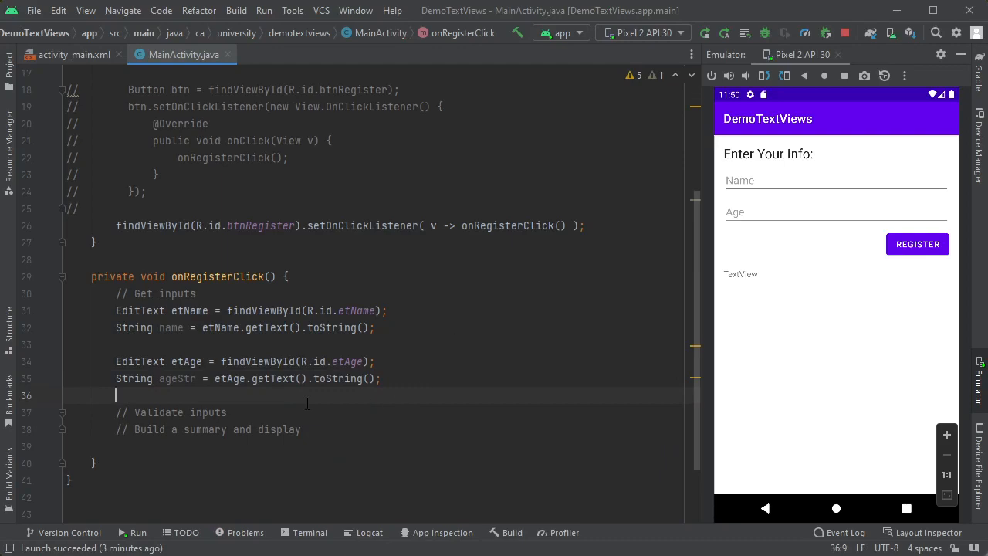
Set a breakpoint on the etName line and launch the app in debug mode
click(45, 310)
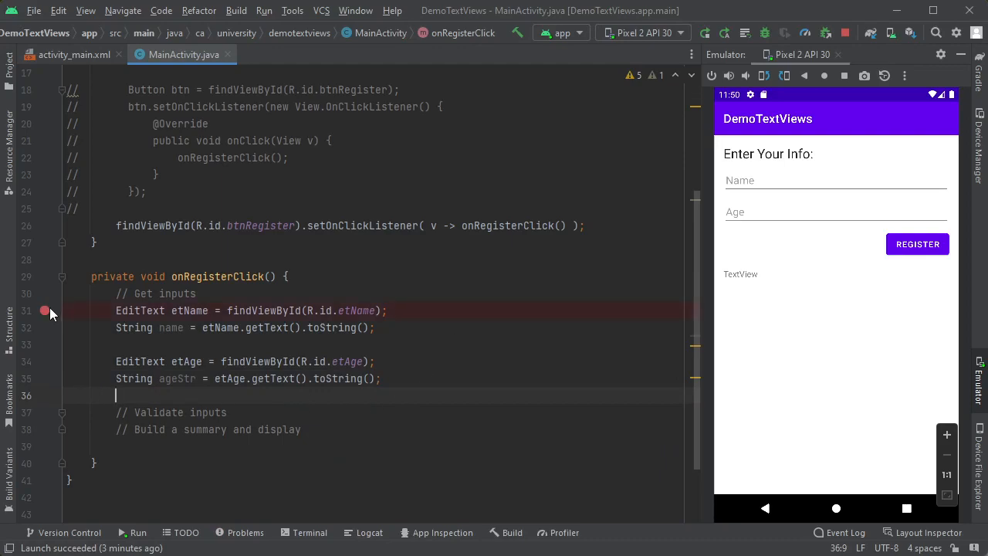
click(236, 10)
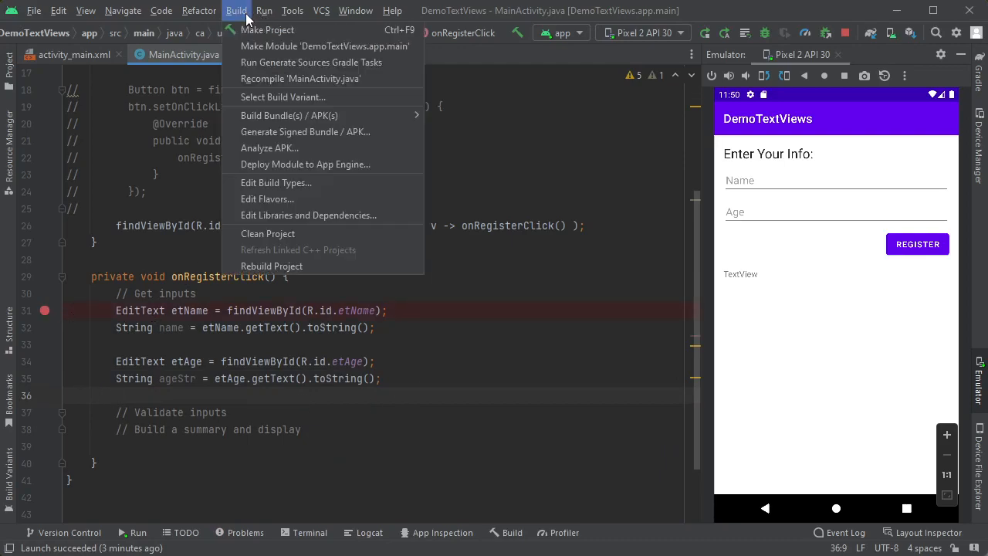
click(264, 10)
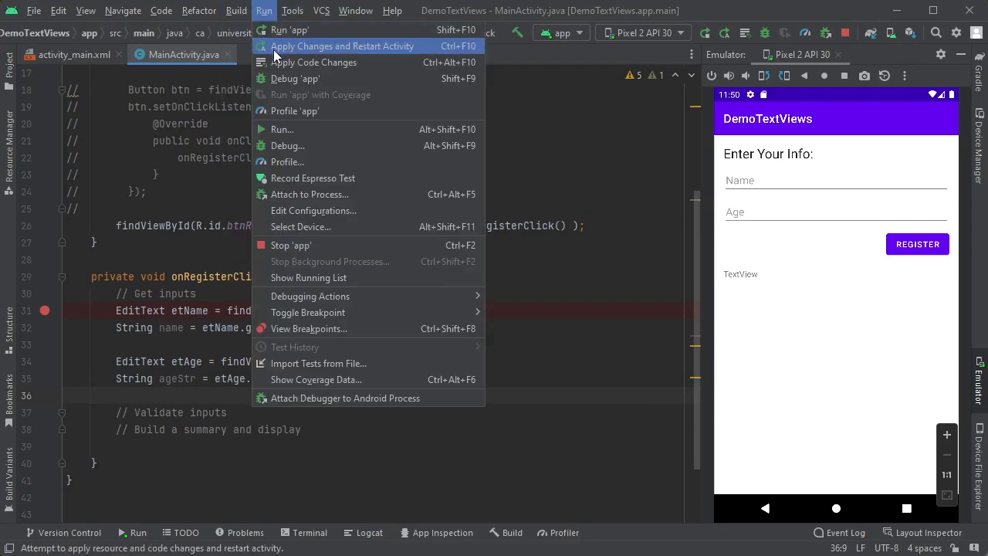
click(342, 45)
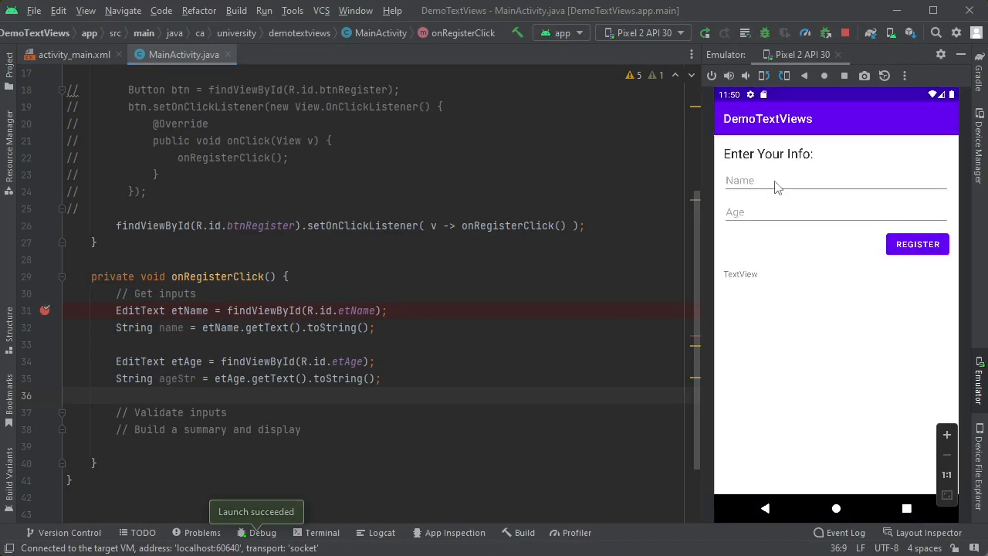
Enter name Brian and age 10, tap Register, step over, then stop debugging
text(Brian)
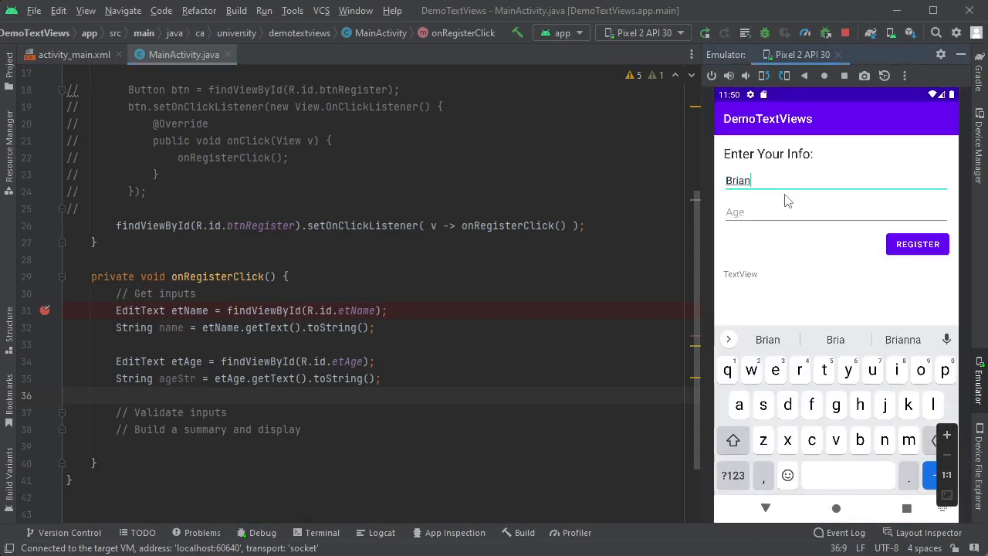
text(101)
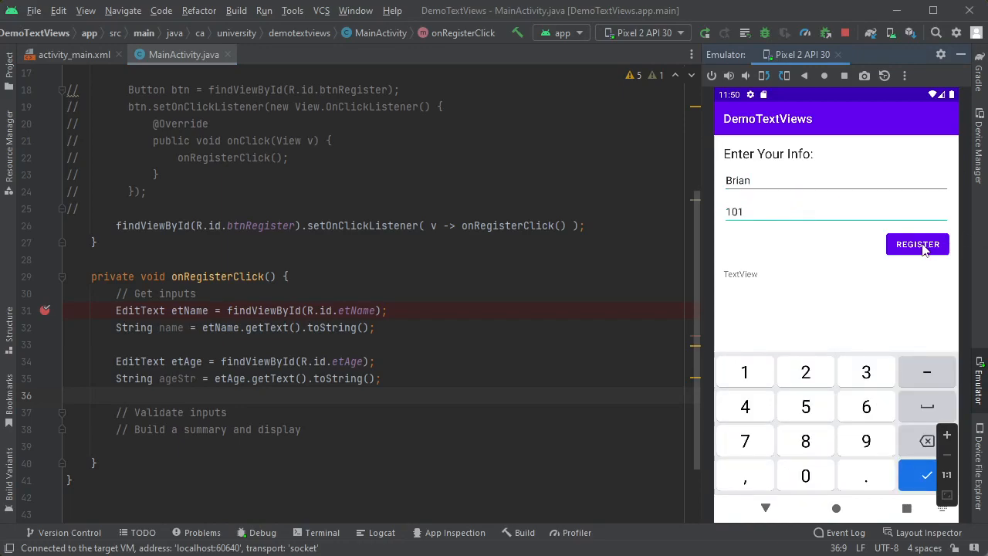
click(917, 244)
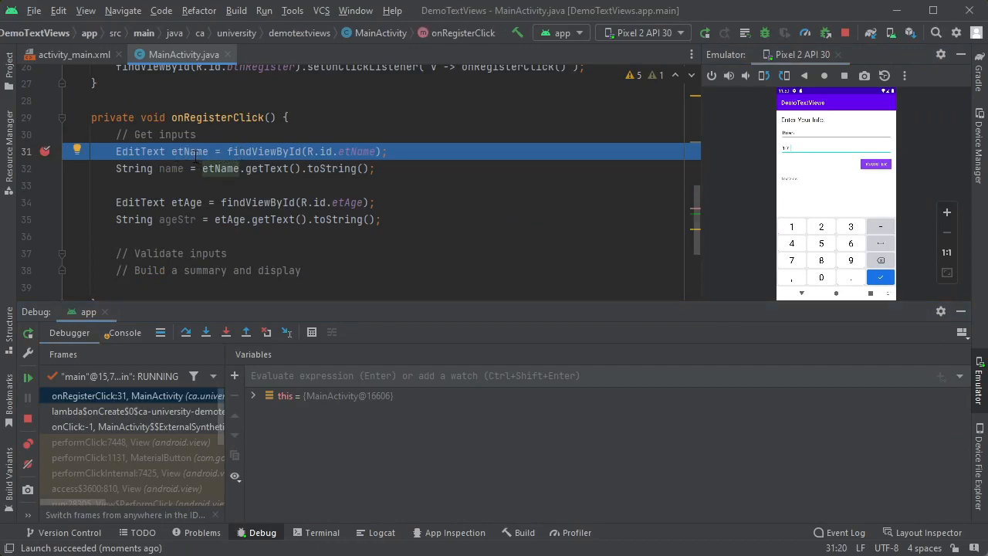
key(F8)
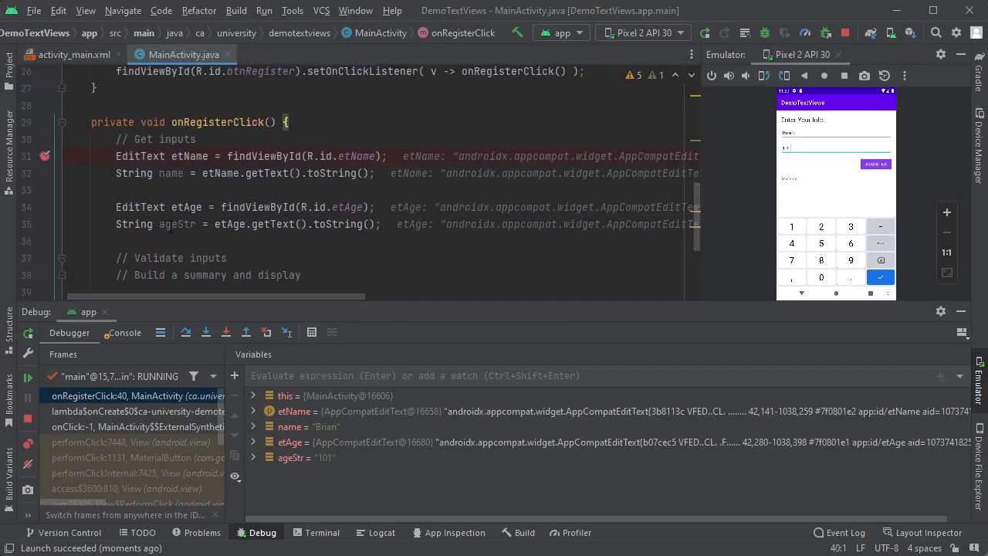
mouse_move(176, 224)
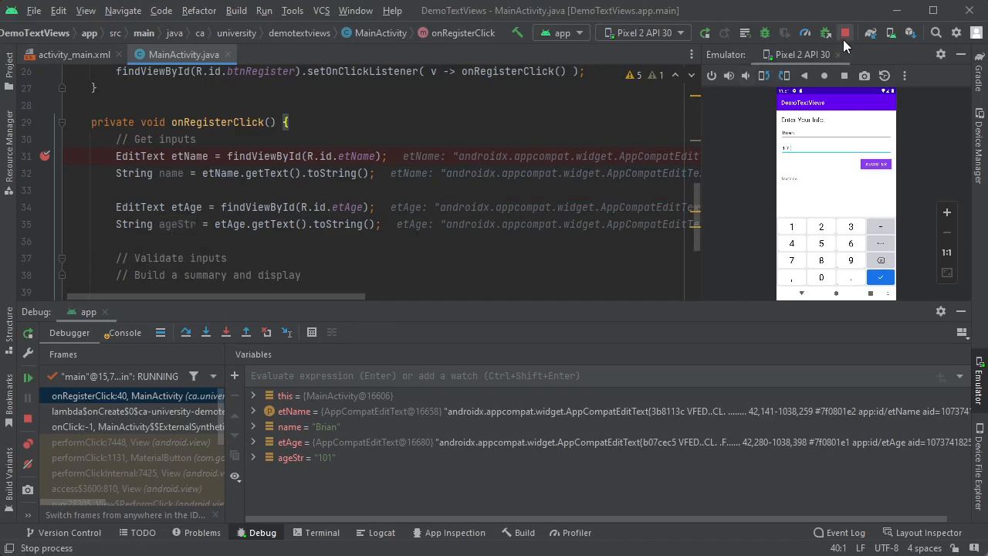
click(844, 33)
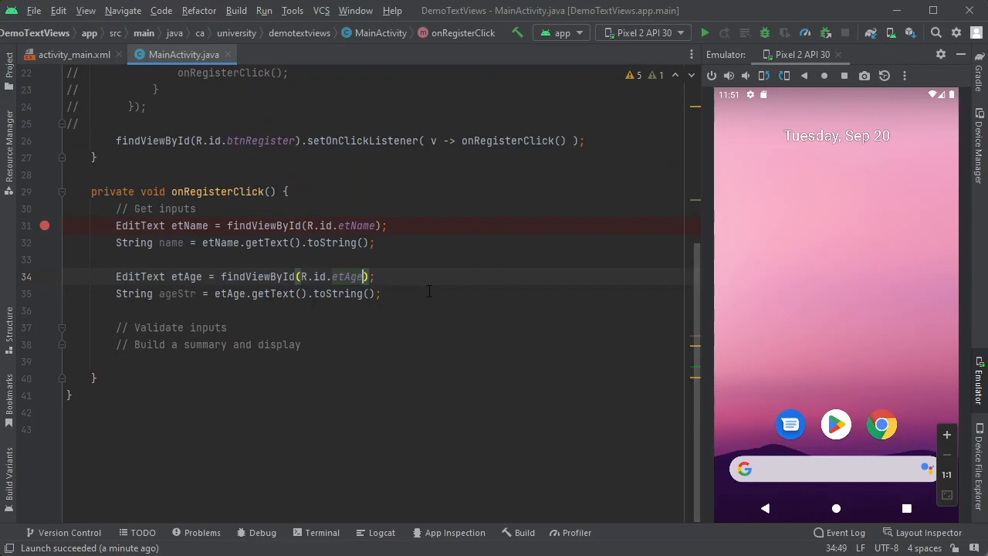
Add a TextView tvSummary found by ID below the summary comment
click(301, 344)
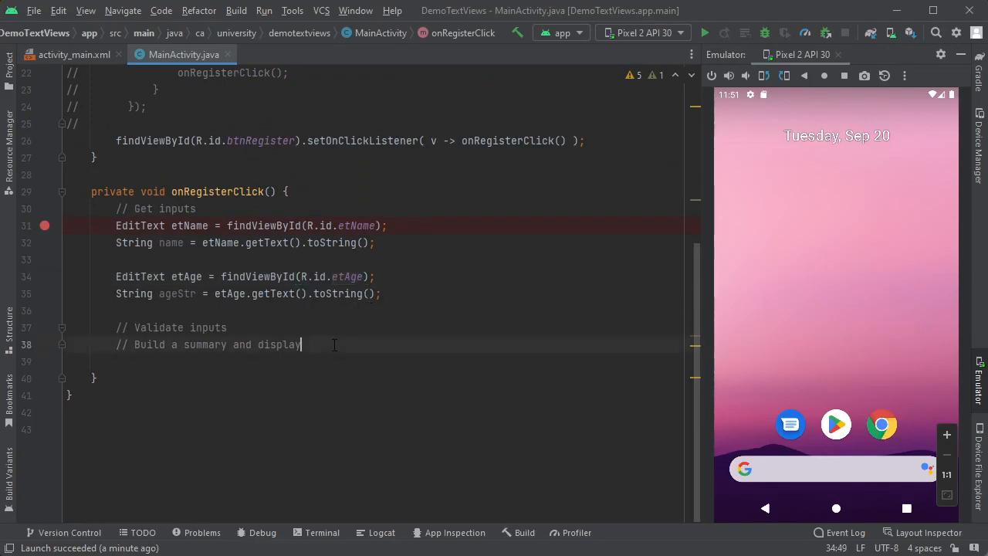
key(enter)
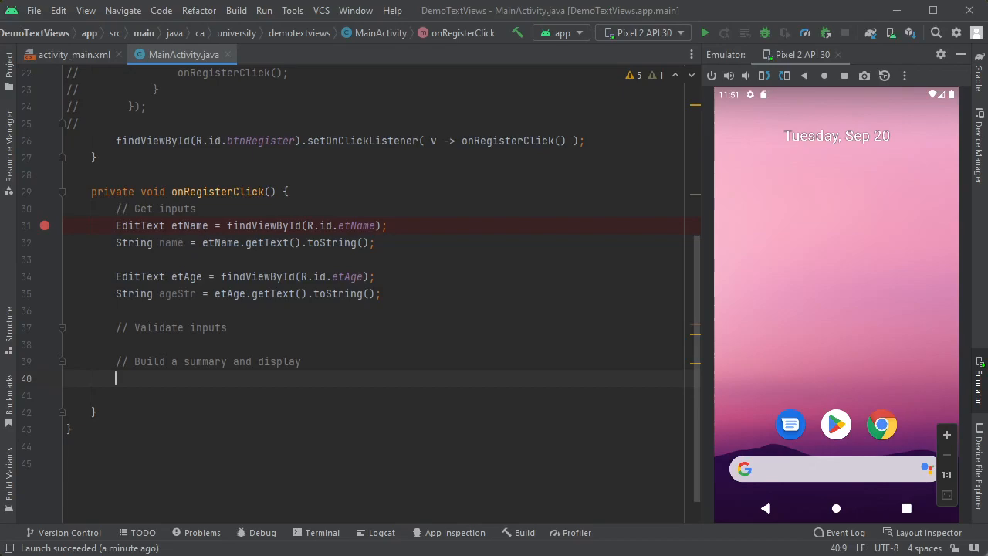
text(TextView tv)
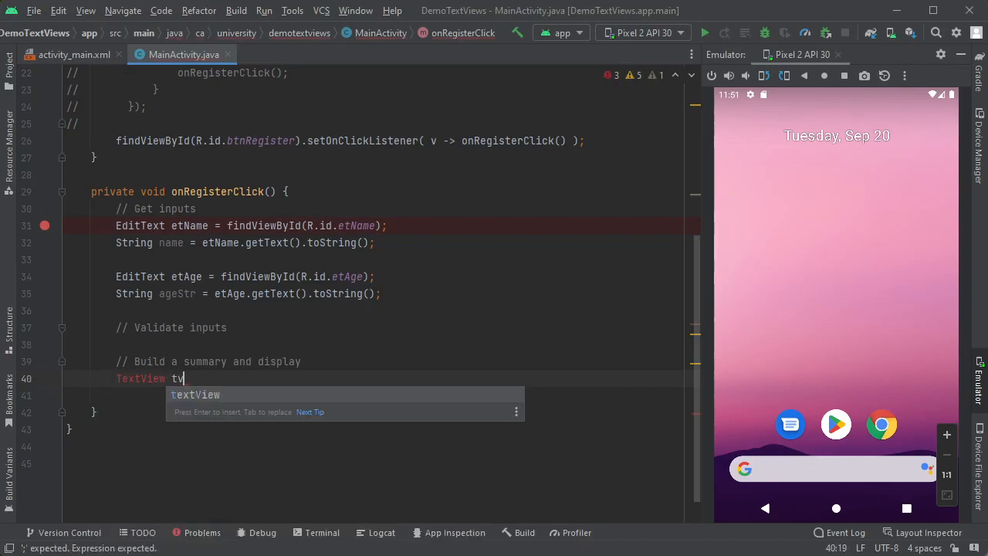
text(Summary = findViewById(R.i)
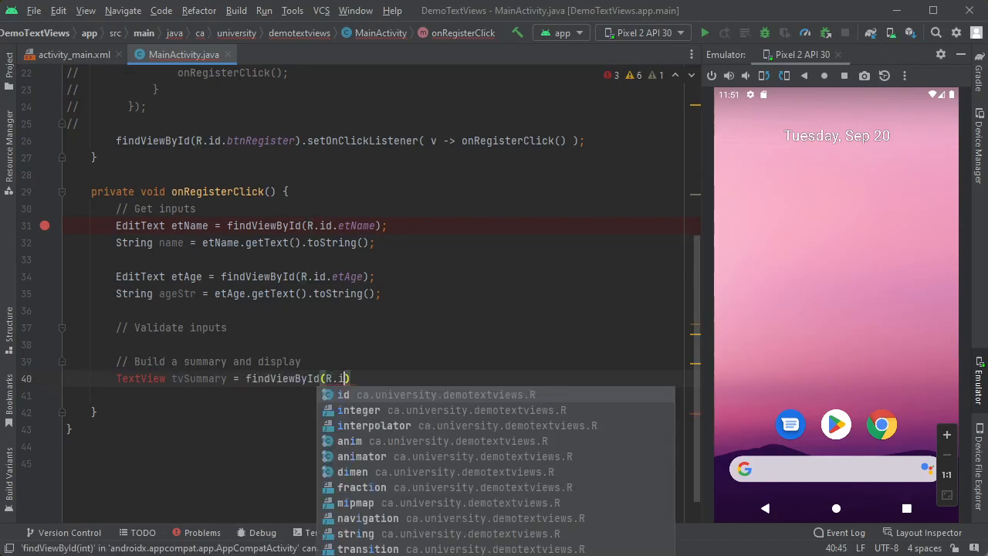
text(tvRegSummary)
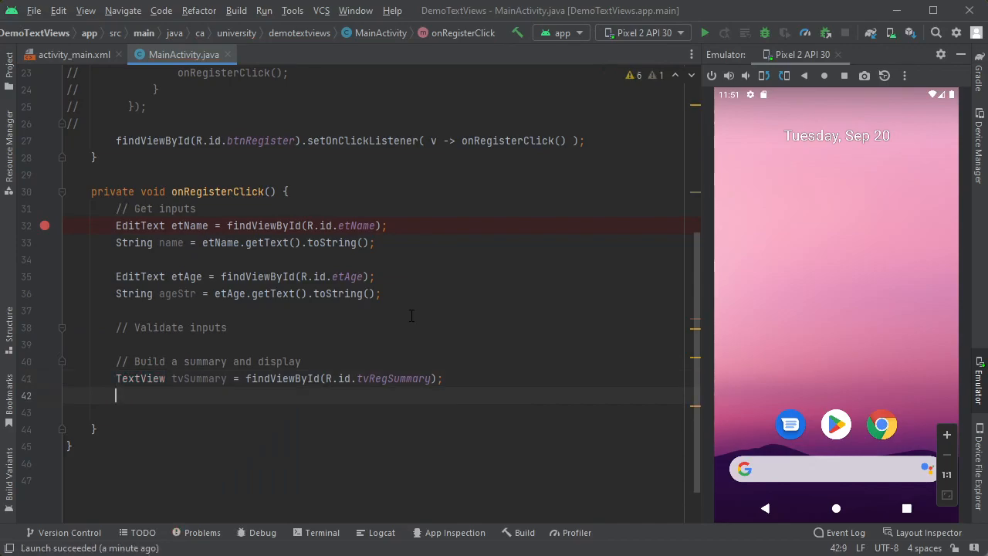
text(tvSummary.setText();)
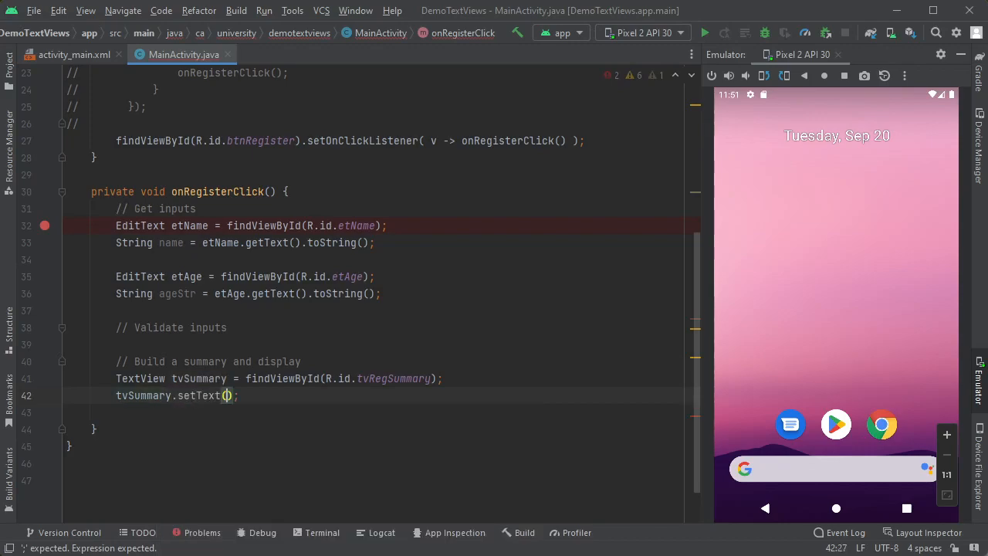
Set tvSummary's text to a greeting with name and age, and declare int age
click(227, 395)
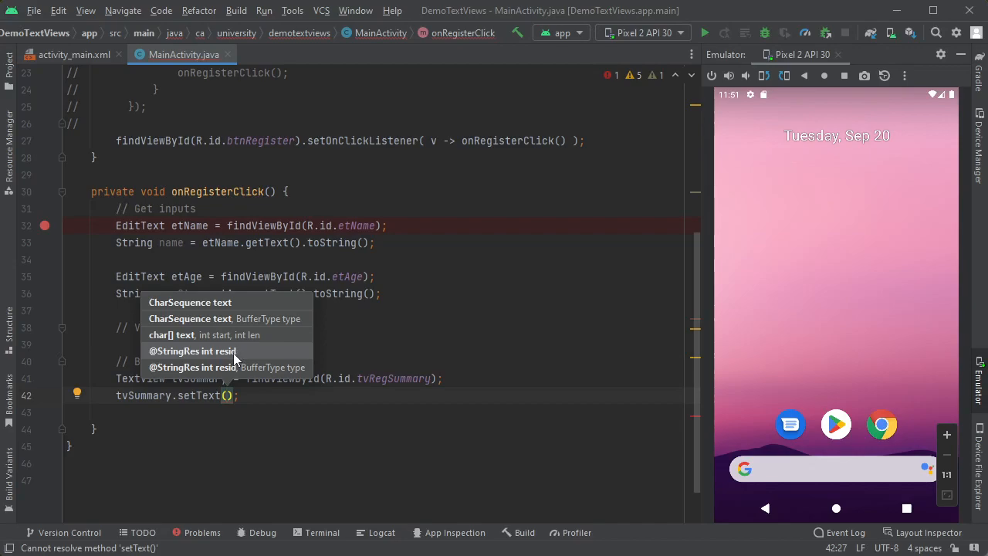
mouse_move(283, 408)
text("Hello " + )
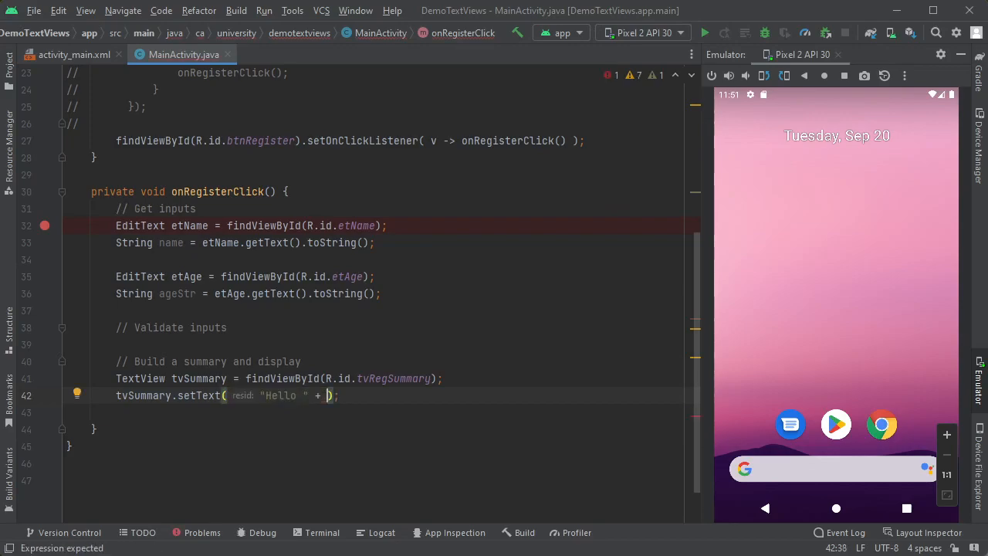
text(name + ", you are " +)
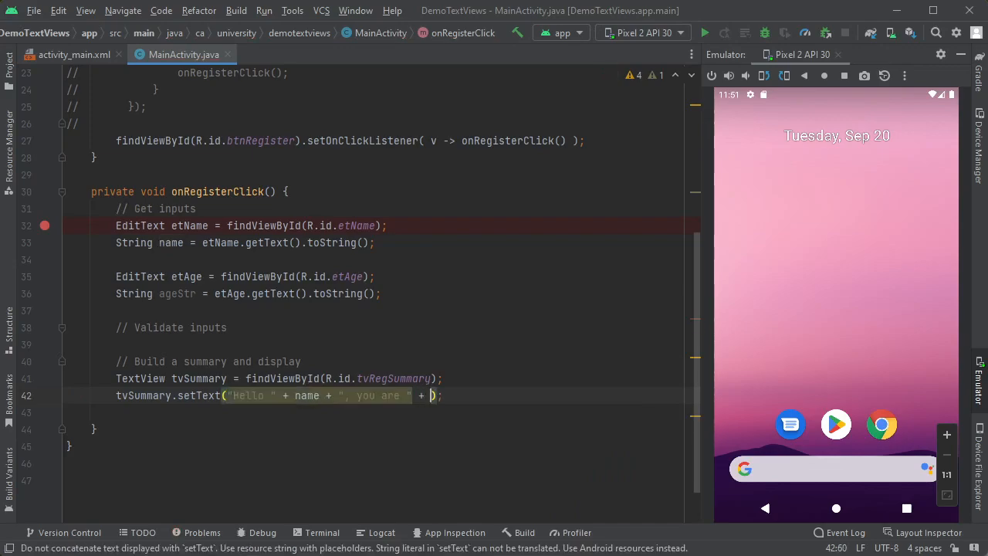
text(age)
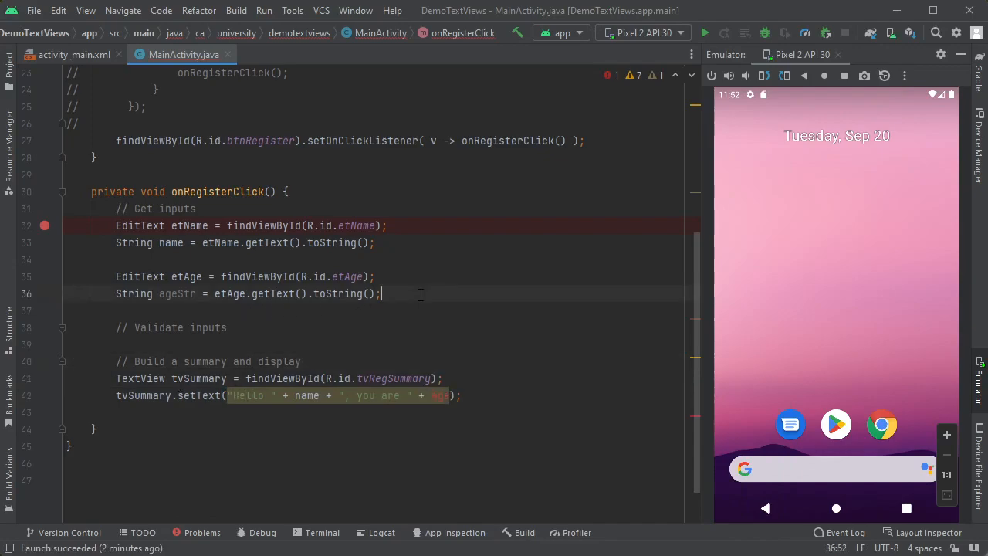
text(int age = 0;)
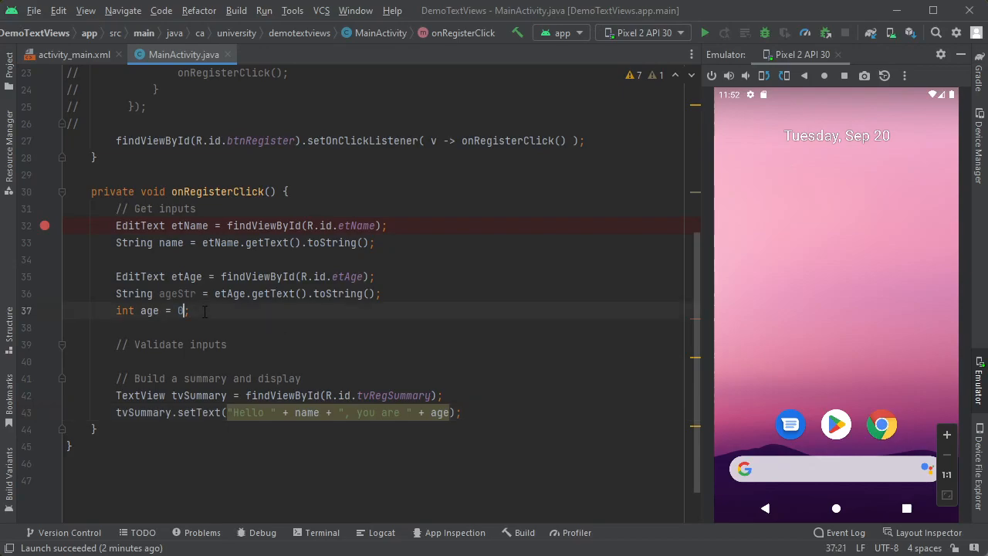
Set age to 1234, run the app, and register 'brian' to show 'Hello brian, you are 1234'
text(1234)
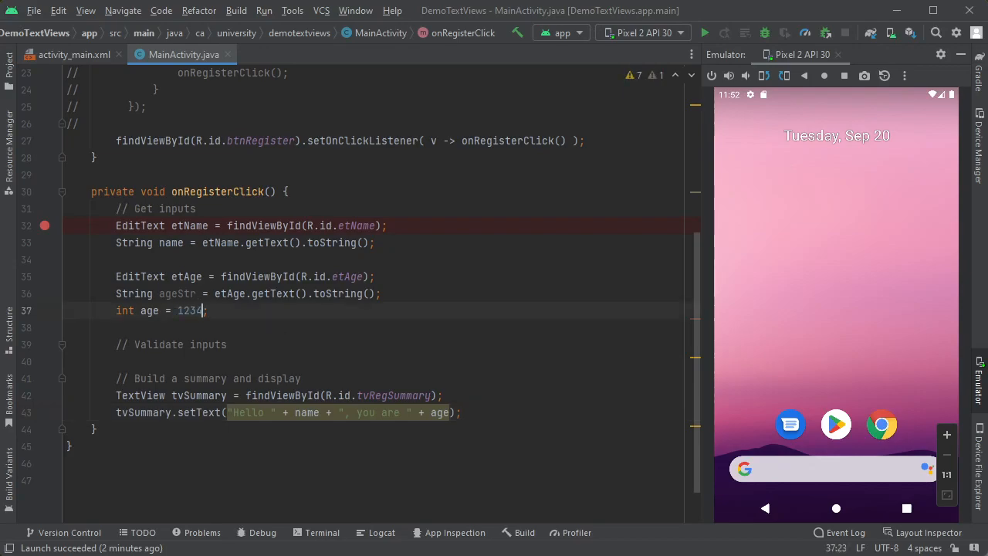
click(704, 32)
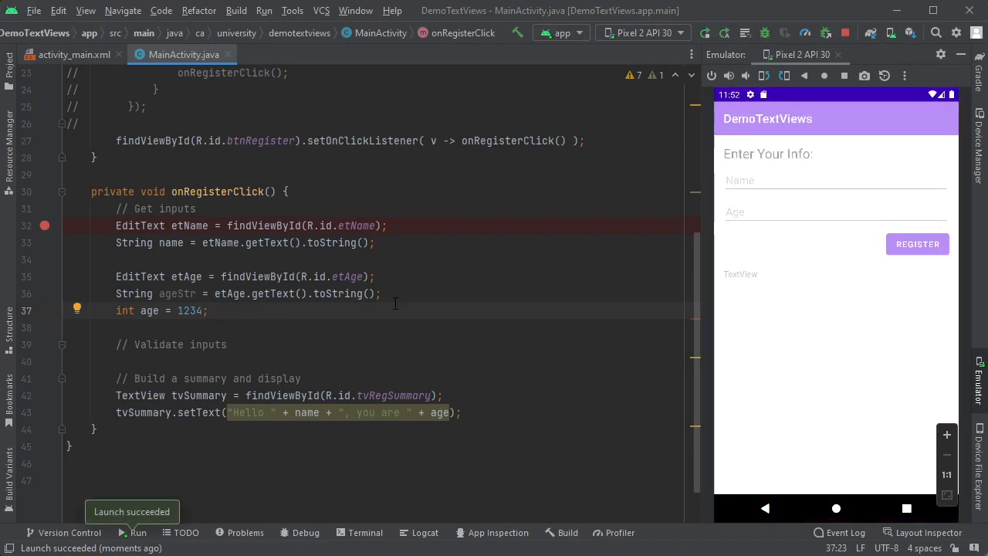
text(brian)
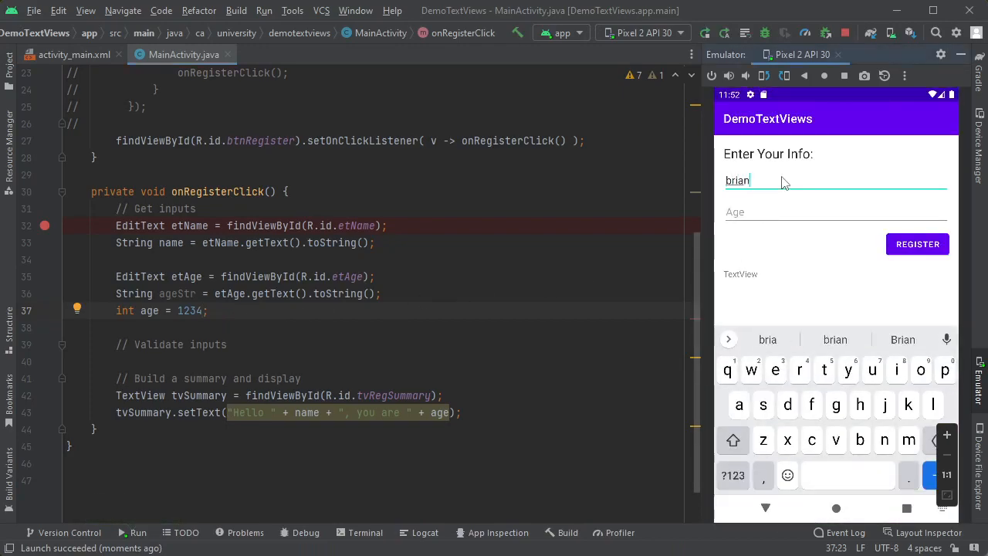
click(917, 244)
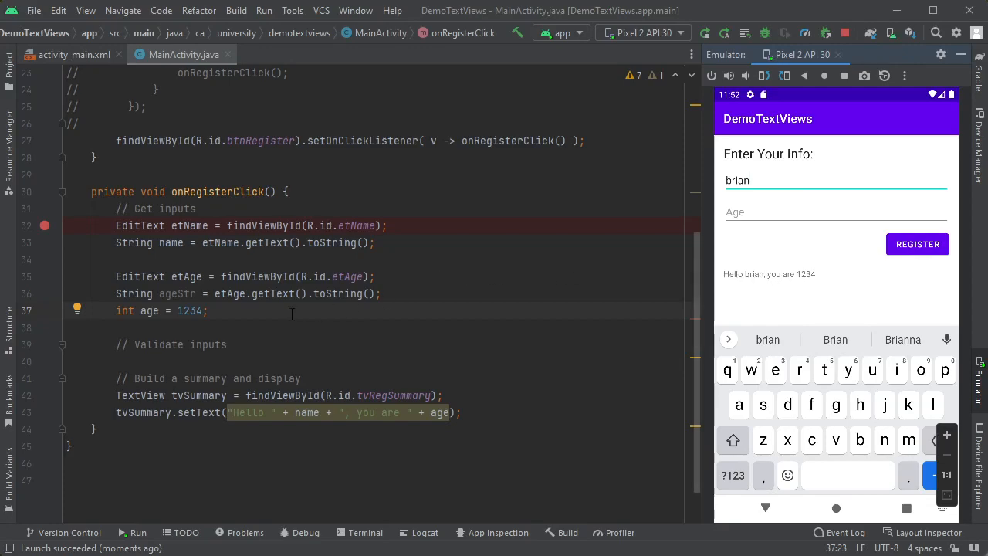
drag(116, 293, 207, 310)
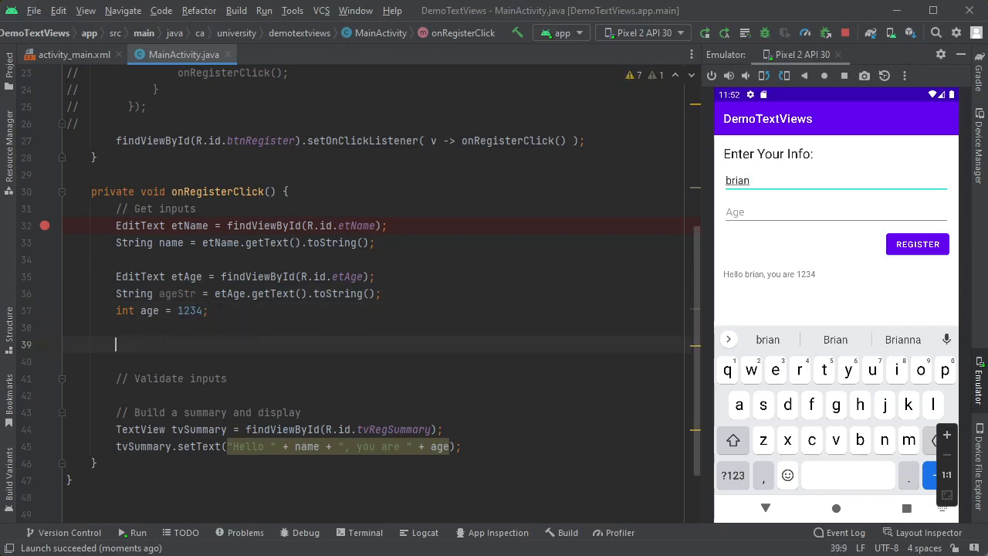
Replace the hardcoded 1234 with Integer.parseInt(ageStr) for the age variable
text(Integer.parseInt()
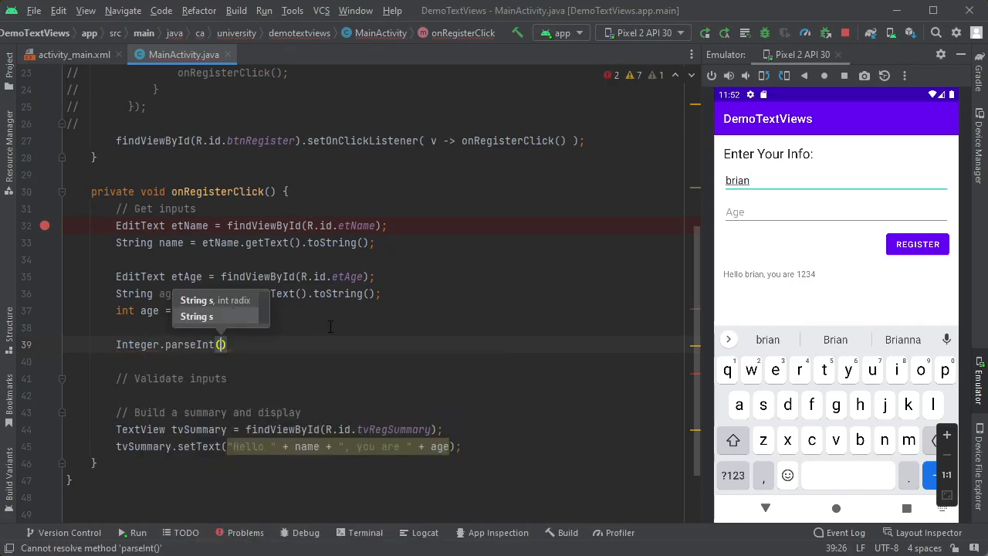
text(ageStr)
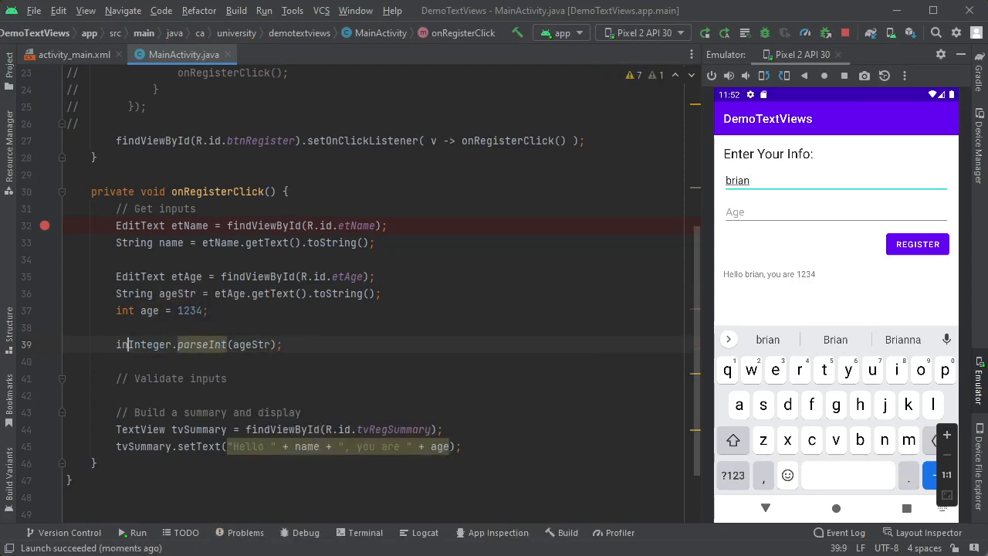
text(int age =)
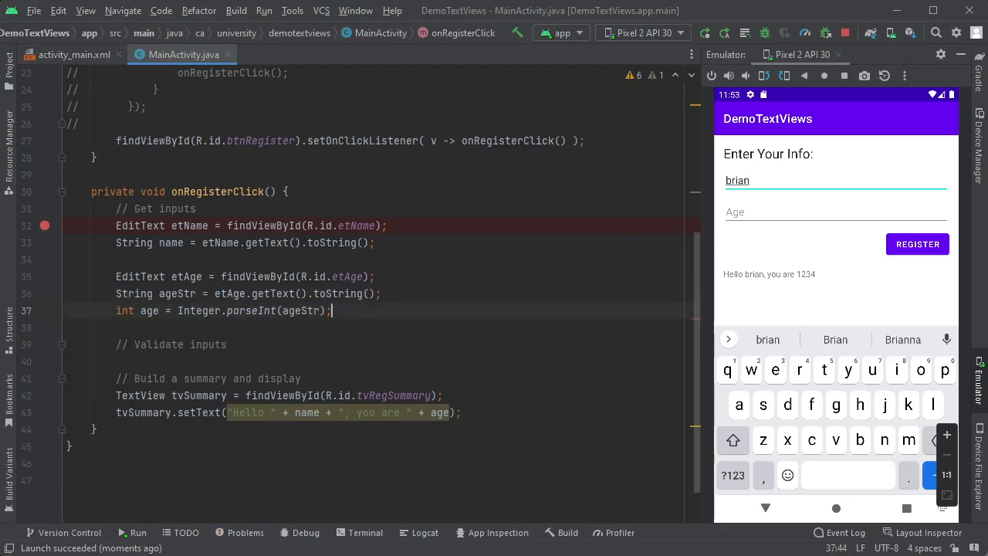
double_click(251, 310)
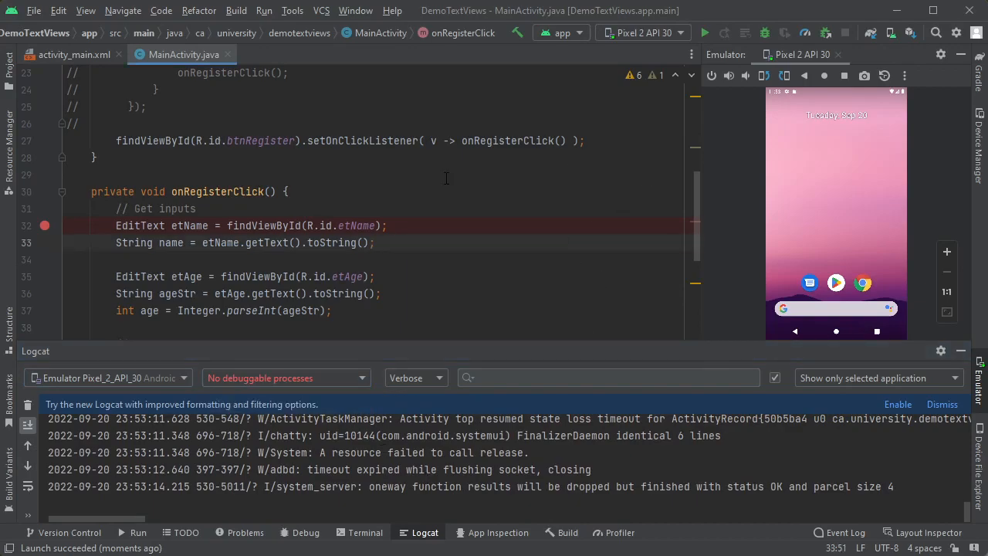
Relaunch the app and register with empty Age, showing a NumberFormatException in Logcat
click(704, 33)
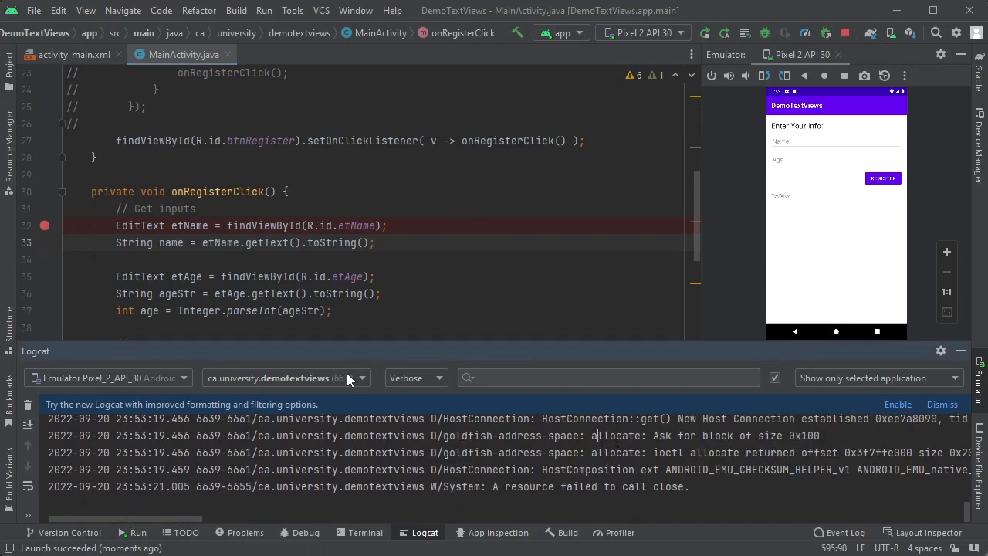
click(882, 179)
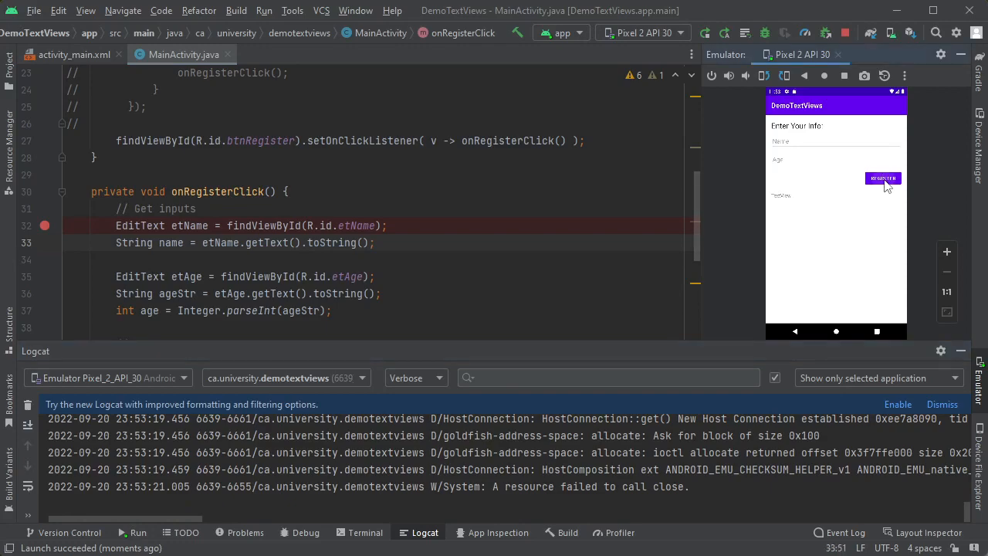
click(882, 178)
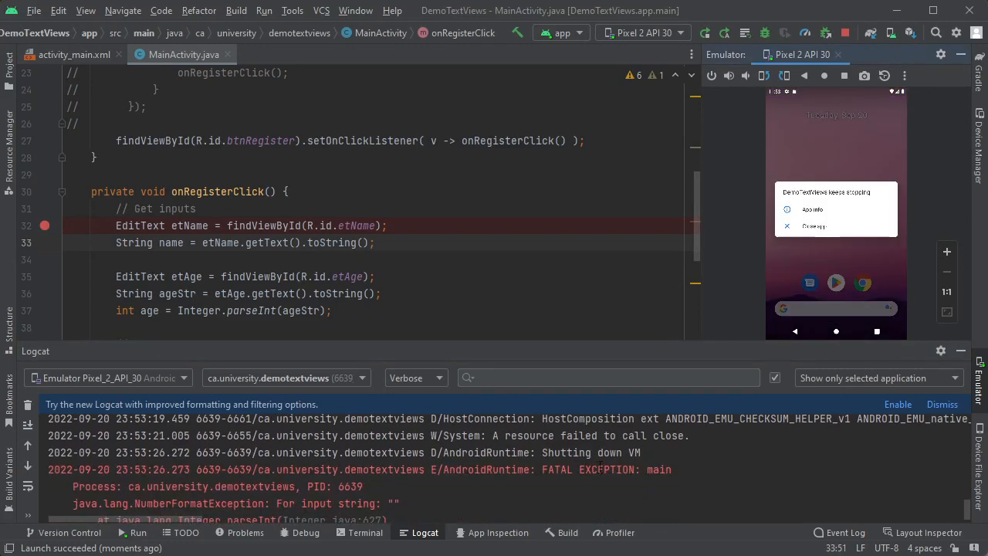
scroll(down, 3)
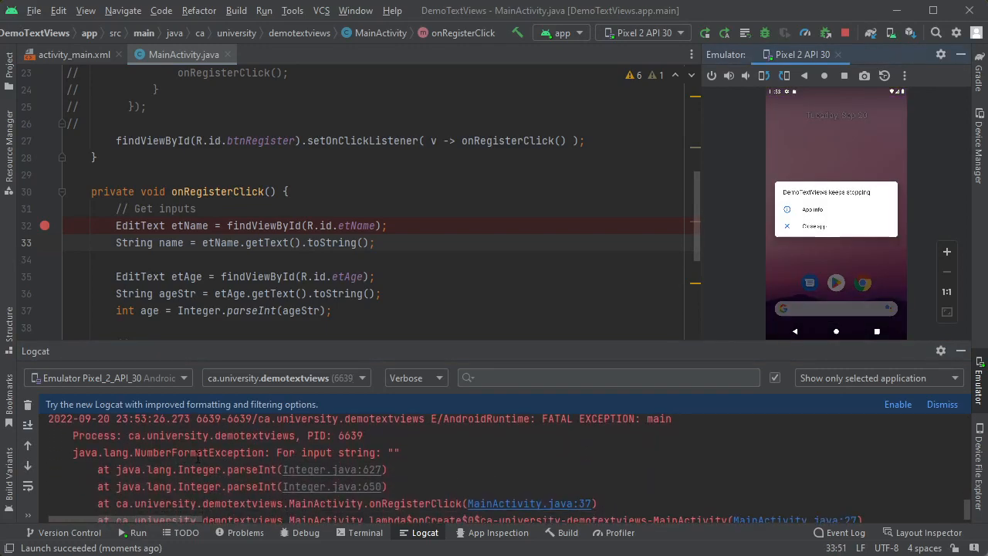
double_click(199, 453)
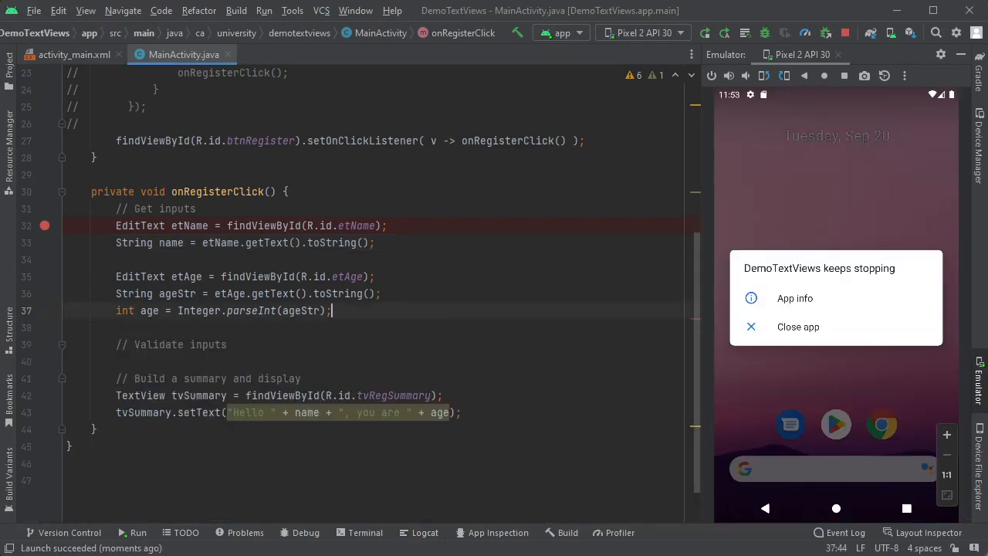
Surround the parseInt line with try { } and catch (NumberFormatException ex)
text(try)
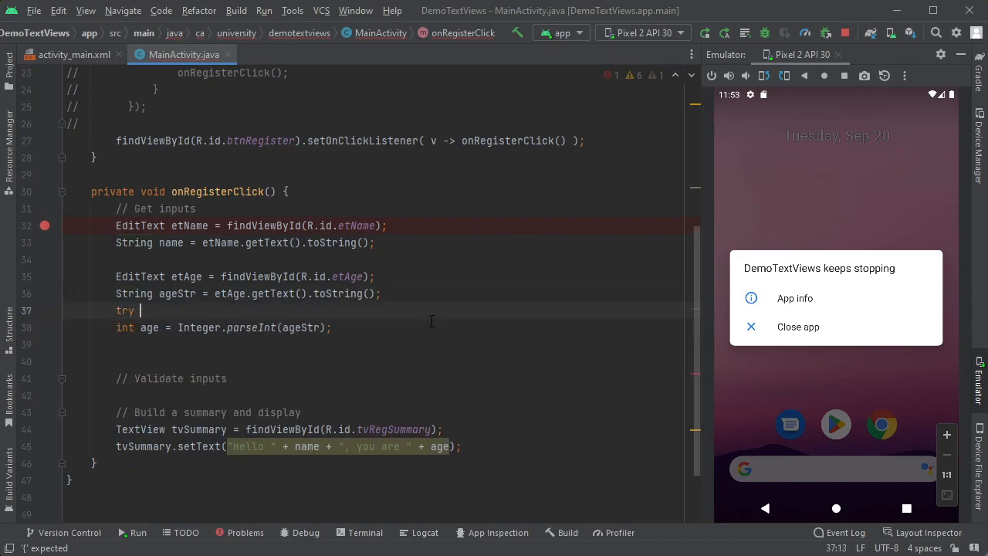
text({)
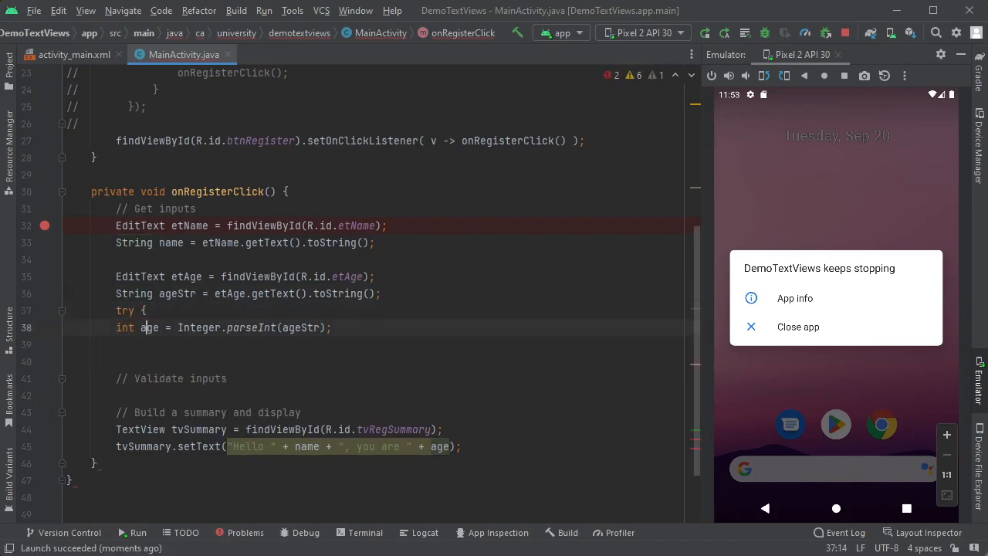
text(})
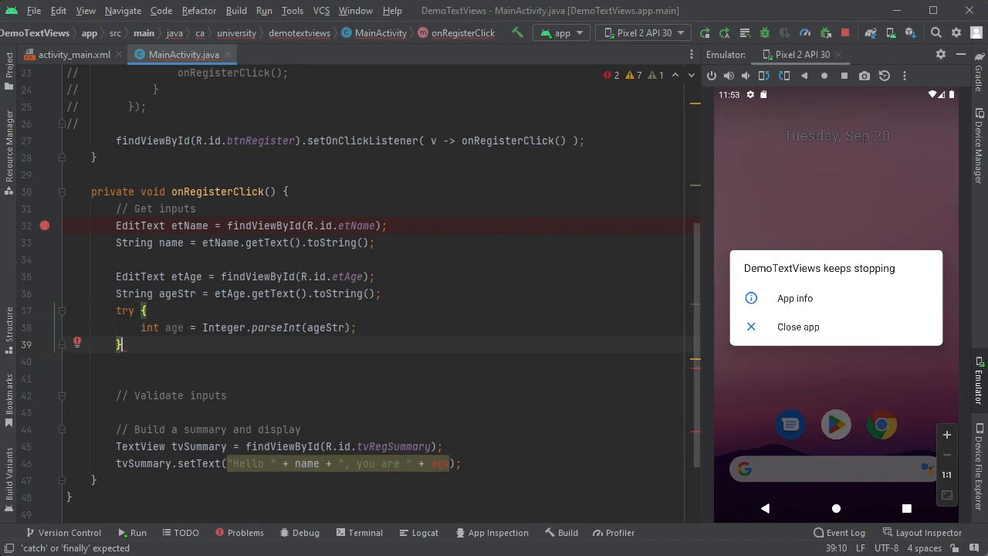
text(catch (NumberFormatException ex) {)
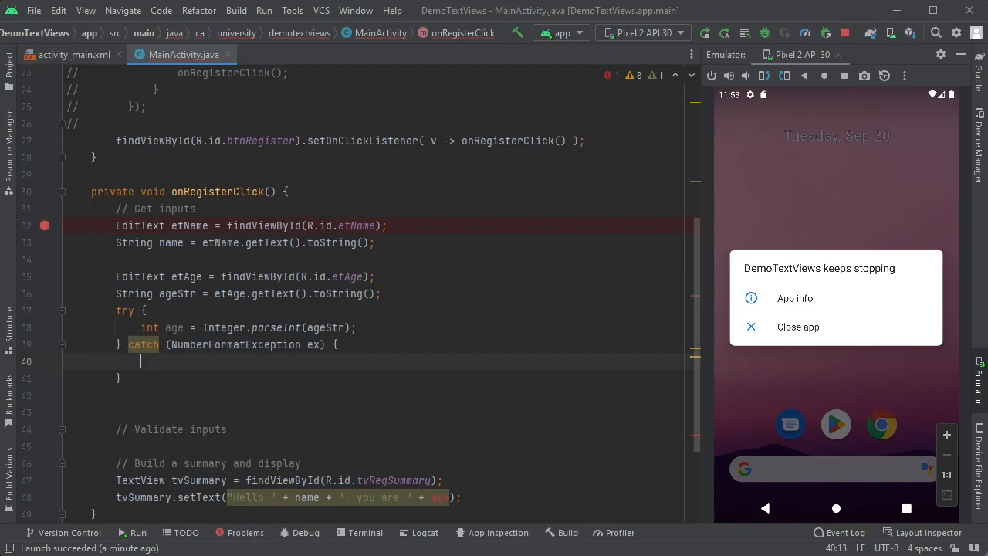
Show an 'Age must not be empty.' toast in the catch and return, declaring int age beforehand
text(Toast.makeText(this, ")
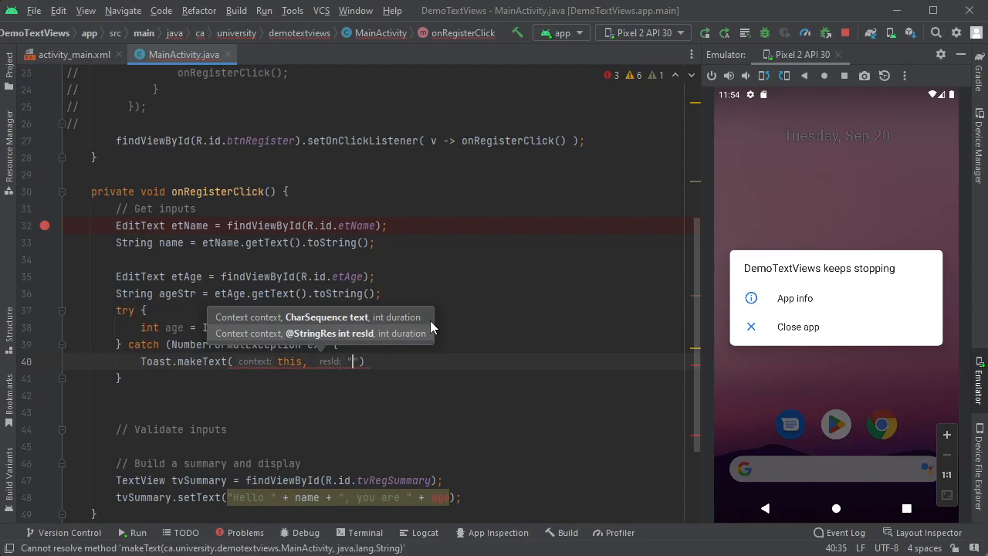
text(Age must not be empty)
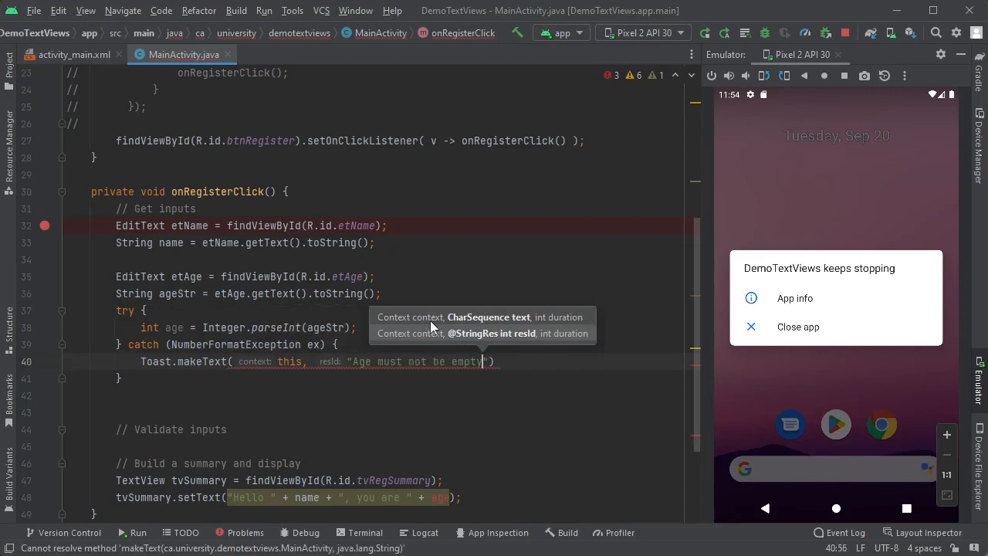
text(.)
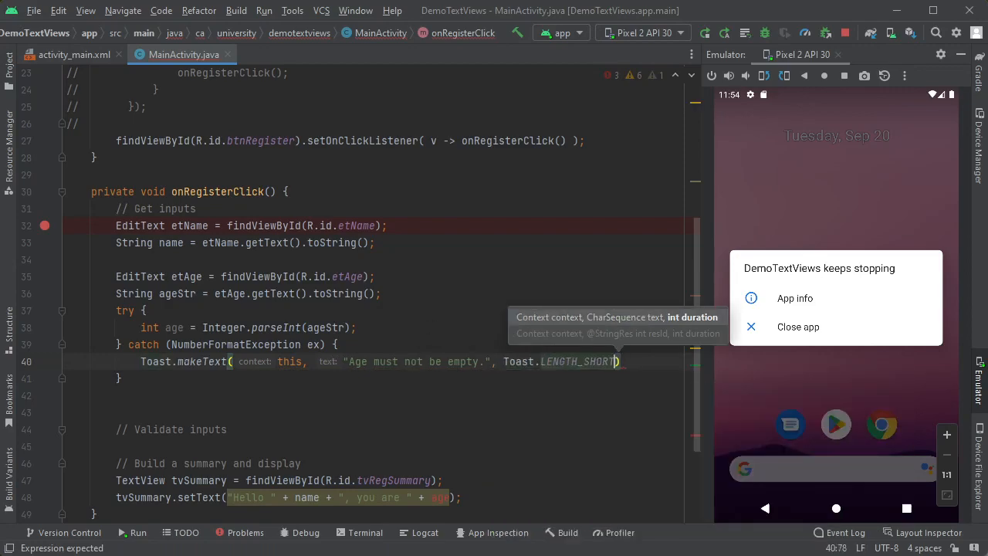
text(.)
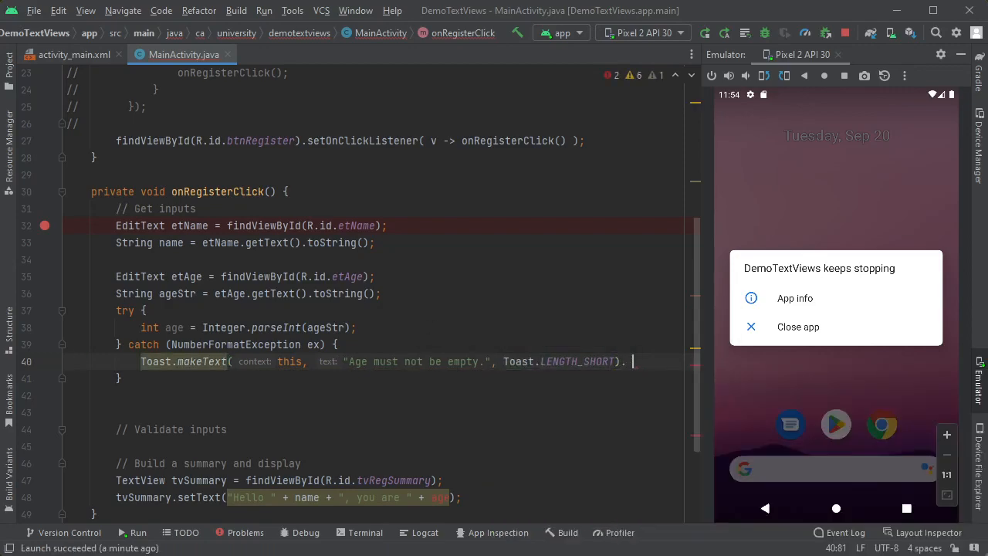
text(show();)
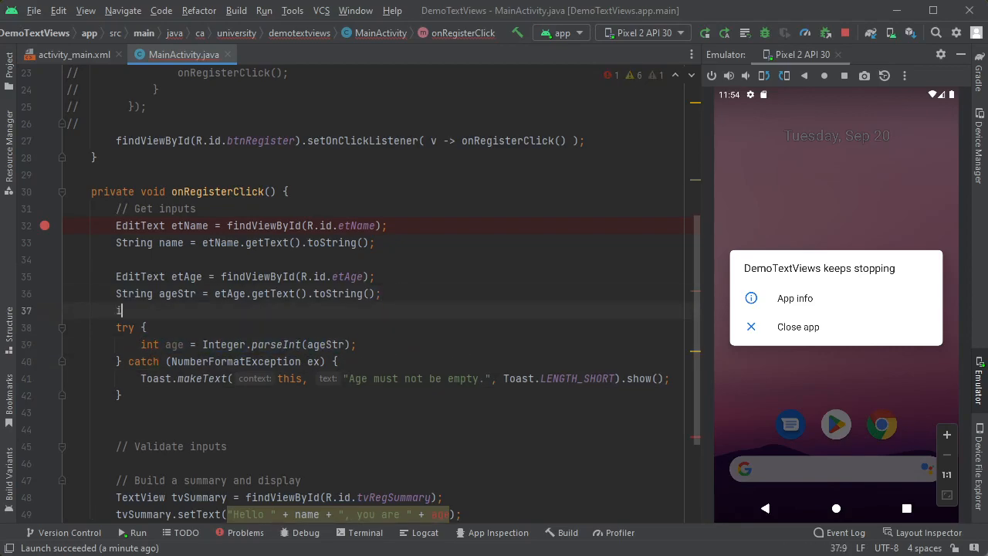
text(int age;)
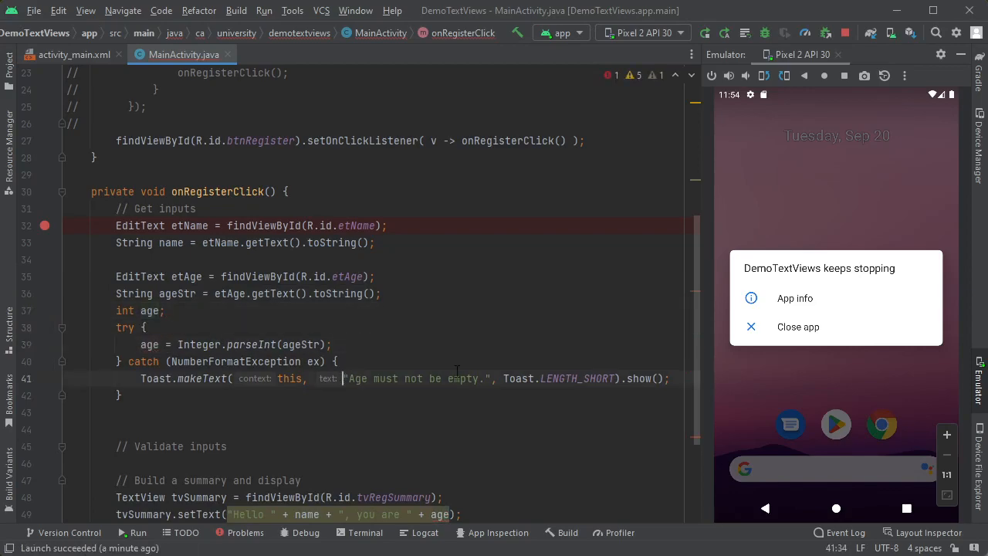
text(return;)
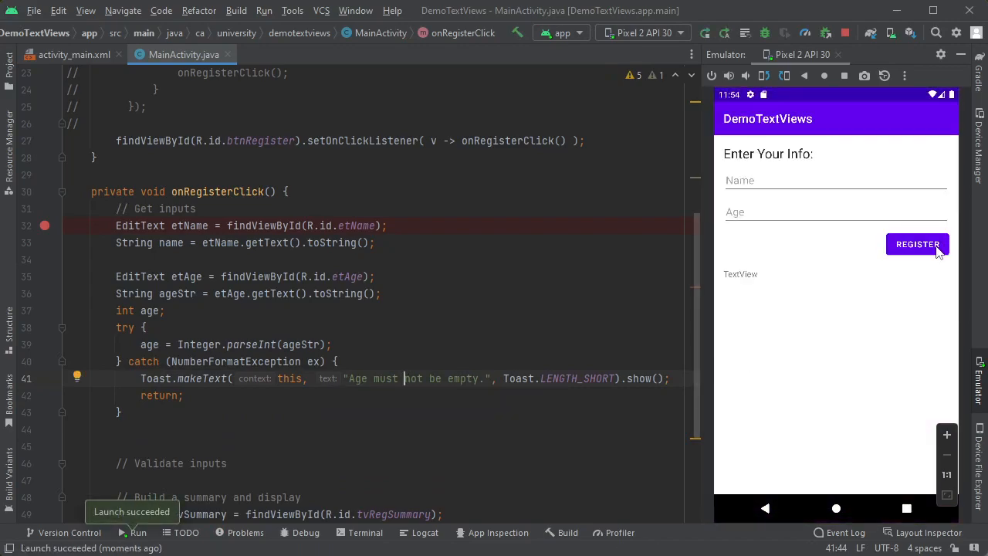
Submit with empty Age, then enter Brian and submit to show 'Hello Brian, you are 32'
click(917, 244)
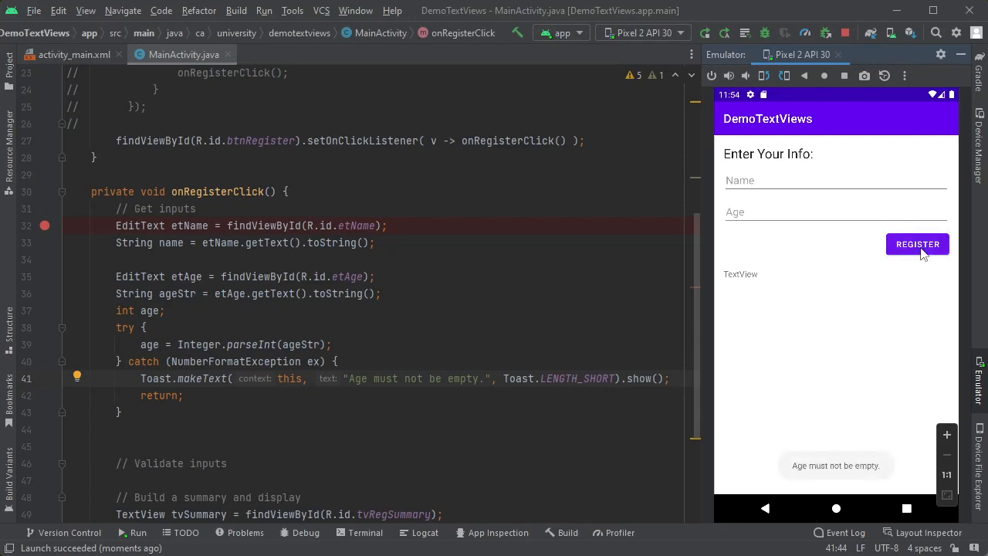
click(835, 179)
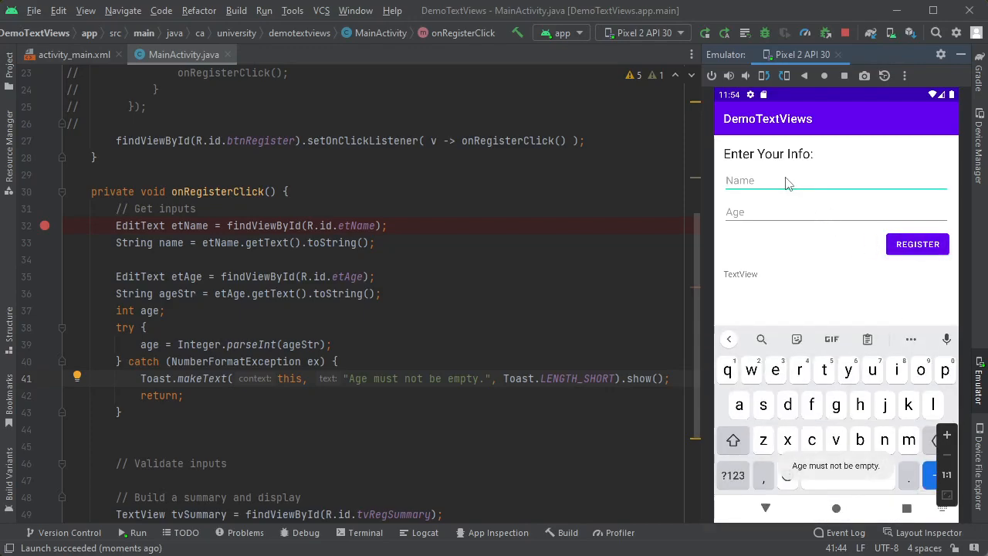
text(Brian)
click(836, 212)
text(32)
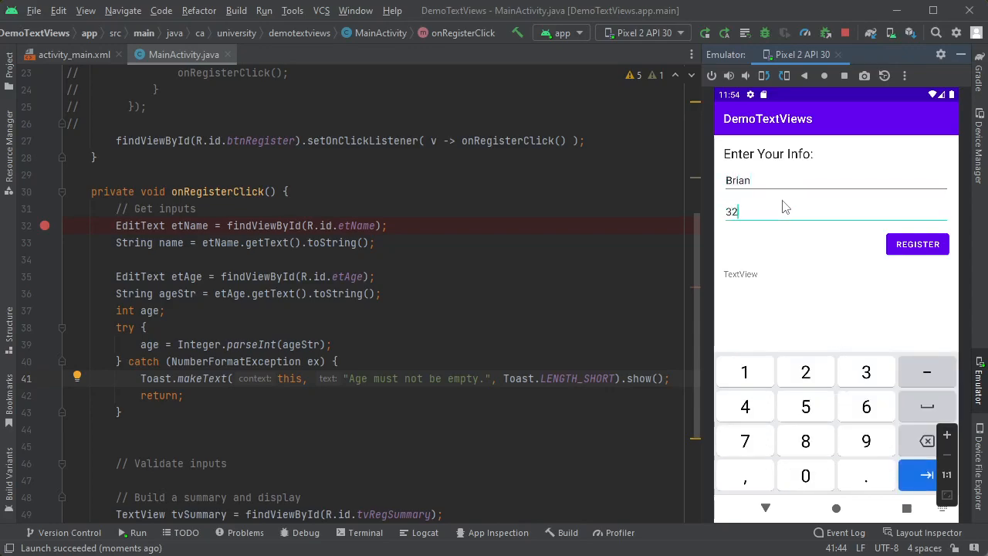
click(917, 244)
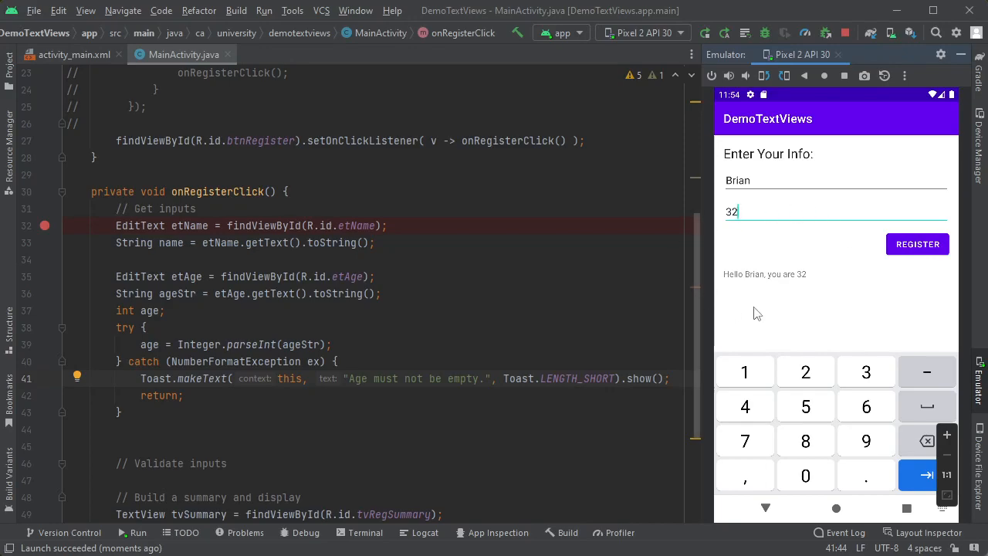
mouse_move(765, 183)
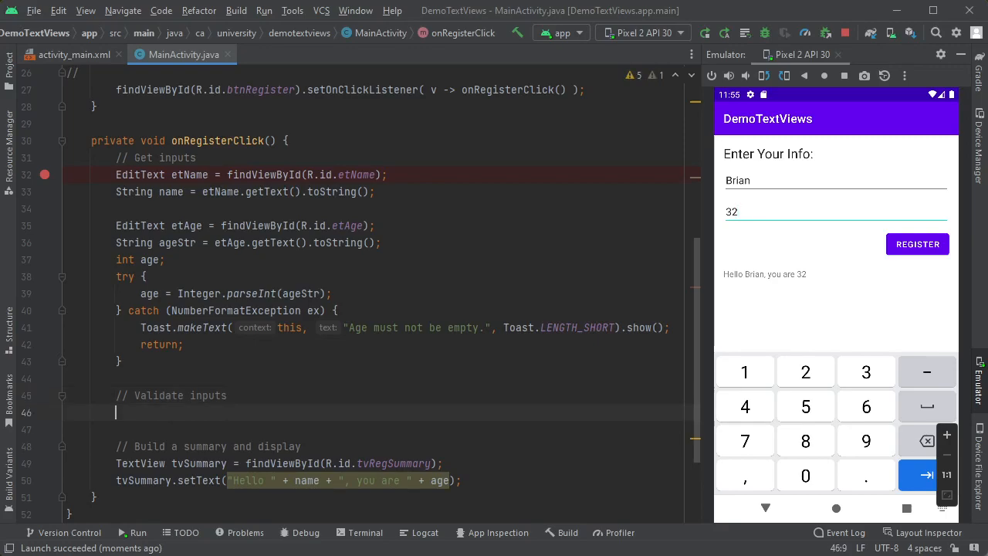
Add an if name.length() < 2 check showing a 'Name must be longer' toast
text(if (name))
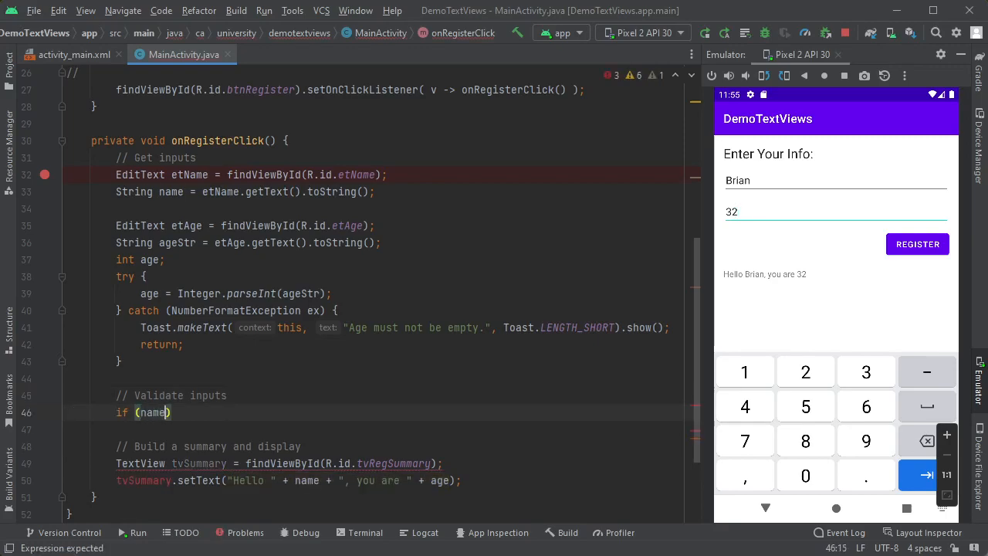
text(.length())
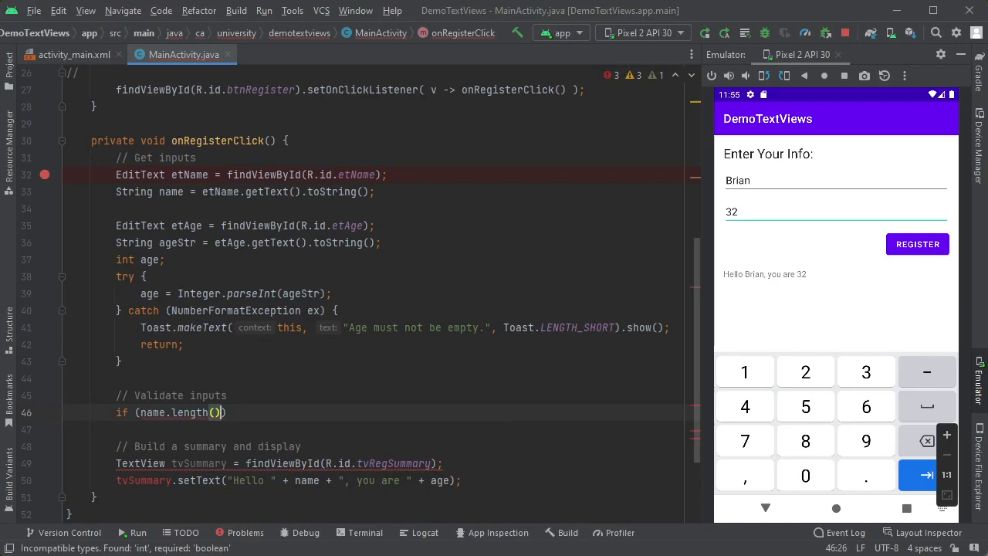
text(< 2) {)
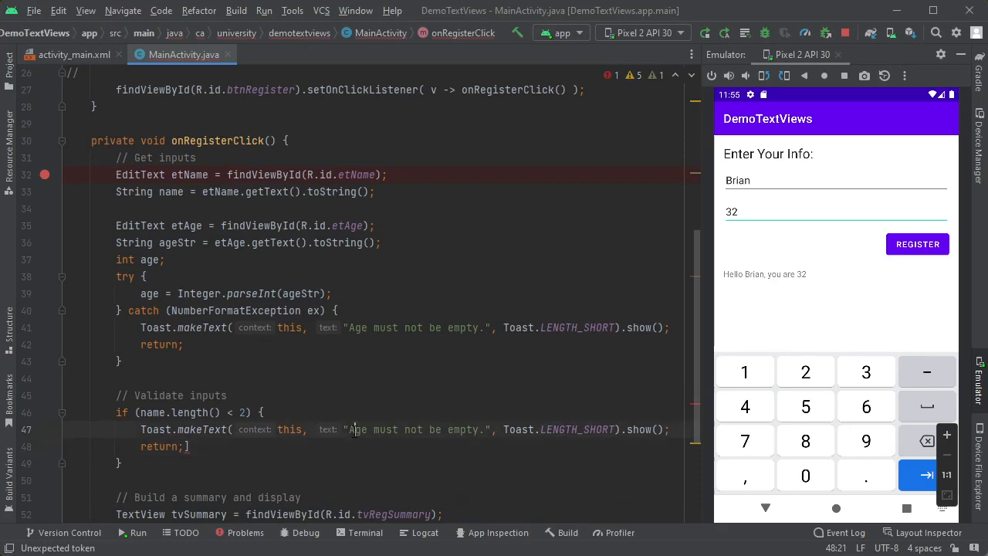
double_click(417, 429)
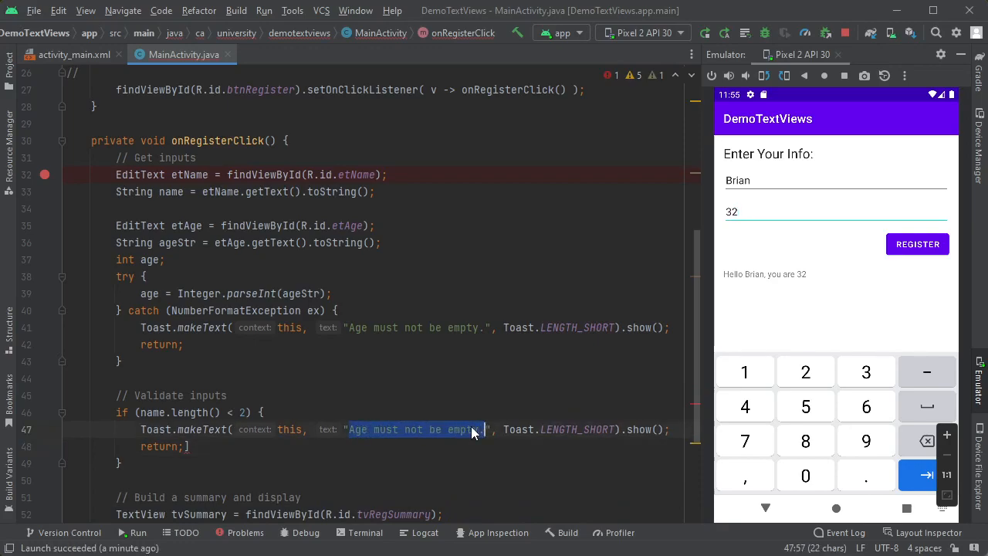
text(Name)
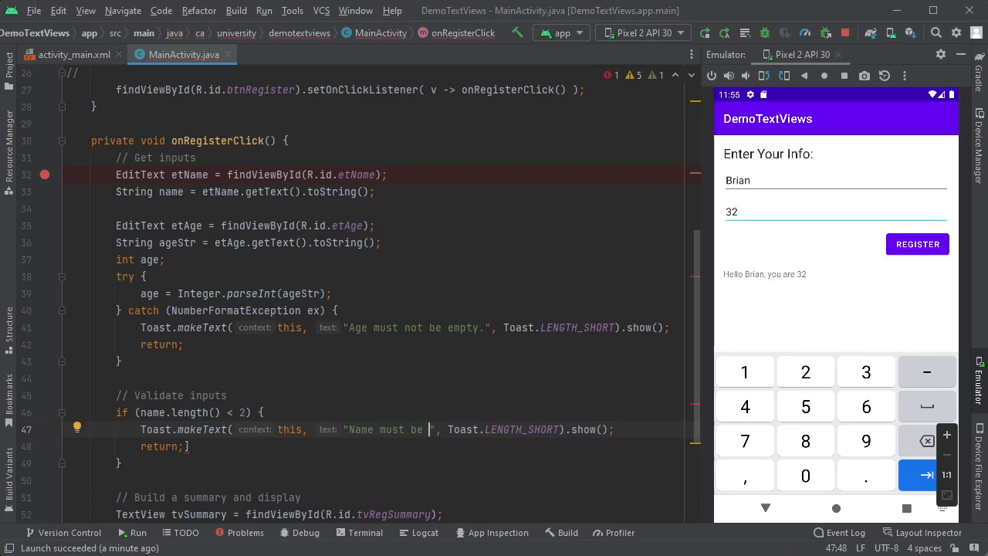
text(longer)
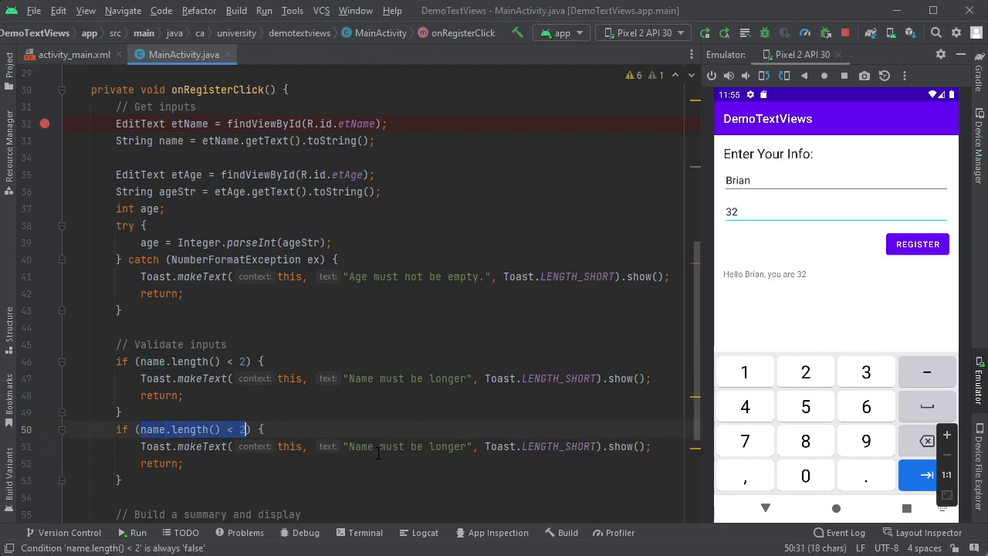
Add an age < 10 || age > 110 check showing an 'Invalid age' toast
text(age < 0)
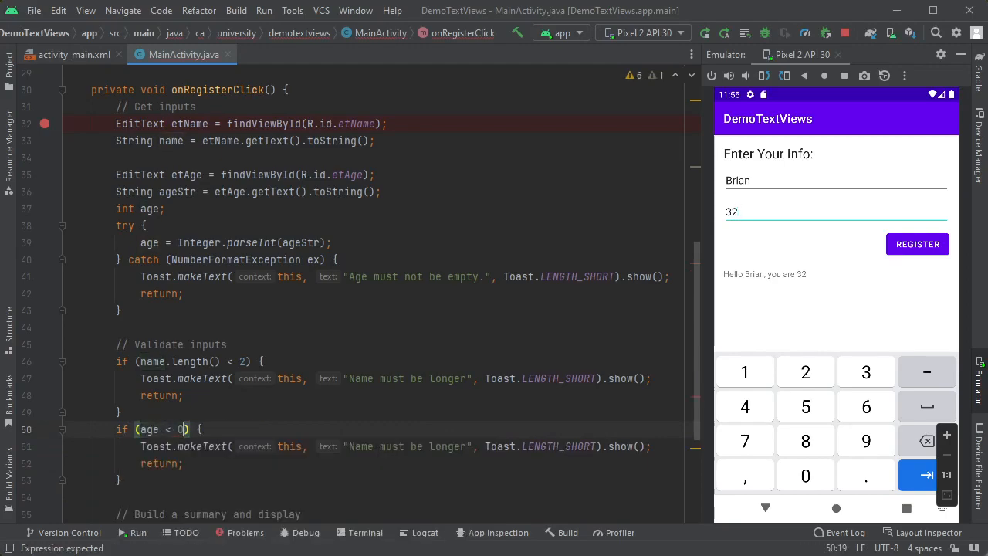
key(Backspace)
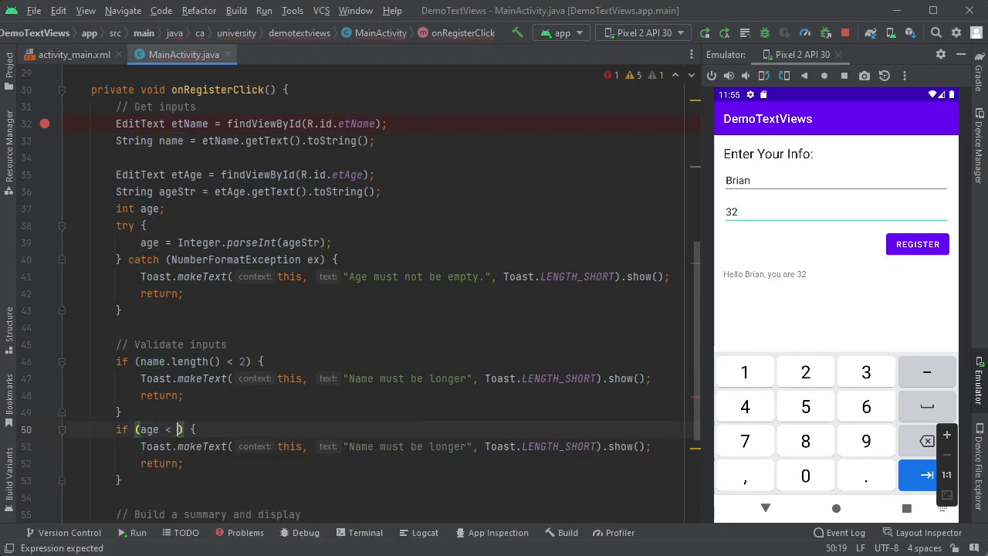
text(10 ||)
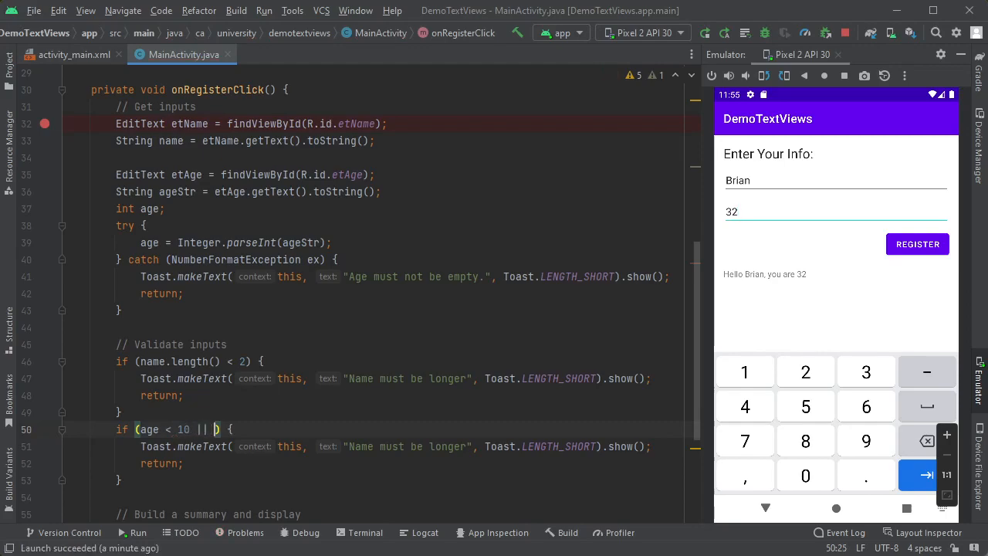
text(age > 110)
click(394, 446)
text(Inv)
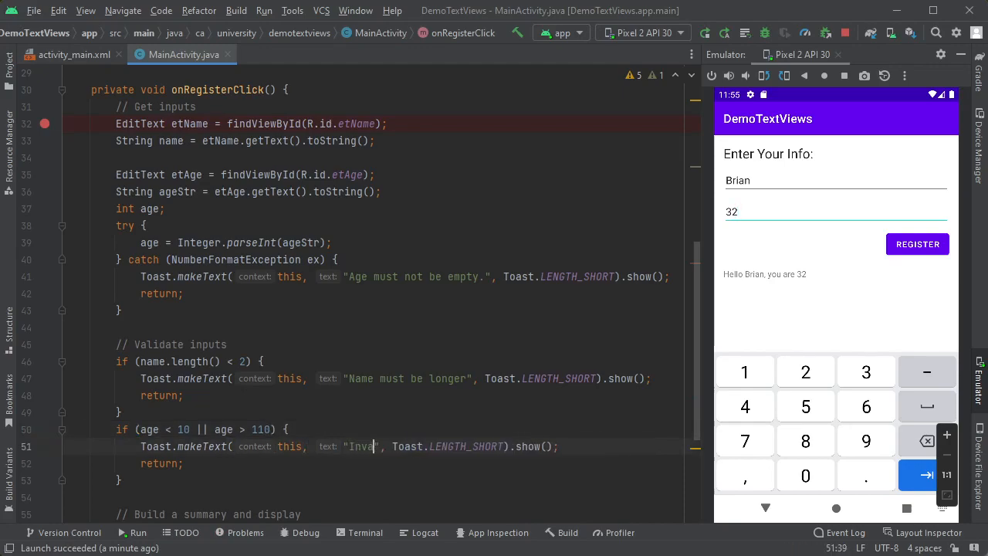
text(lid age)
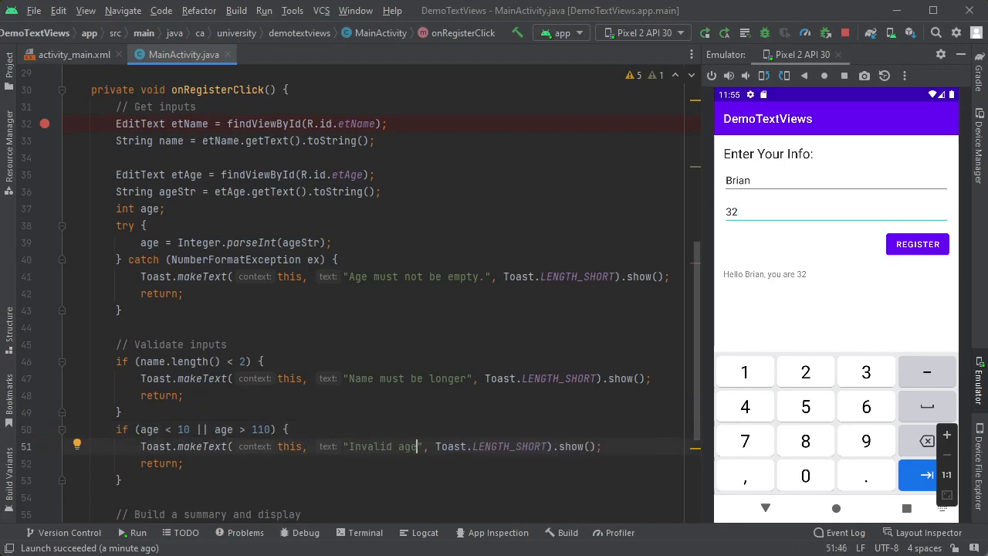
scroll(down, 3)
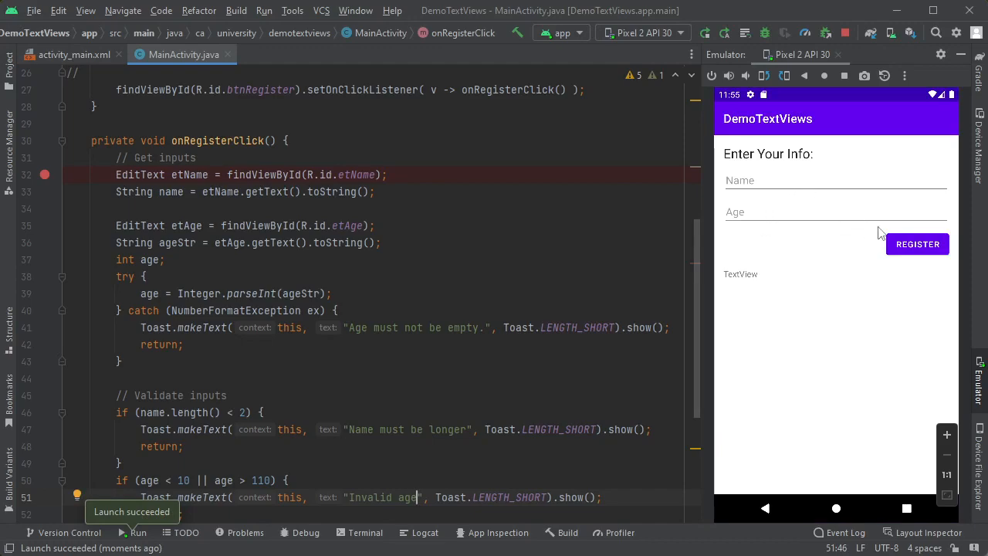
Trigger the empty and invalid age warnings, then register BR aged 11 successfully
click(917, 244)
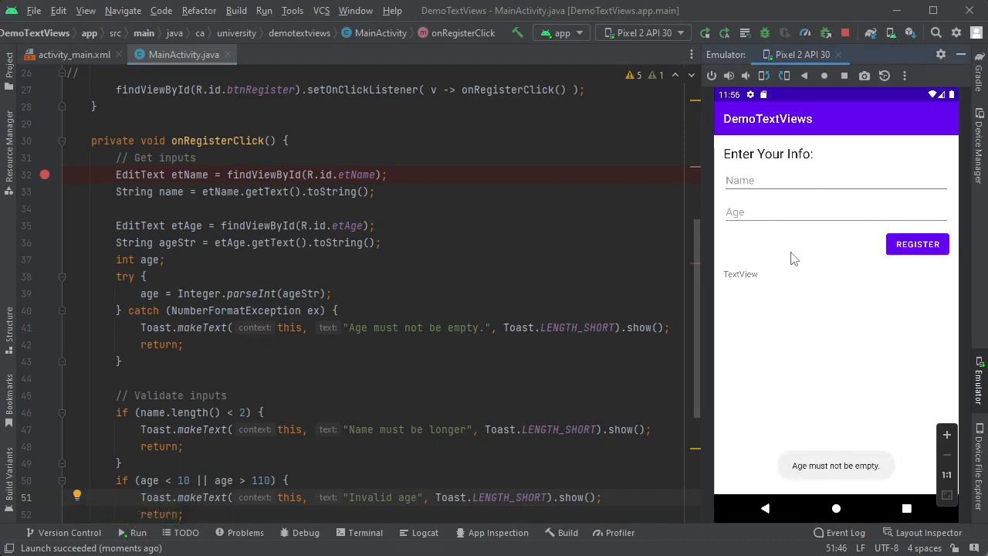
click(836, 211)
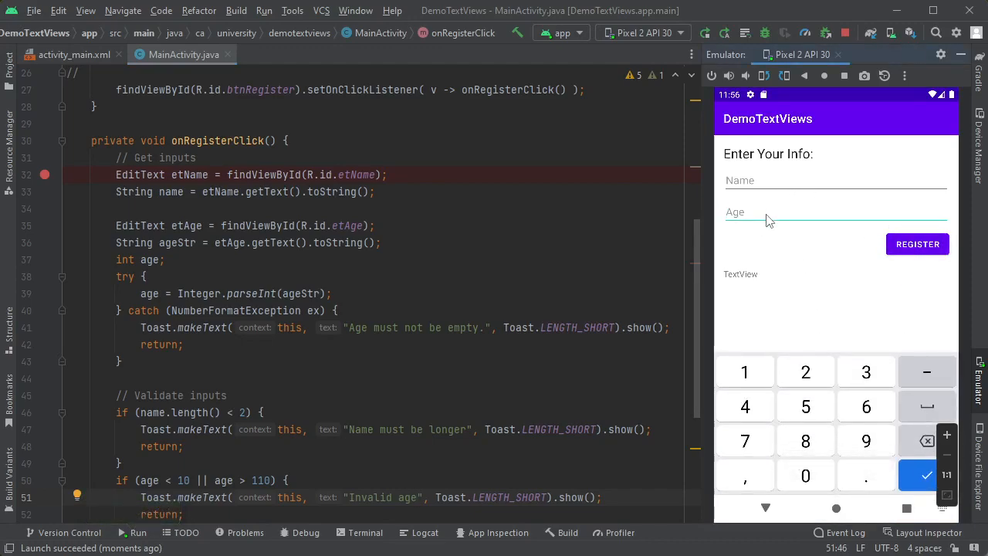
click(917, 244)
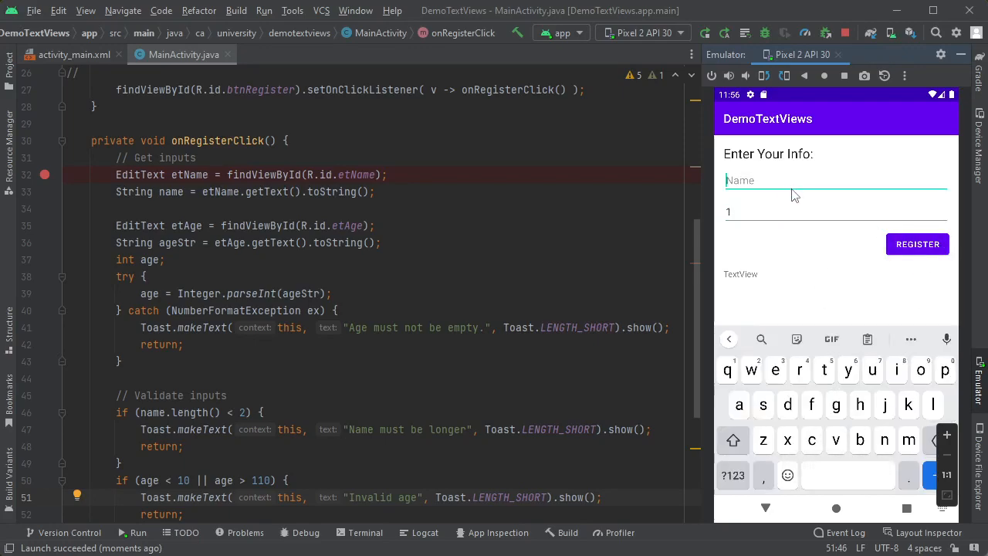
text(BR)
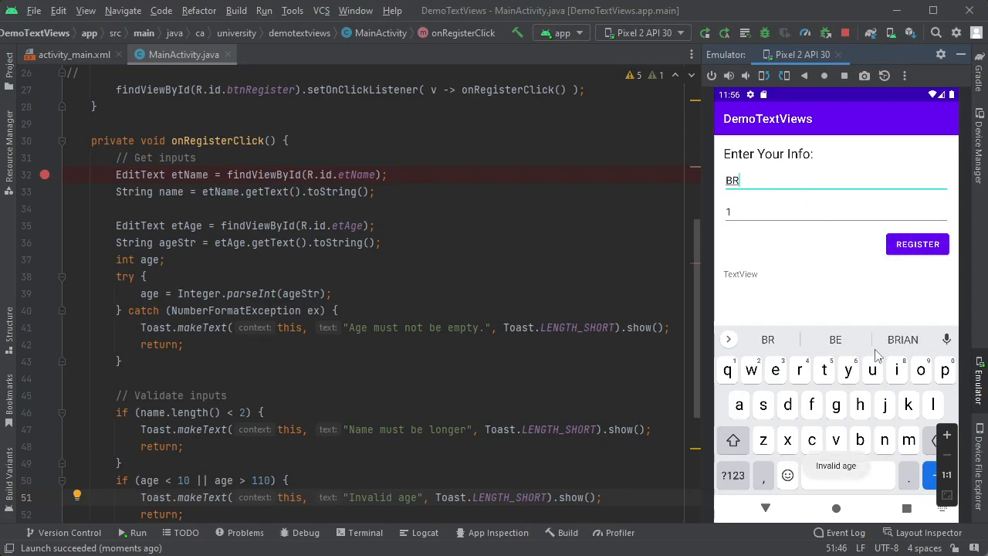
text(111)
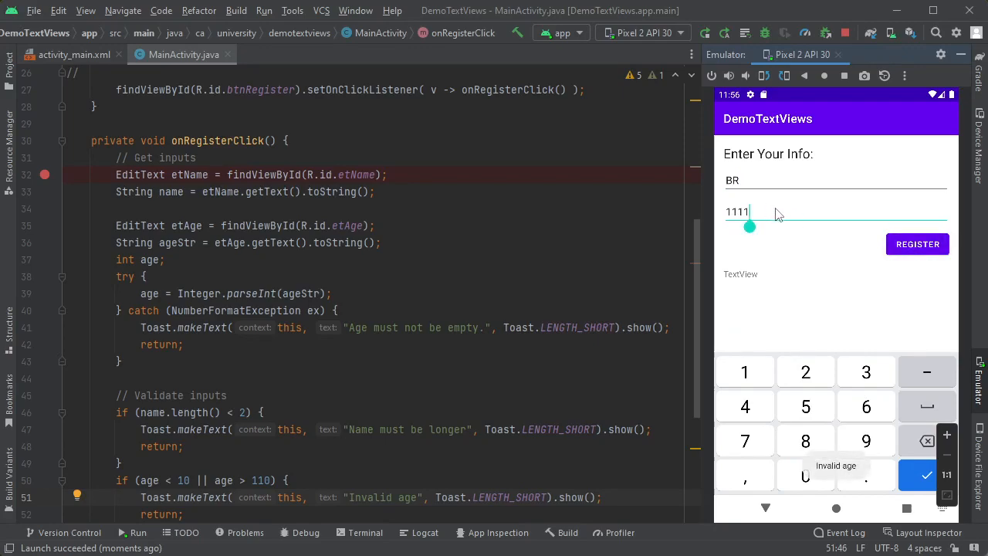
click(917, 244)
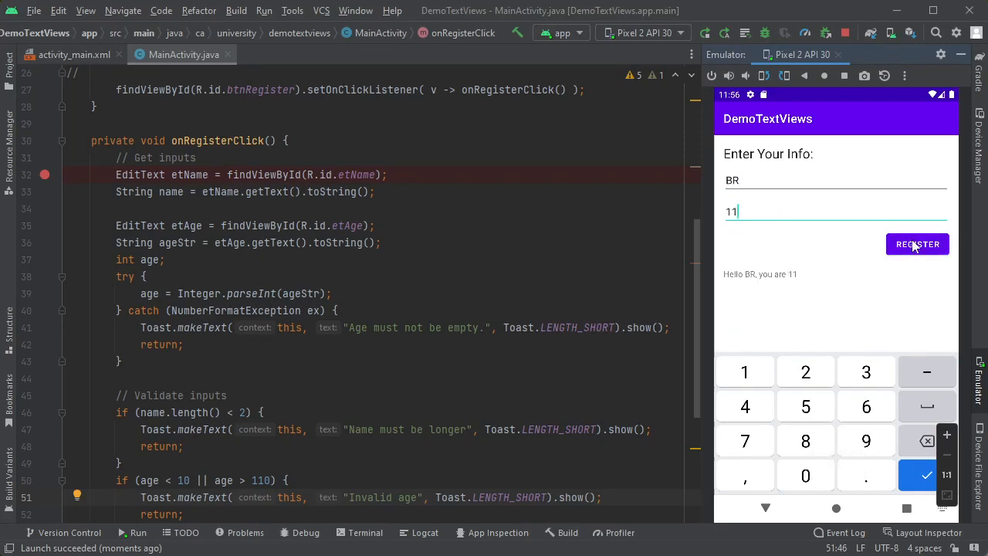
mouse_move(782, 303)
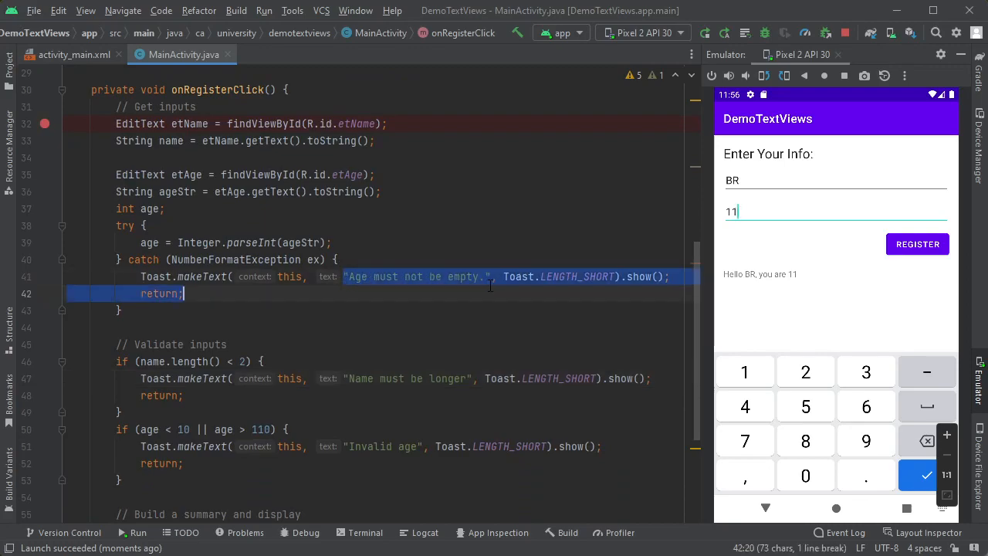
Extract the 'Age must not be empty.' literal into string resource toast_age_too_short
click(415, 277)
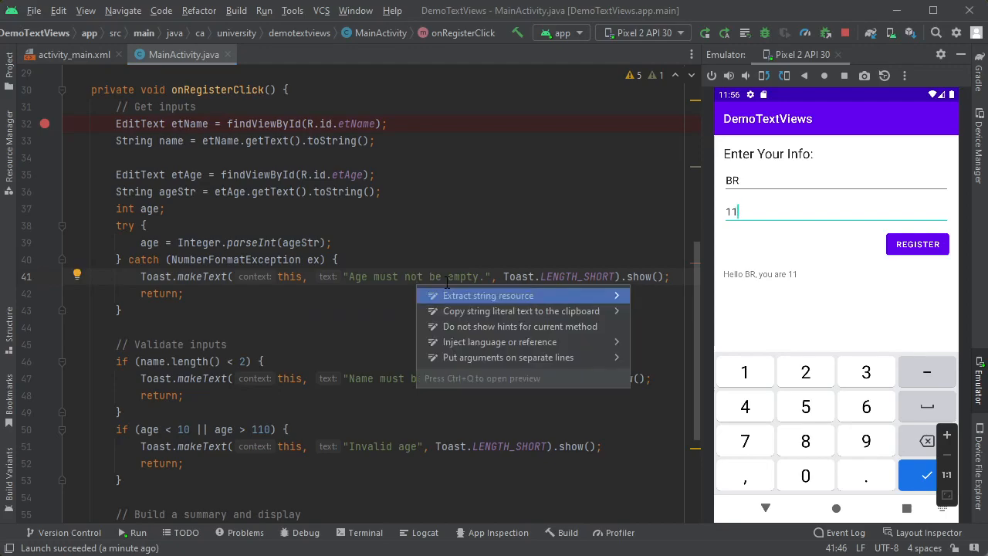
click(488, 295)
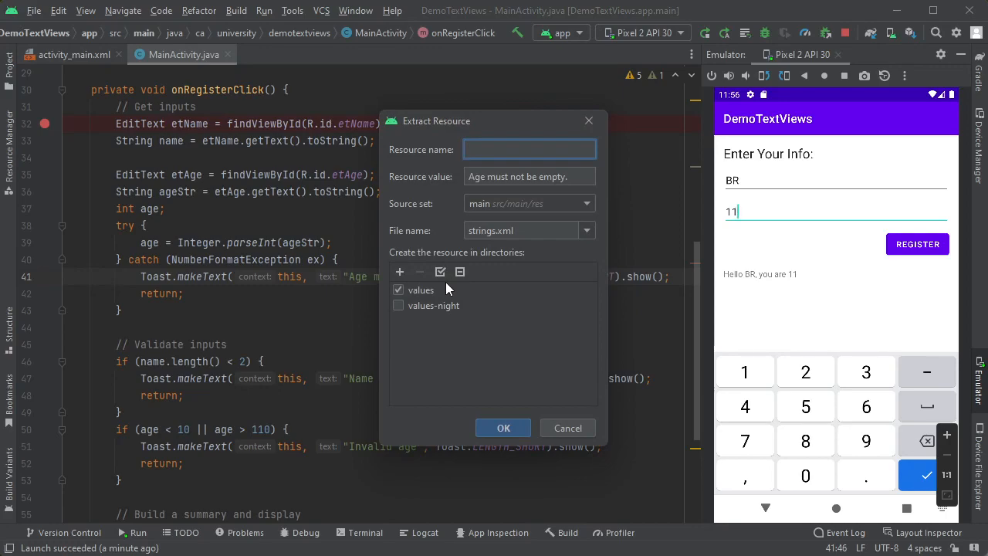
text(toast_)
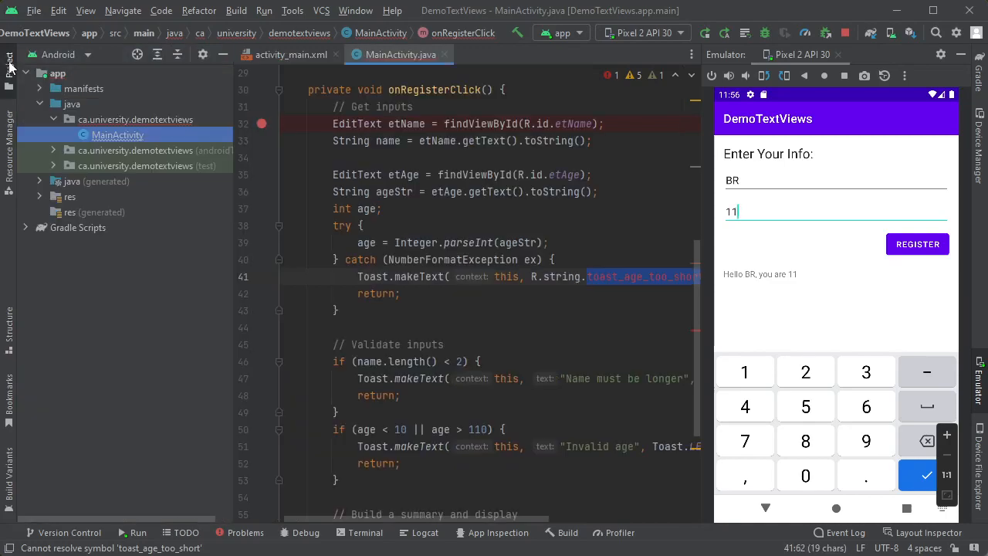
Open res/values/strings.xml from the Project panel and rebuild and run the app
click(40, 196)
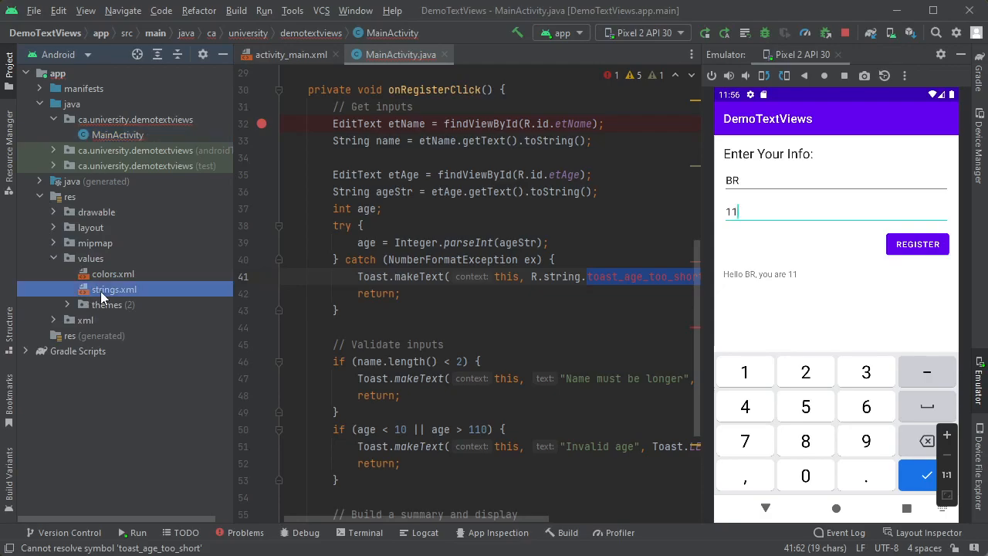
double_click(114, 288)
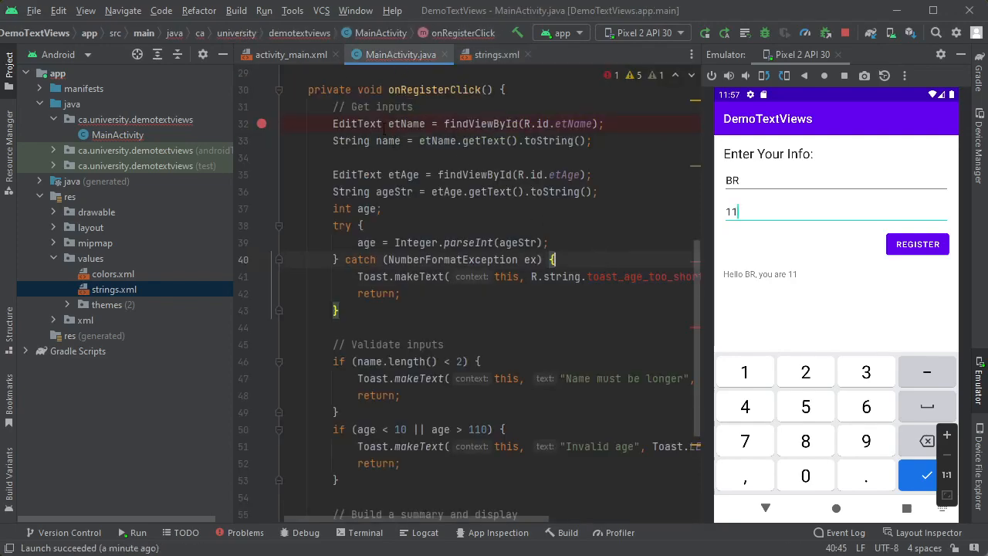
click(264, 10)
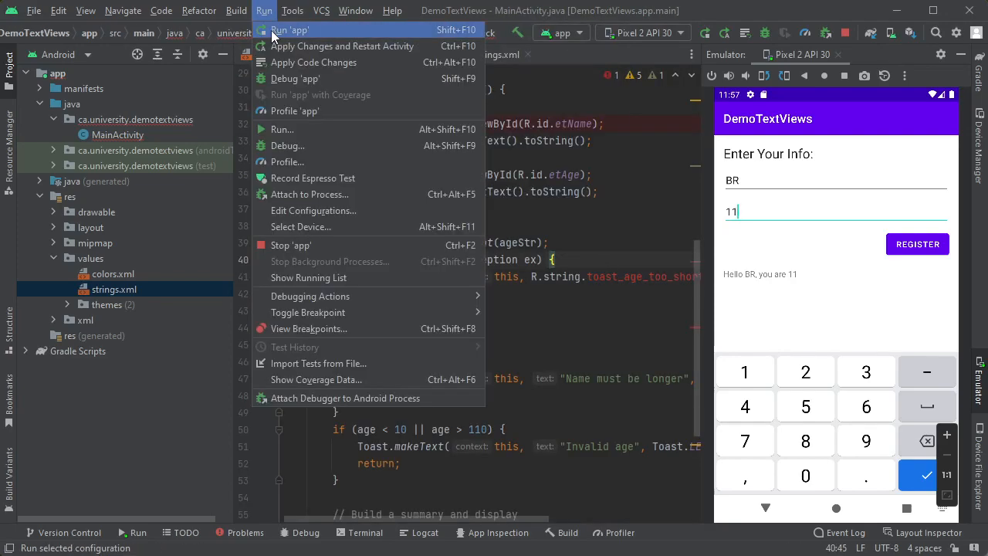
click(290, 29)
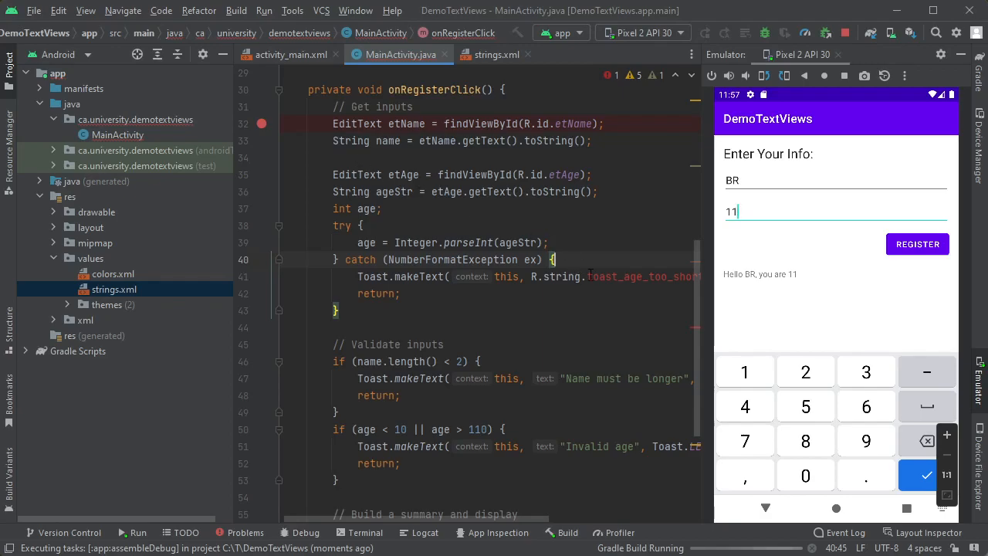